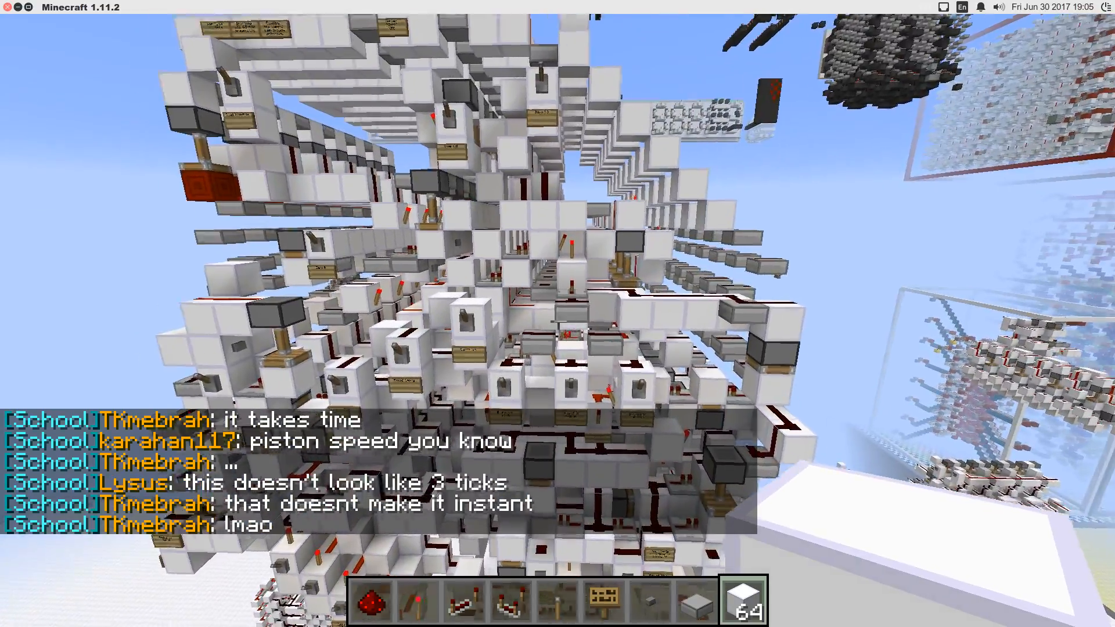
pyautogui.moveTo(557, 321)
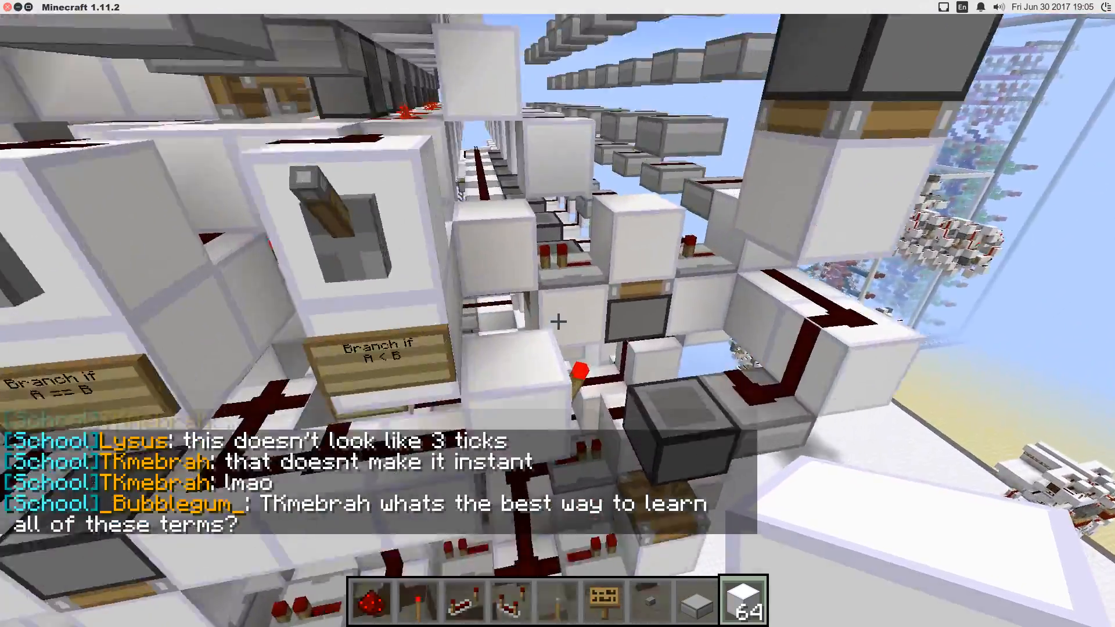
pyautogui.moveTo(558, 321)
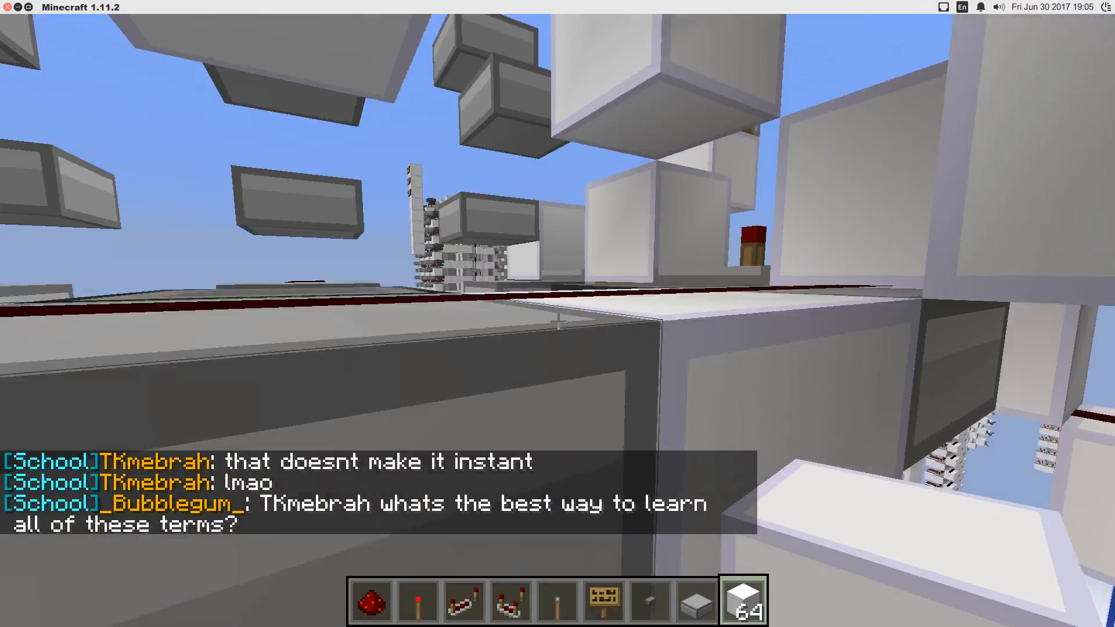
pyautogui.moveTo(557, 314)
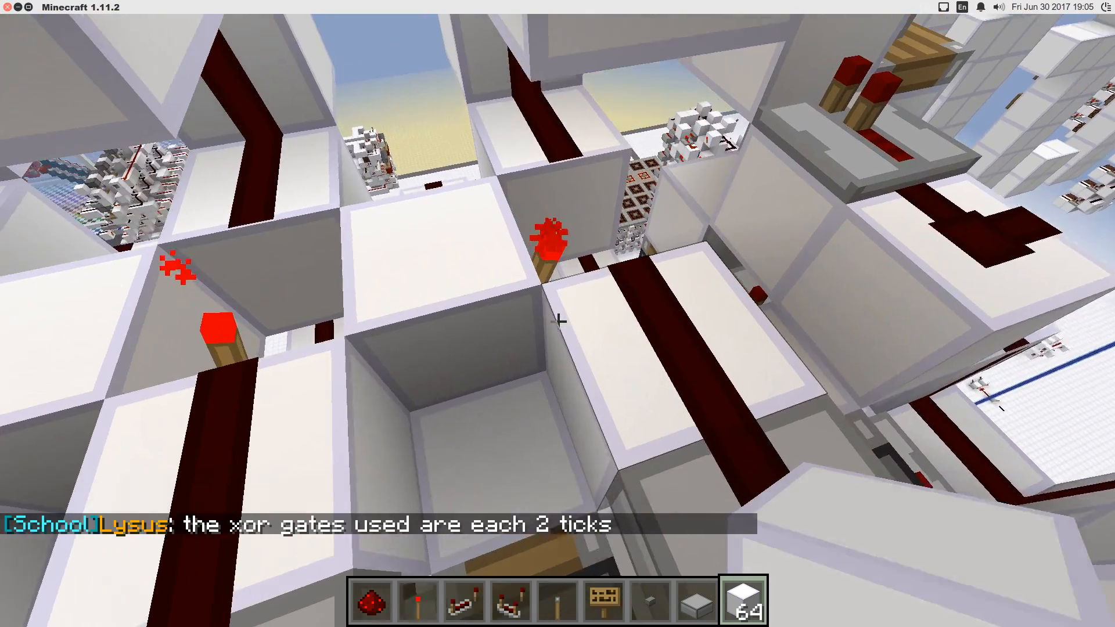
pyautogui.moveTo(557, 320)
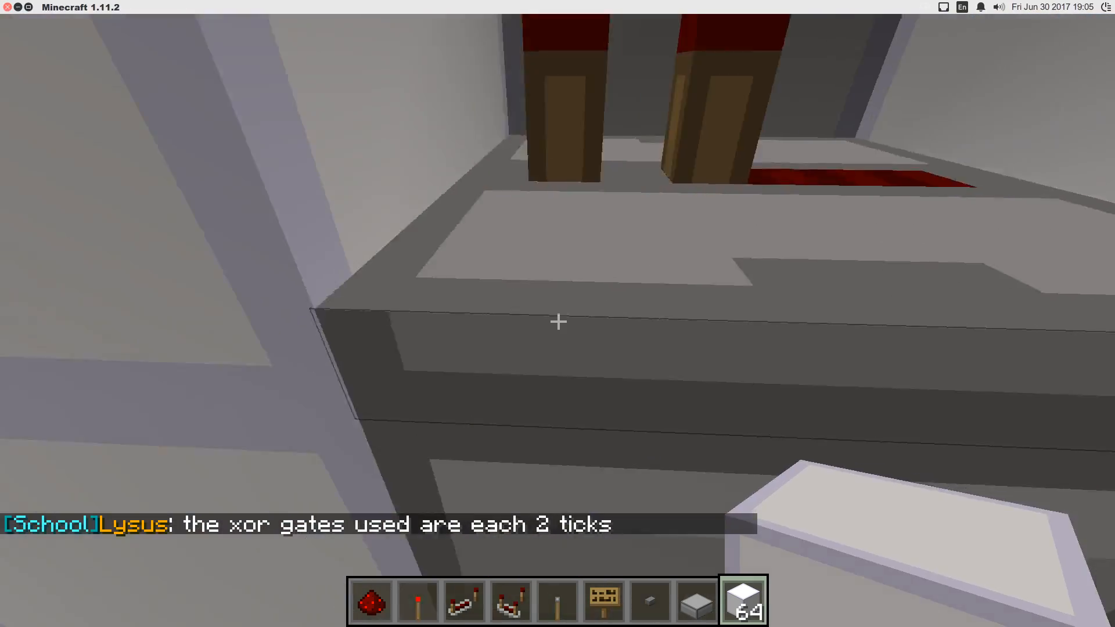
pyautogui.moveTo(558, 321)
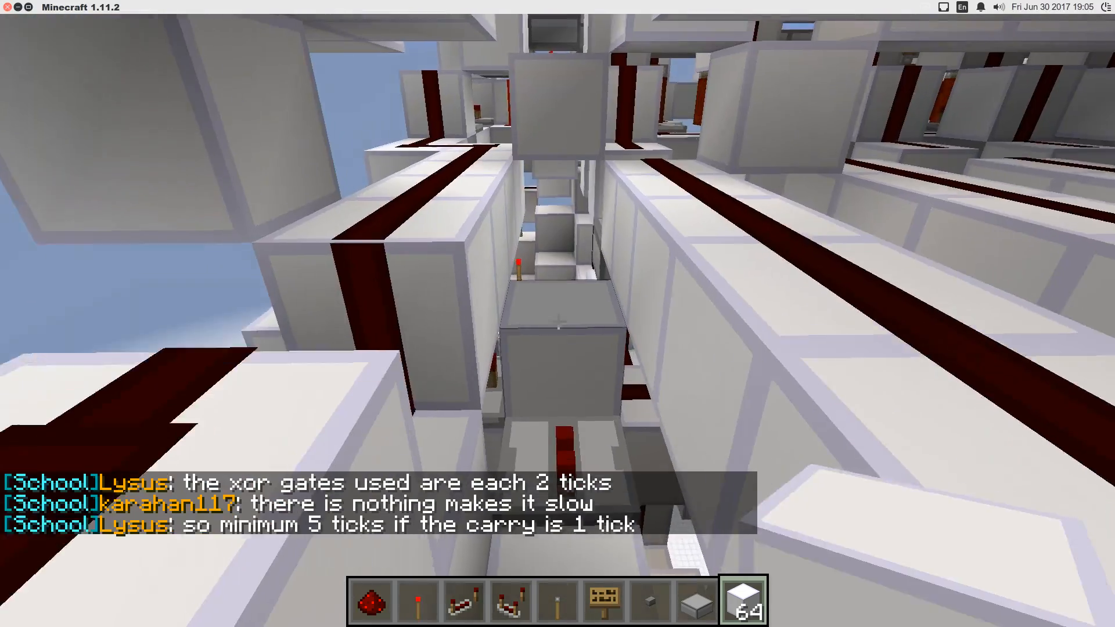
pyautogui.moveTo(557, 314)
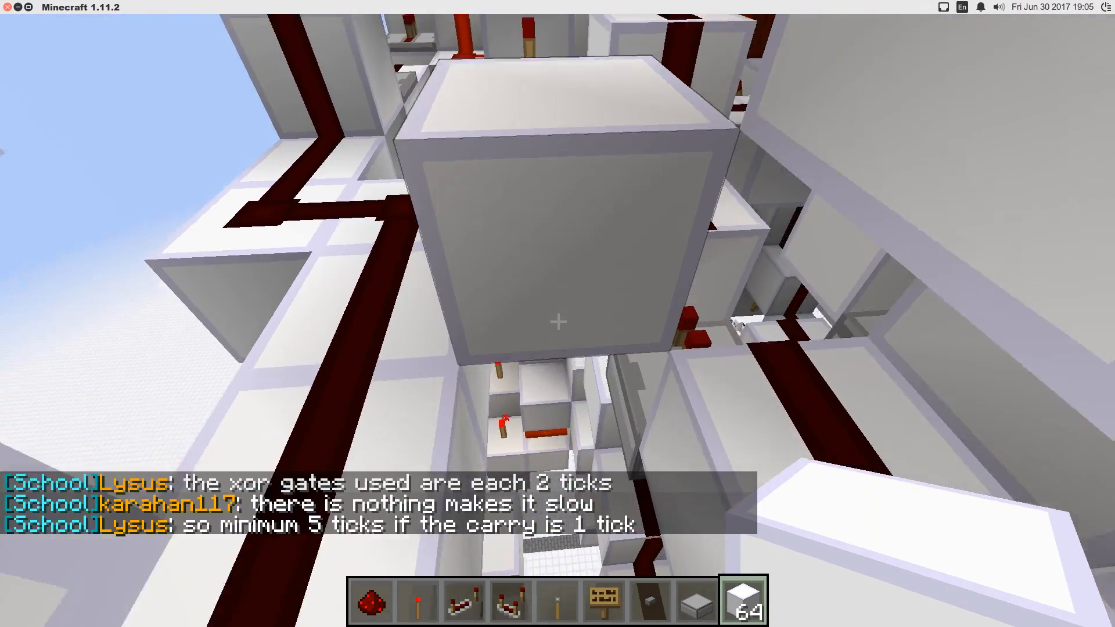
pyautogui.moveTo(558, 321)
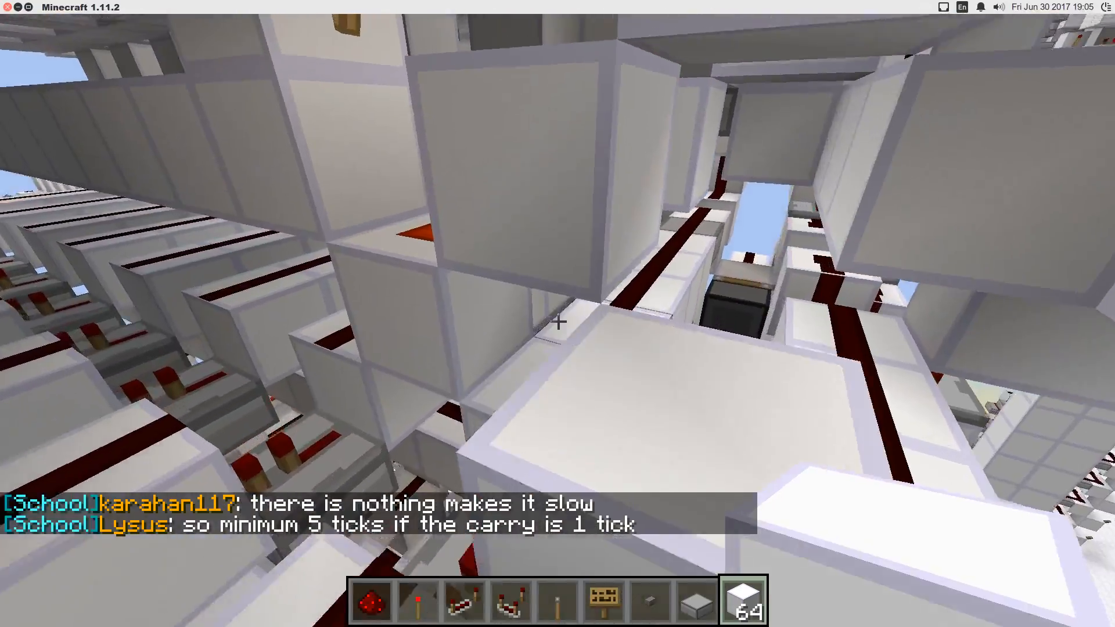
pyautogui.moveTo(558, 314)
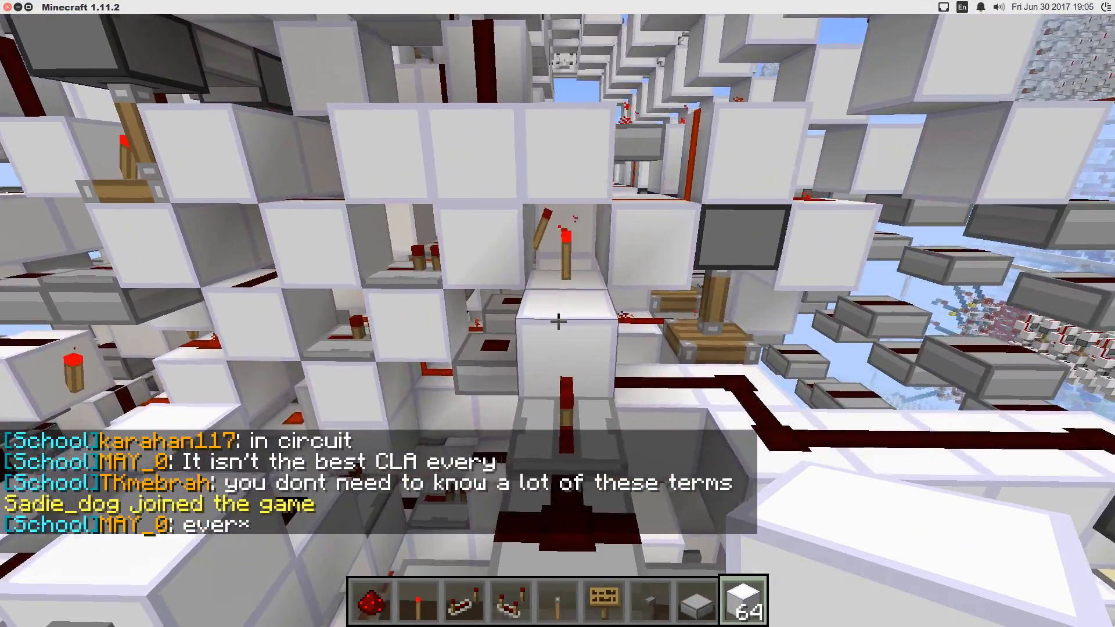
pyautogui.moveTo(557, 314)
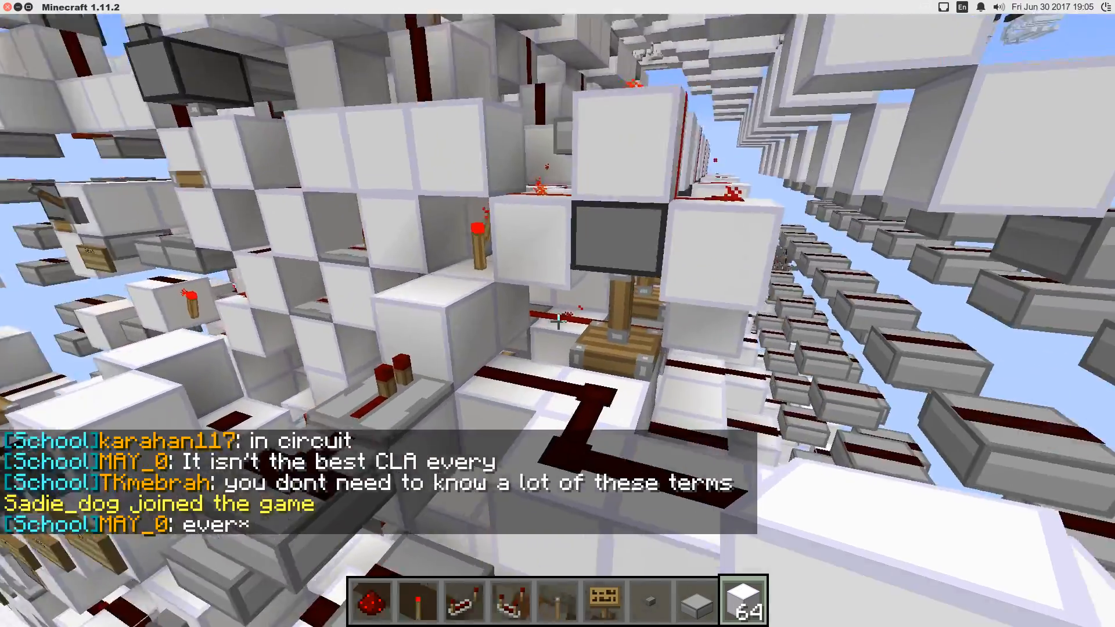
pyautogui.moveTo(558, 320)
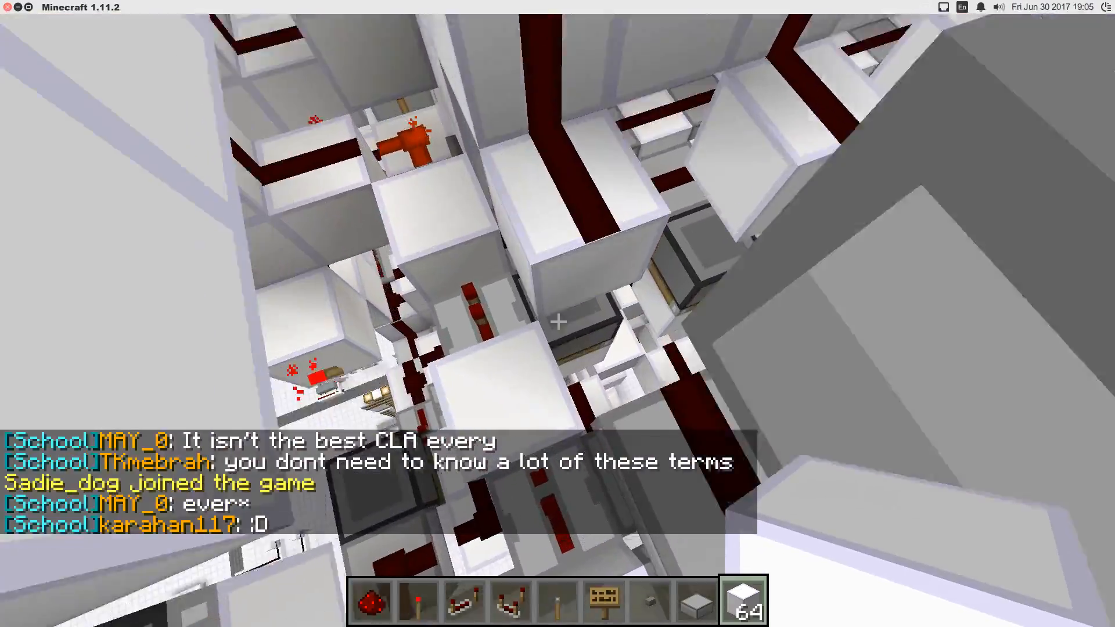
pyautogui.moveTo(558, 320)
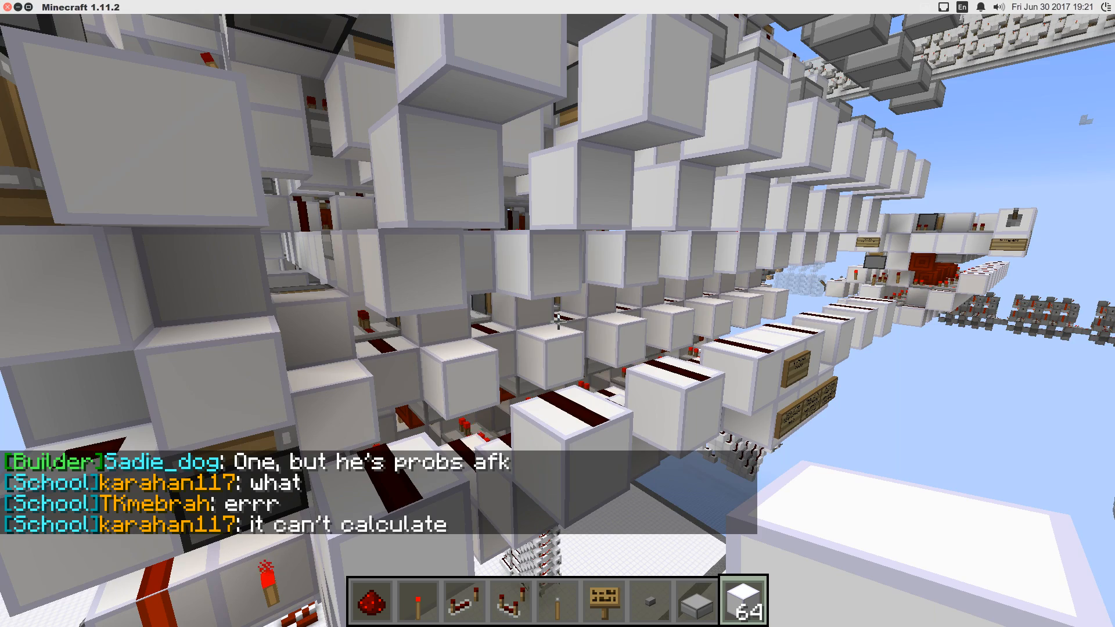
pyautogui.moveTo(557, 314)
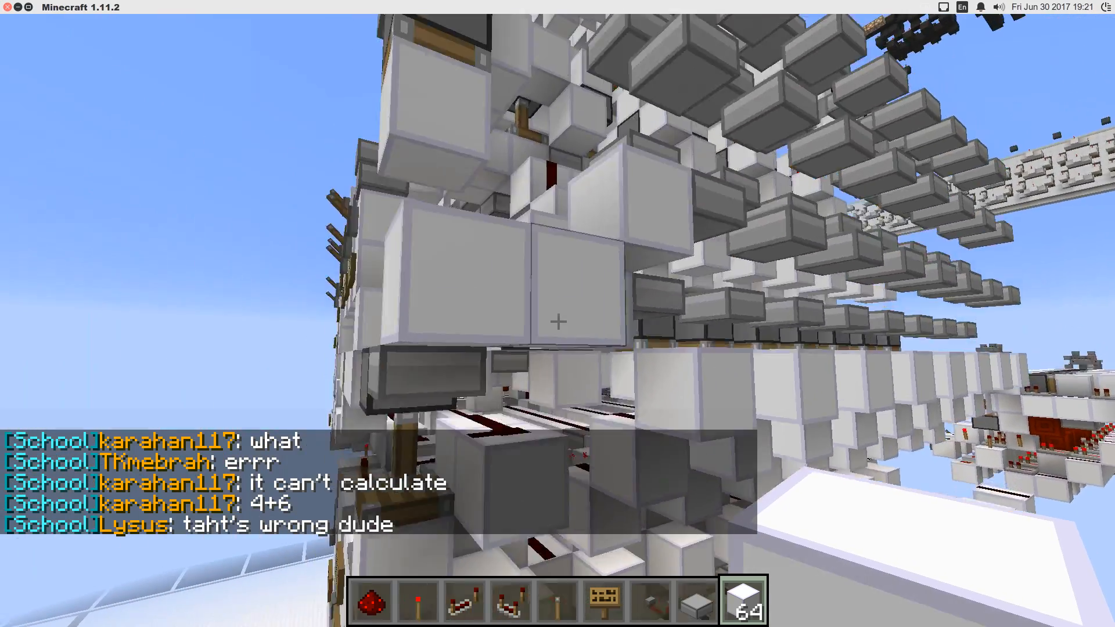
pyautogui.moveTo(557, 314)
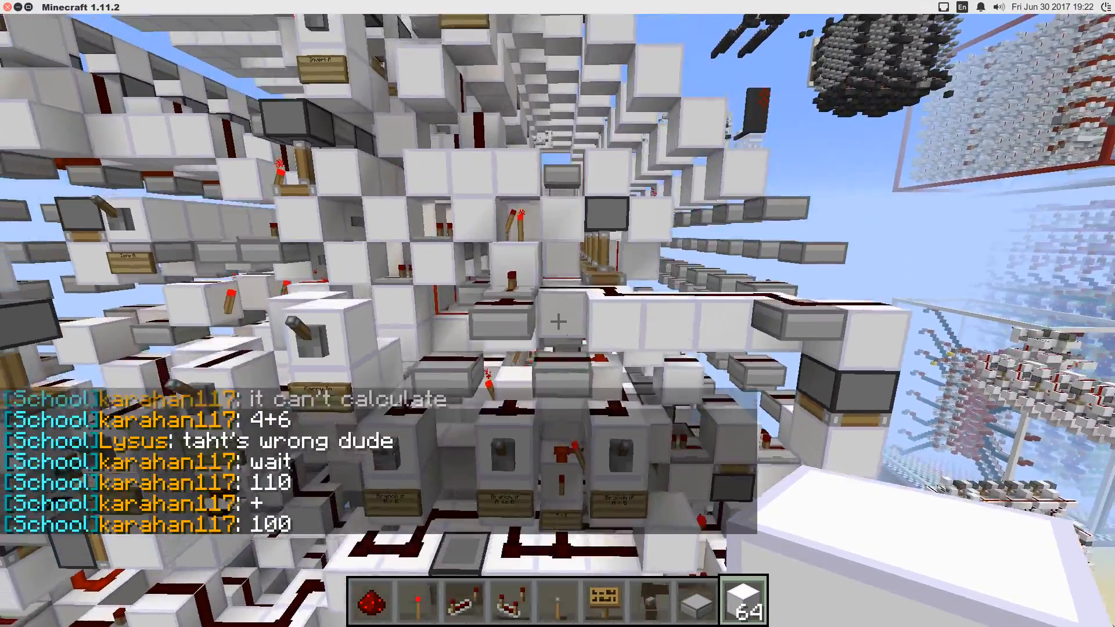
pyautogui.moveTo(558, 313)
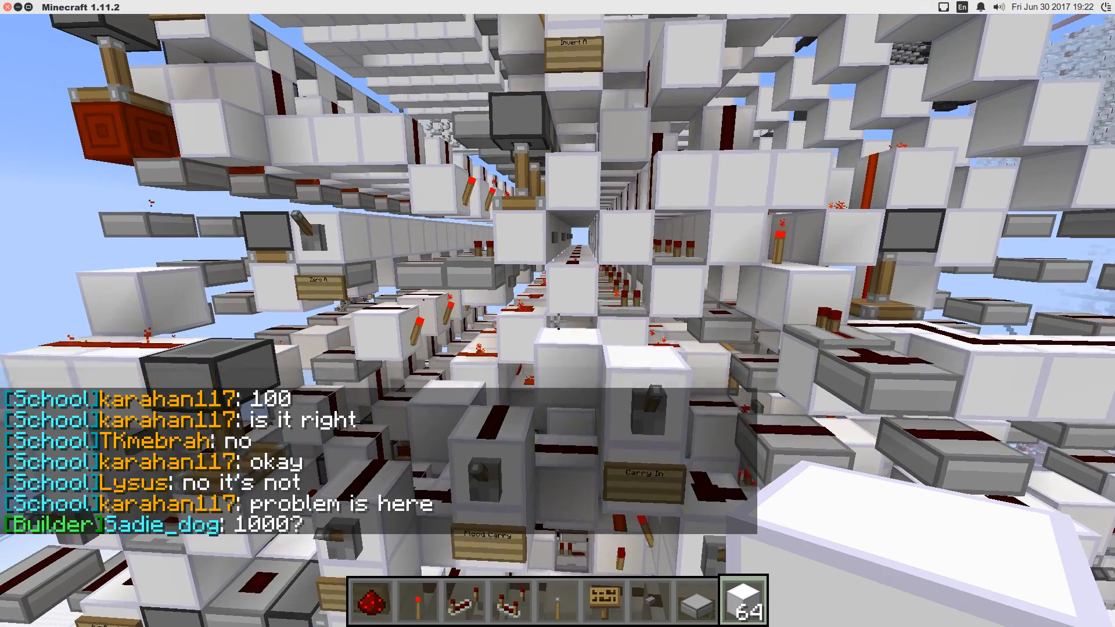
pyautogui.moveTo(557, 313)
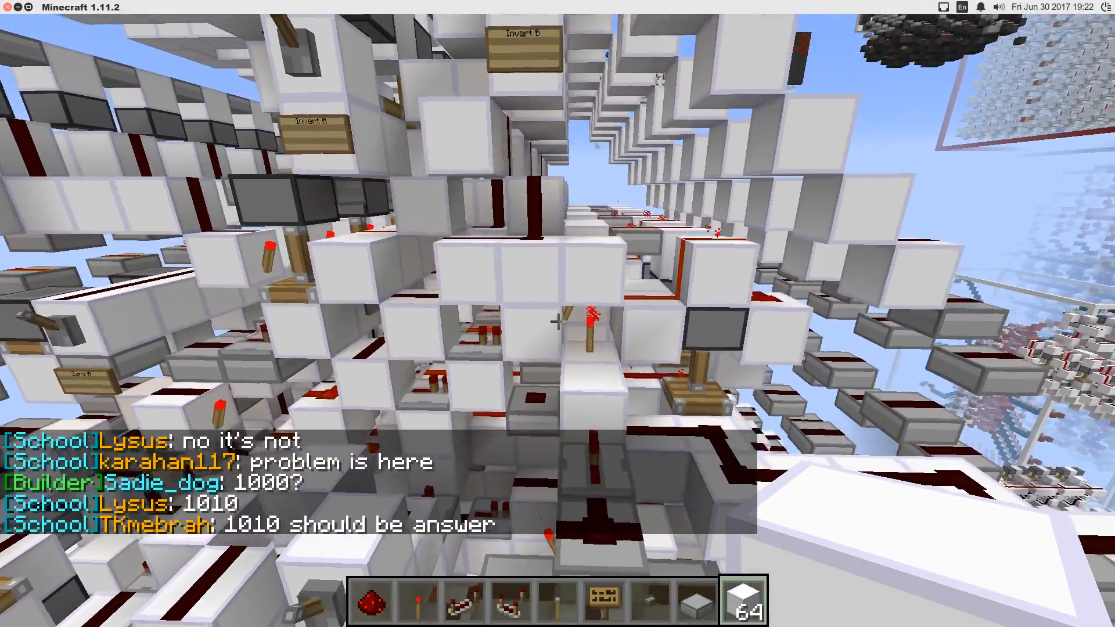
pyautogui.moveTo(558, 314)
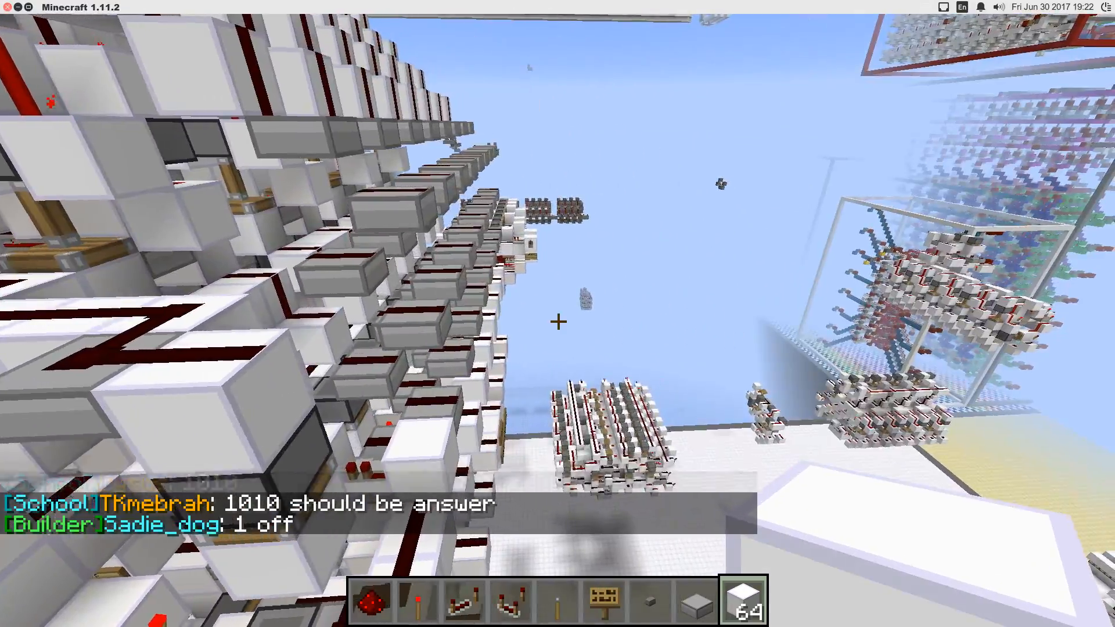
pyautogui.moveTo(557, 321)
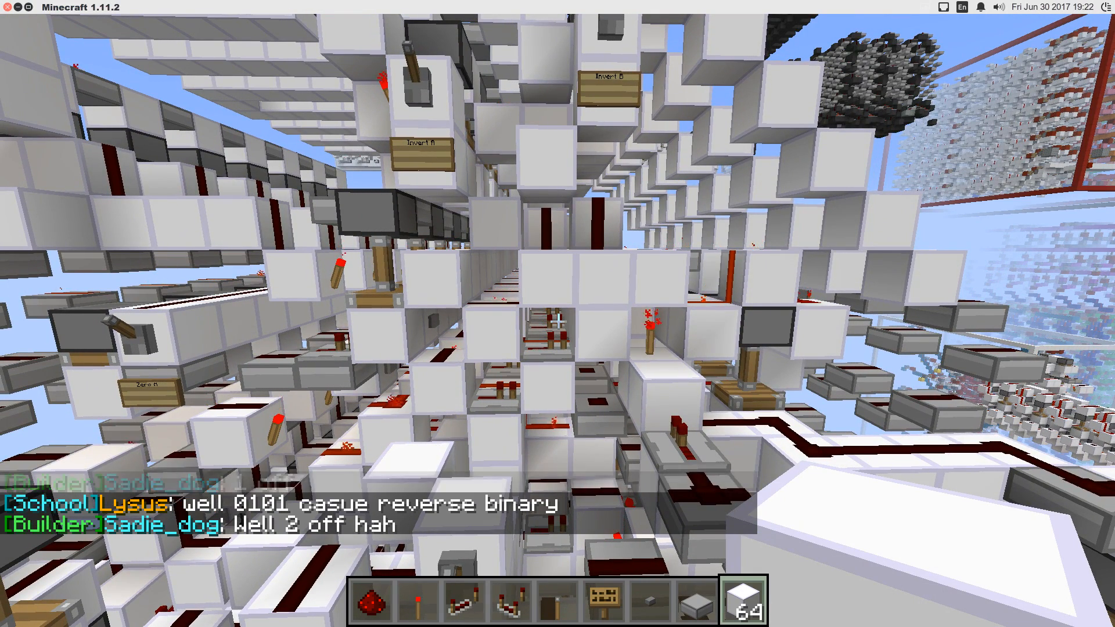
pyautogui.moveTo(557, 313)
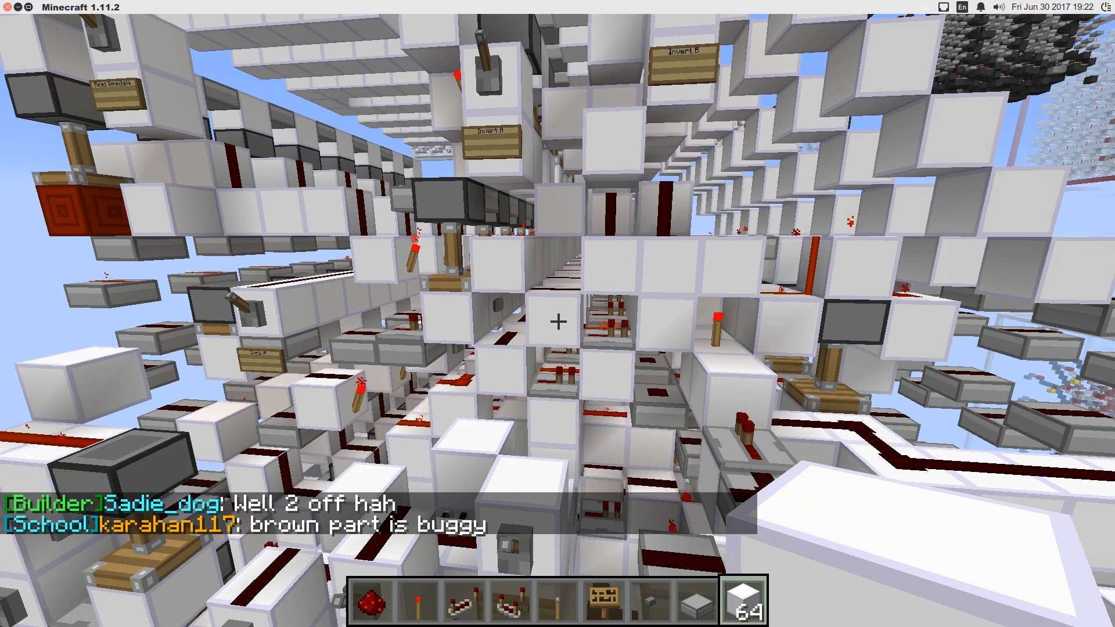
pyautogui.moveTo(558, 313)
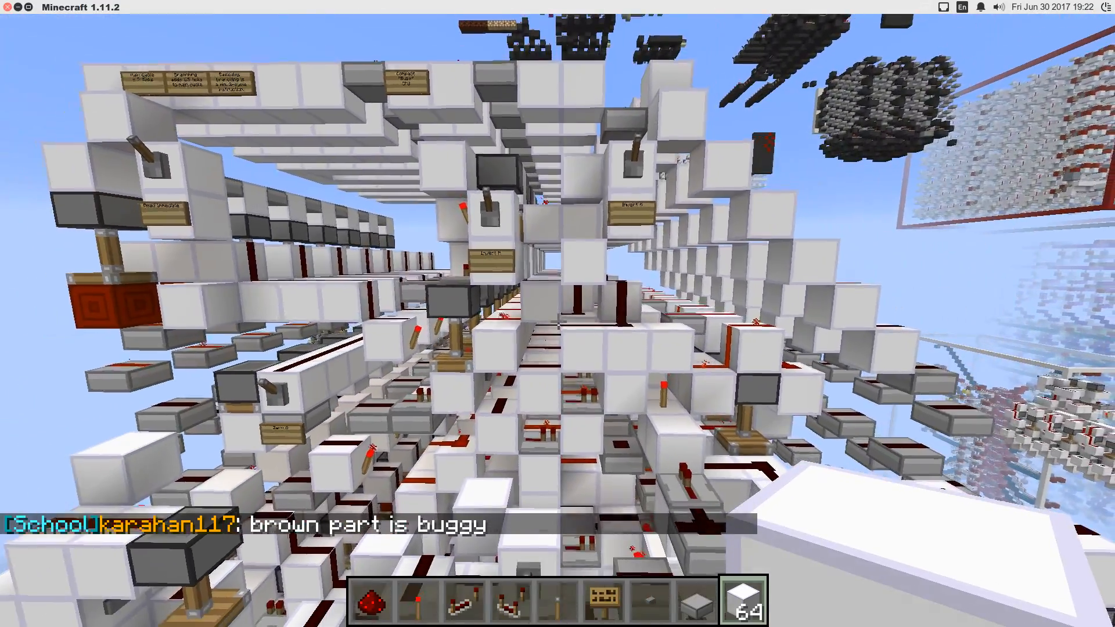
pyautogui.moveTo(557, 313)
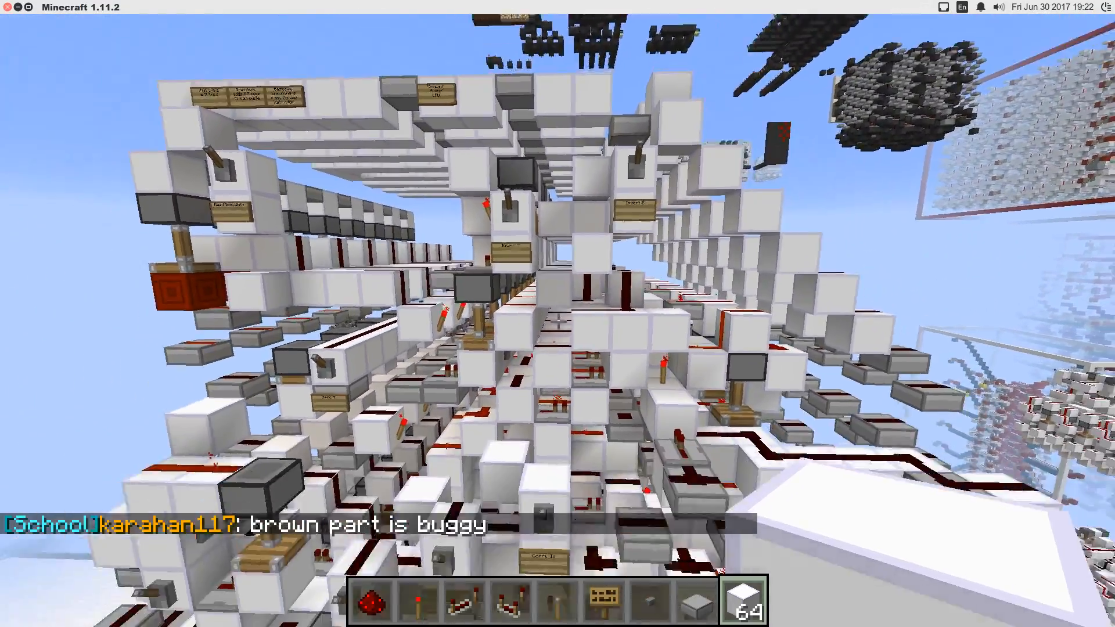
pyautogui.moveTo(558, 314)
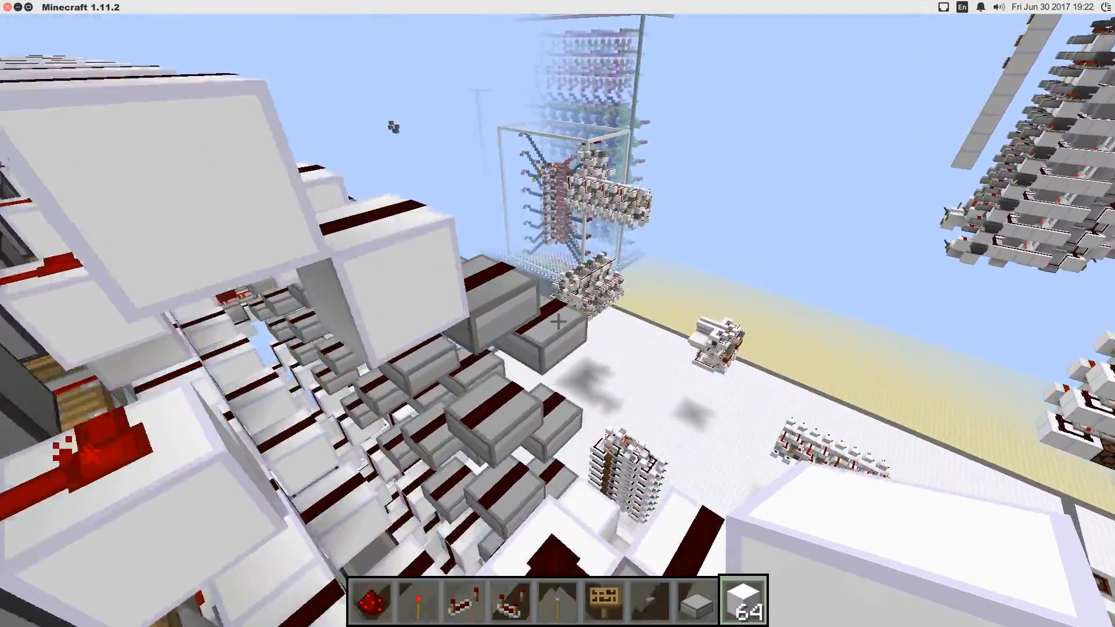
pyautogui.moveTo(558, 320)
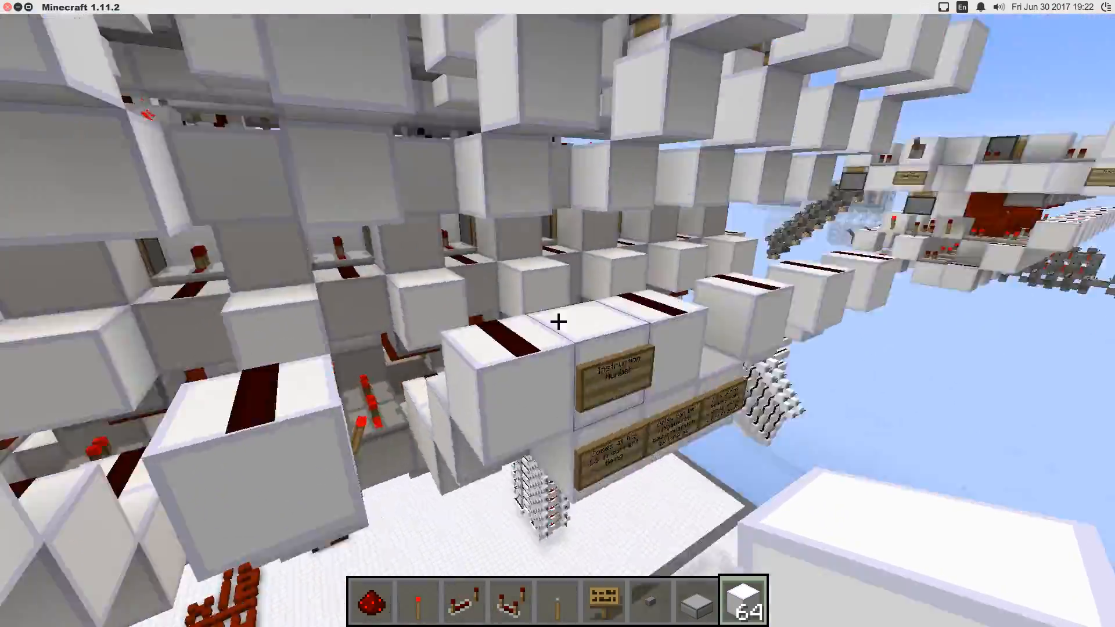
pyautogui.moveTo(557, 321)
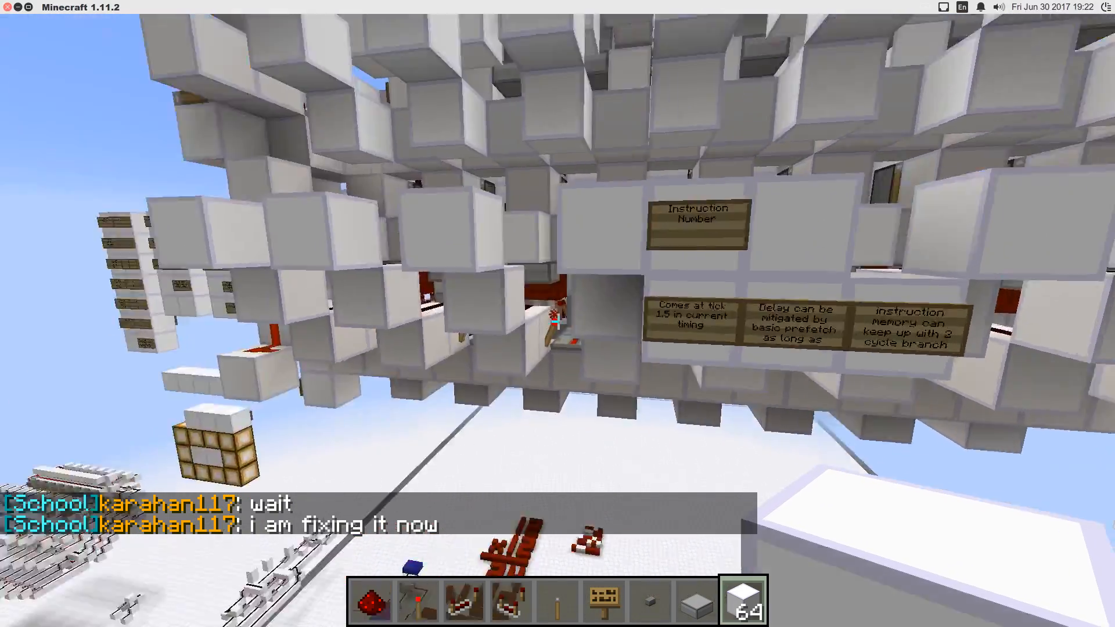
pyautogui.moveTo(558, 321)
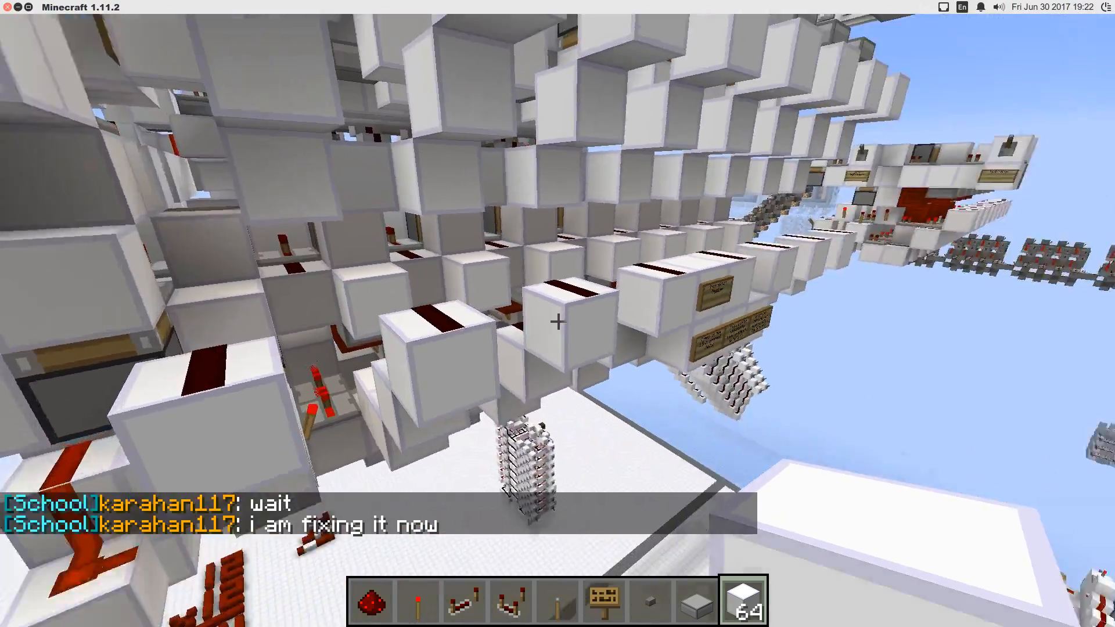
pyautogui.moveTo(558, 321)
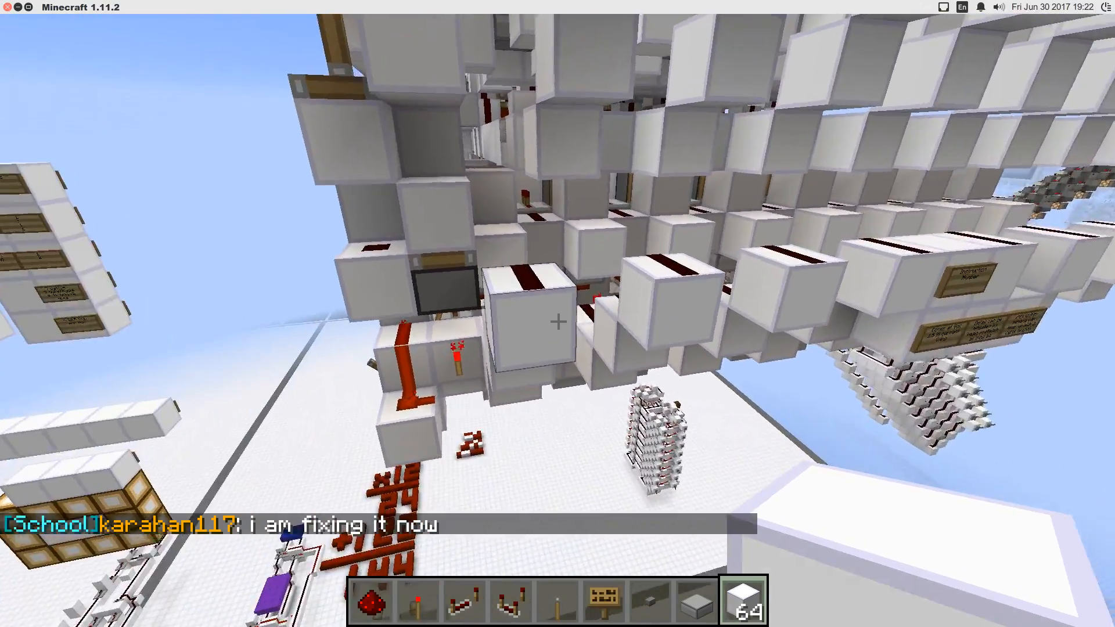
pyautogui.moveTo(557, 314)
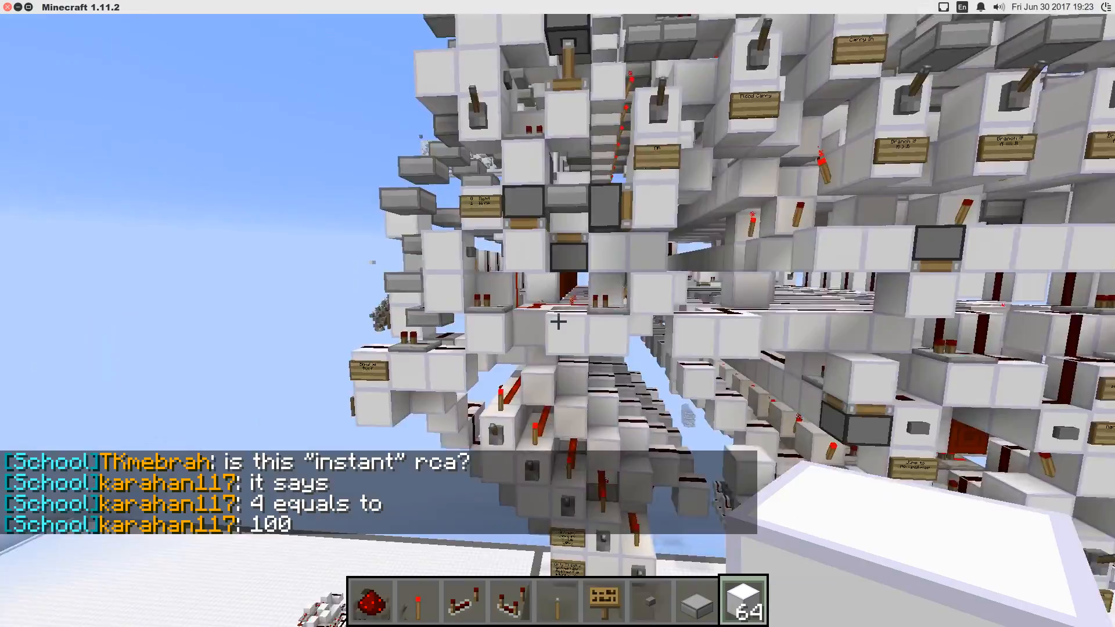
pyautogui.moveTo(557, 320)
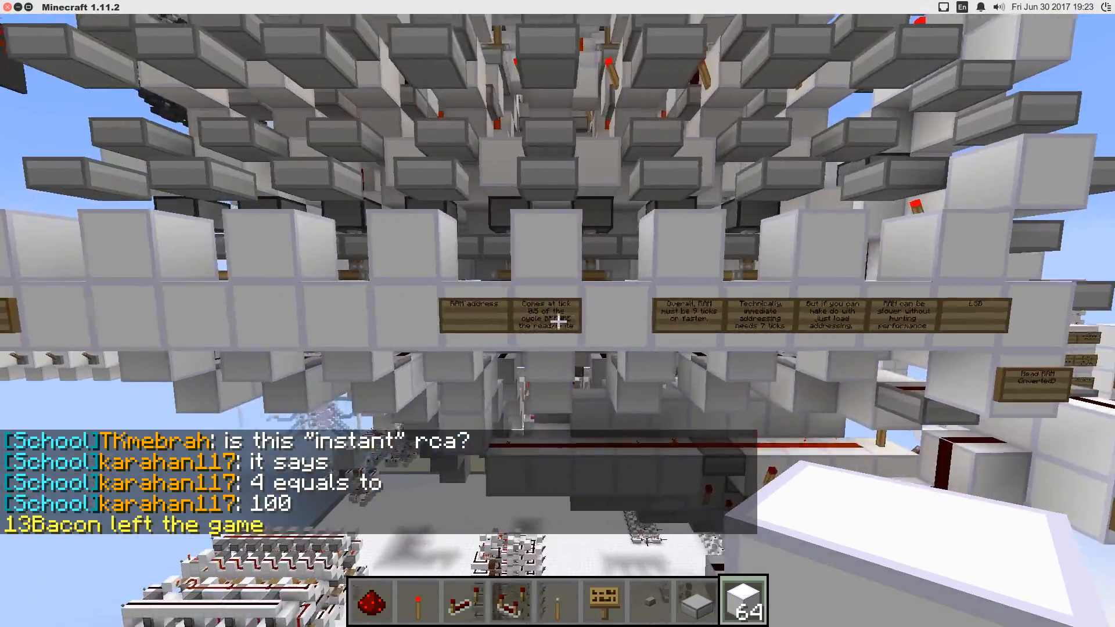
pyautogui.moveTo(557, 314)
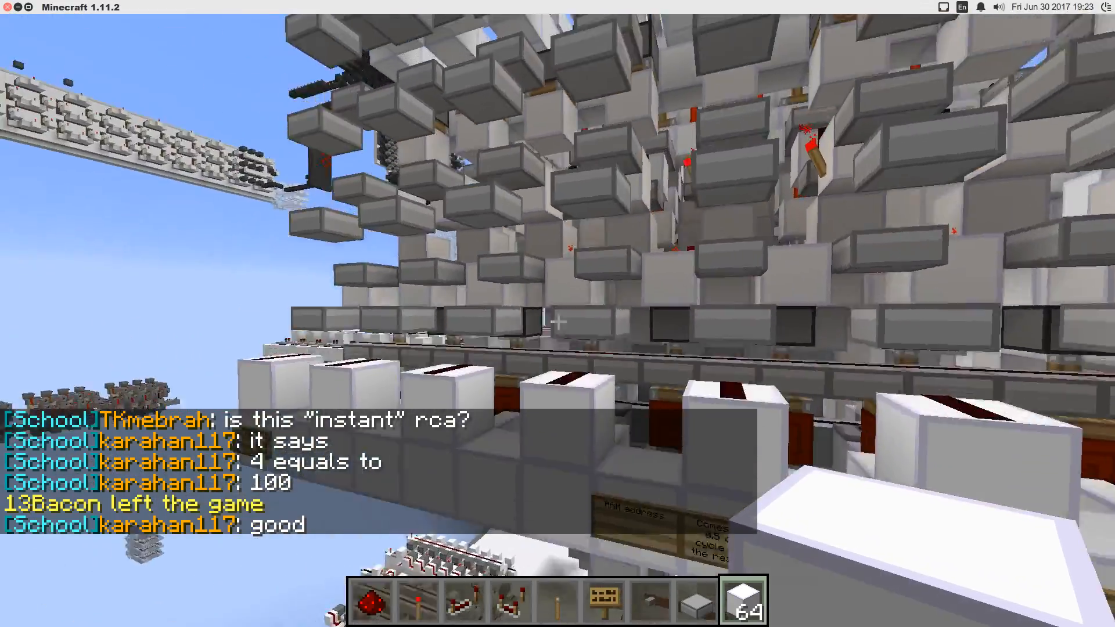
pyautogui.moveTo(558, 313)
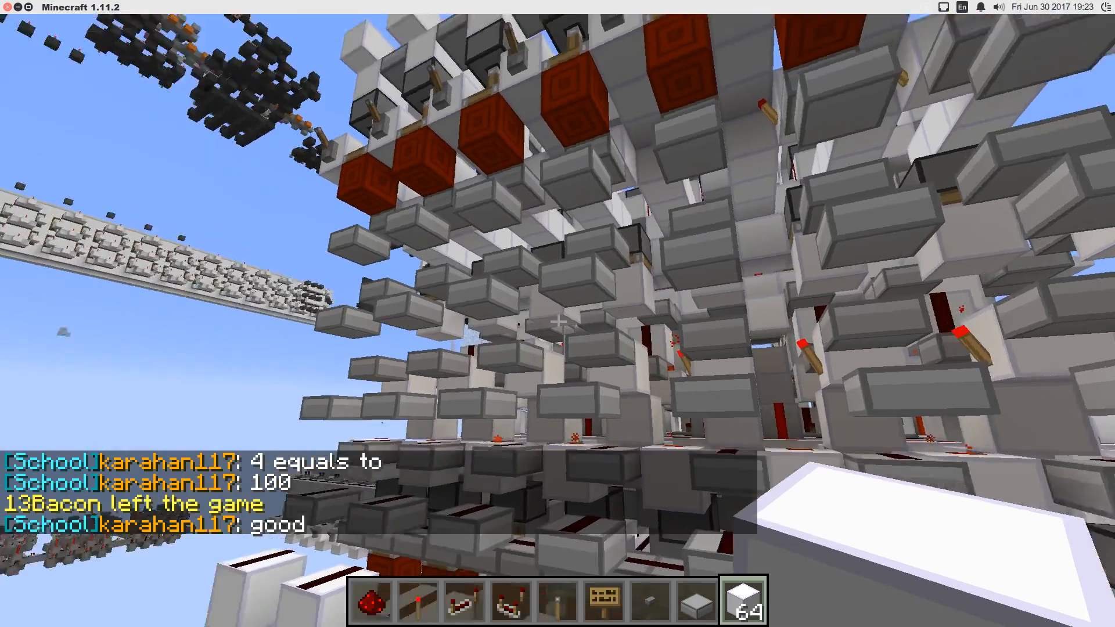
pyautogui.moveTo(557, 320)
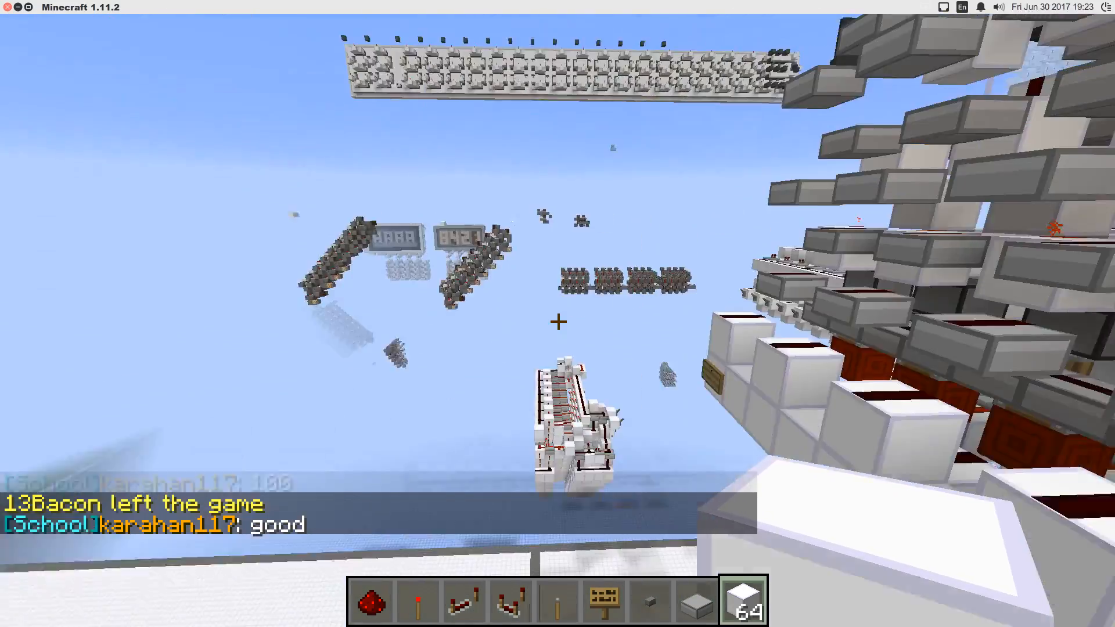
pyautogui.moveTo(557, 320)
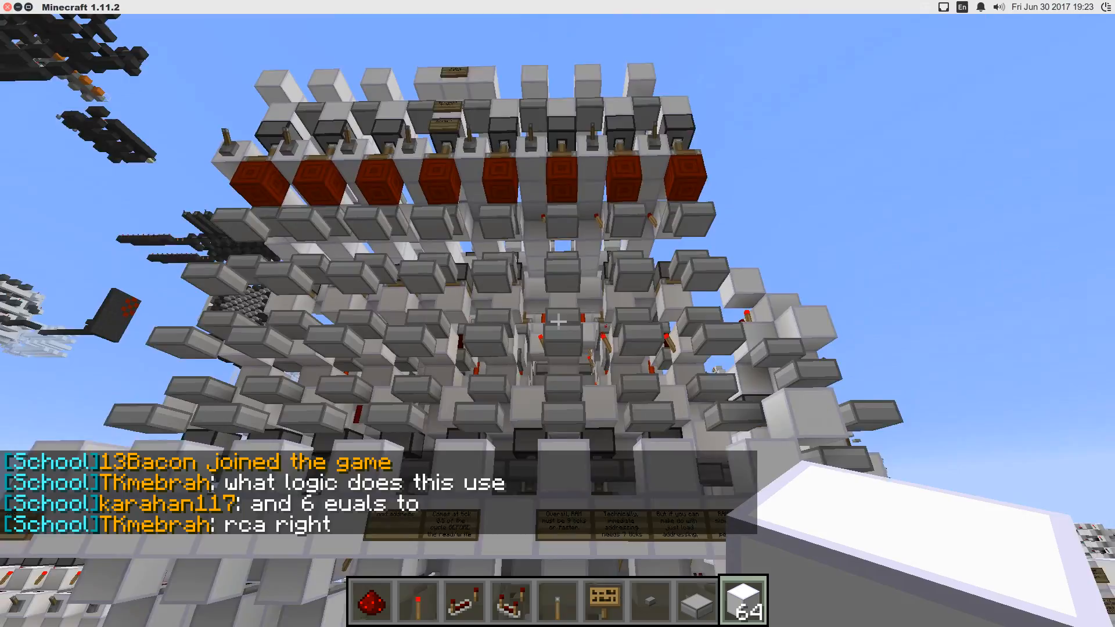
pyautogui.moveTo(557, 313)
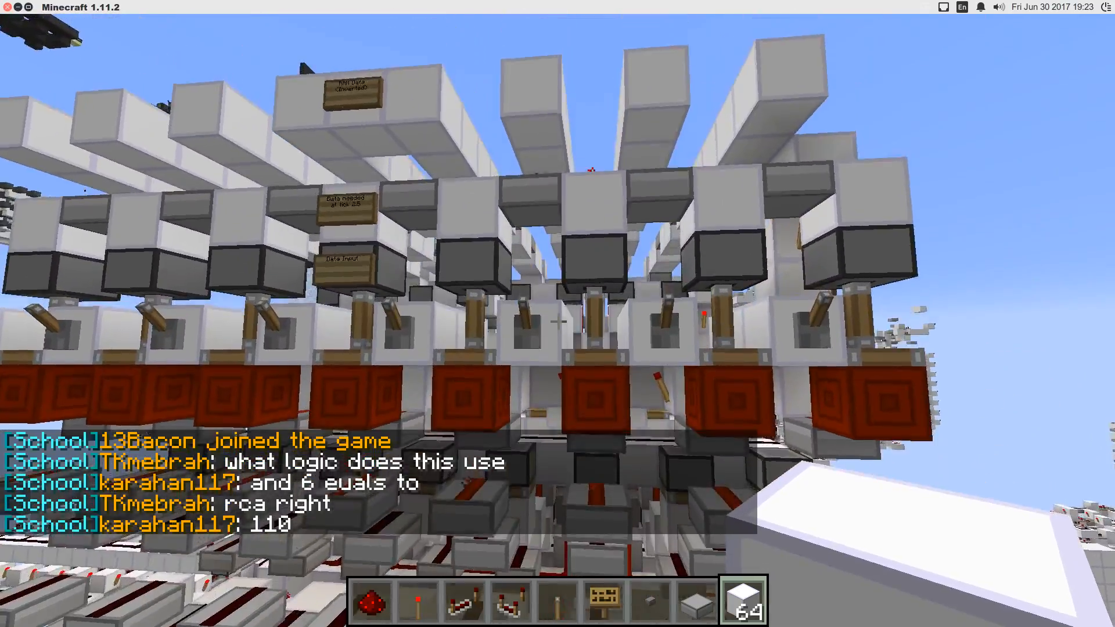
pyautogui.moveTo(557, 313)
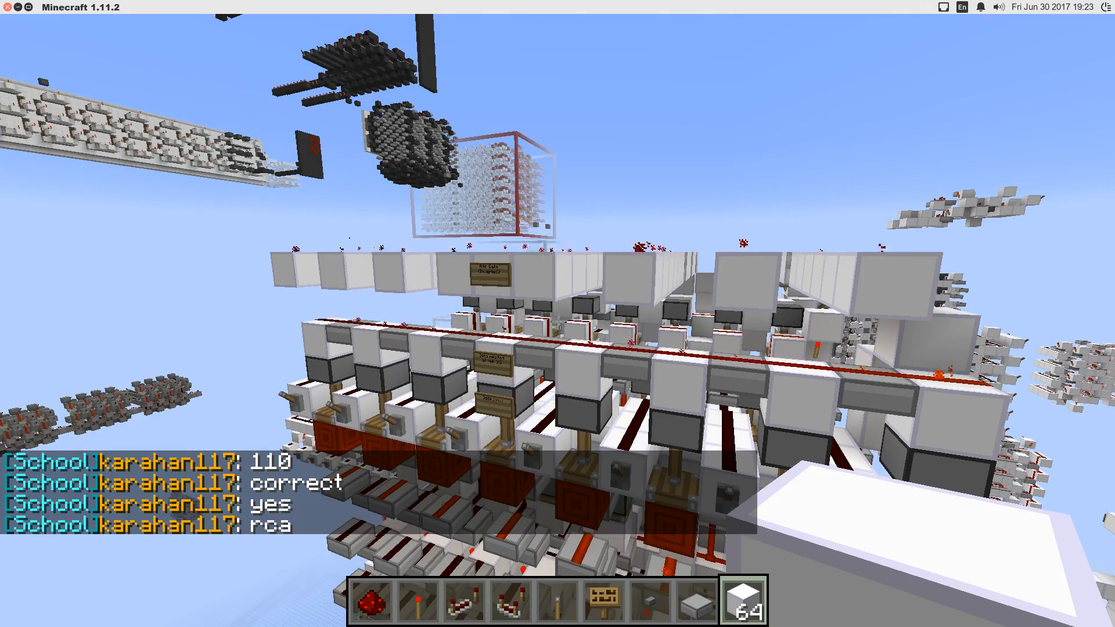
pyautogui.moveTo(557, 313)
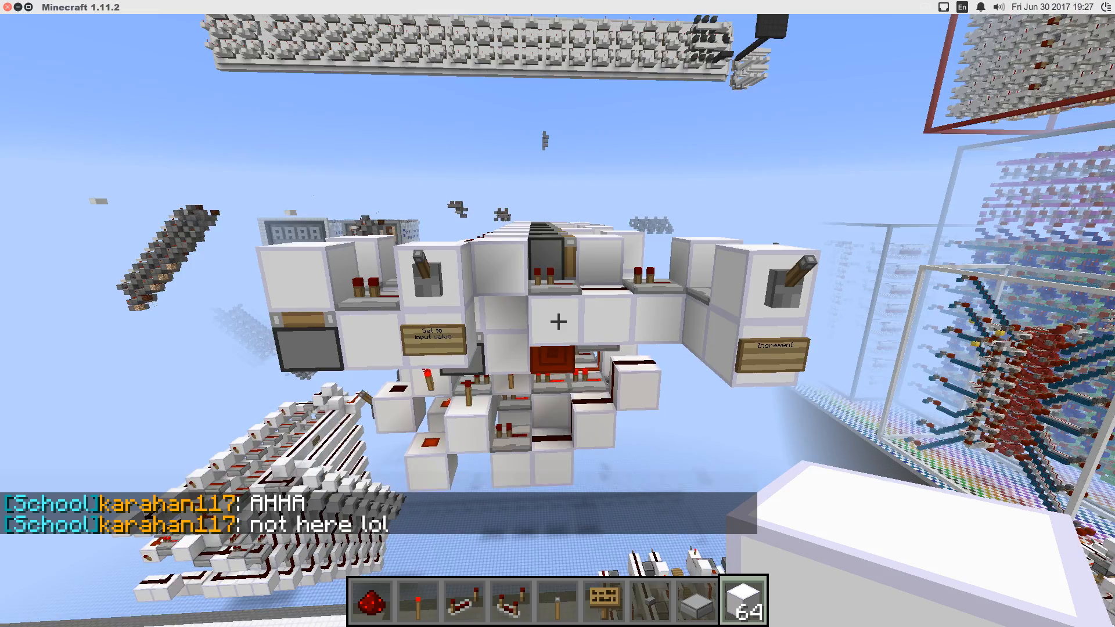
pyautogui.moveTo(558, 313)
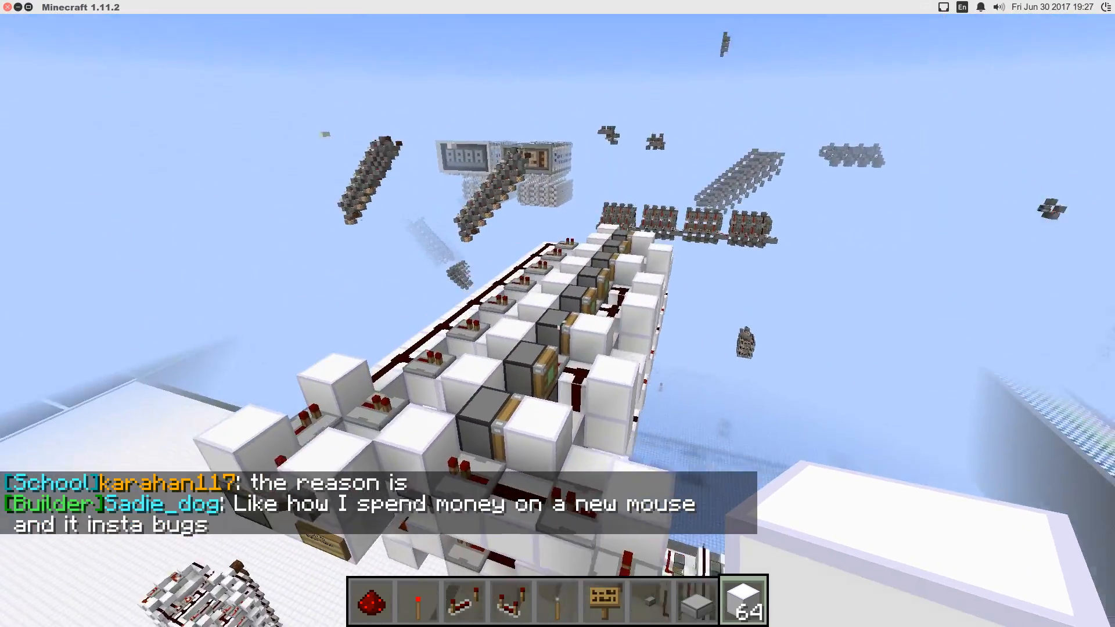
pyautogui.moveTo(558, 313)
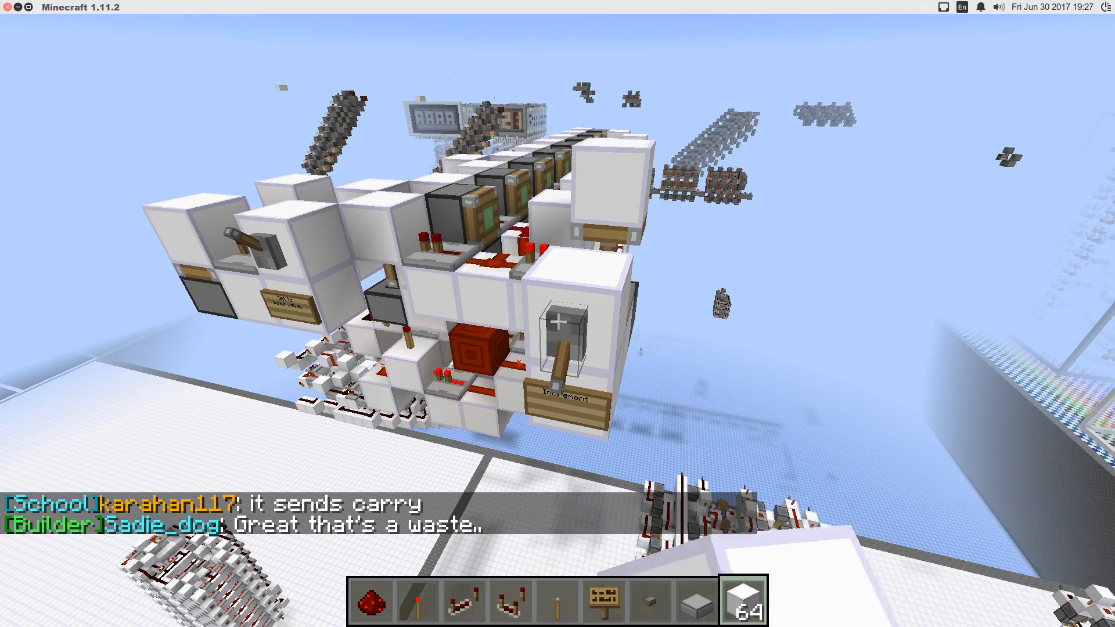
pyautogui.moveTo(557, 314)
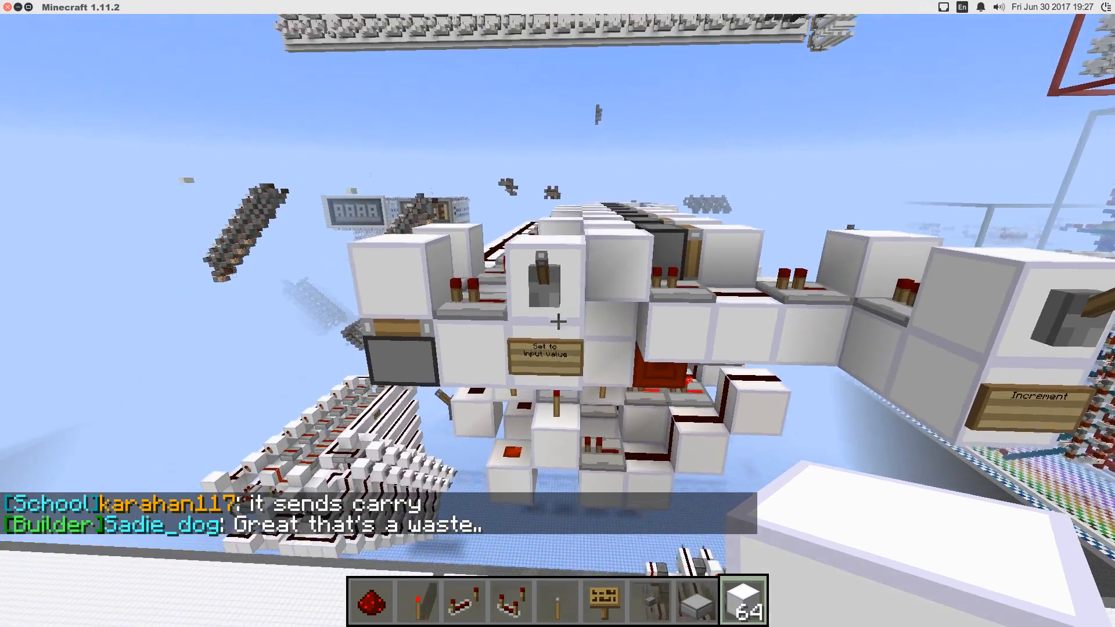
pyautogui.moveTo(558, 314)
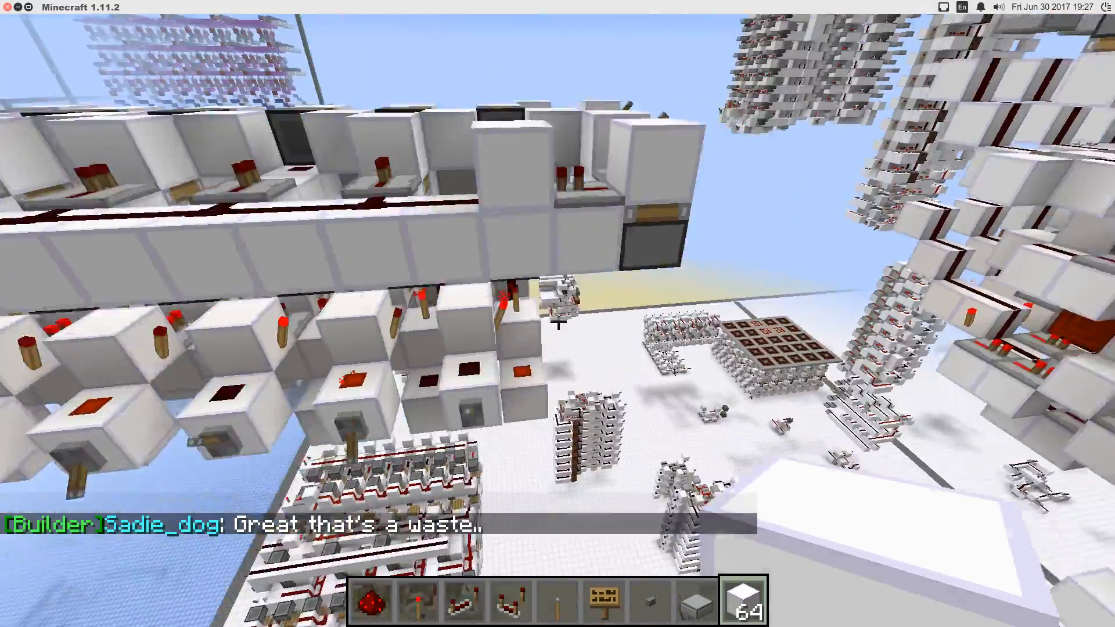
pyautogui.moveTo(558, 313)
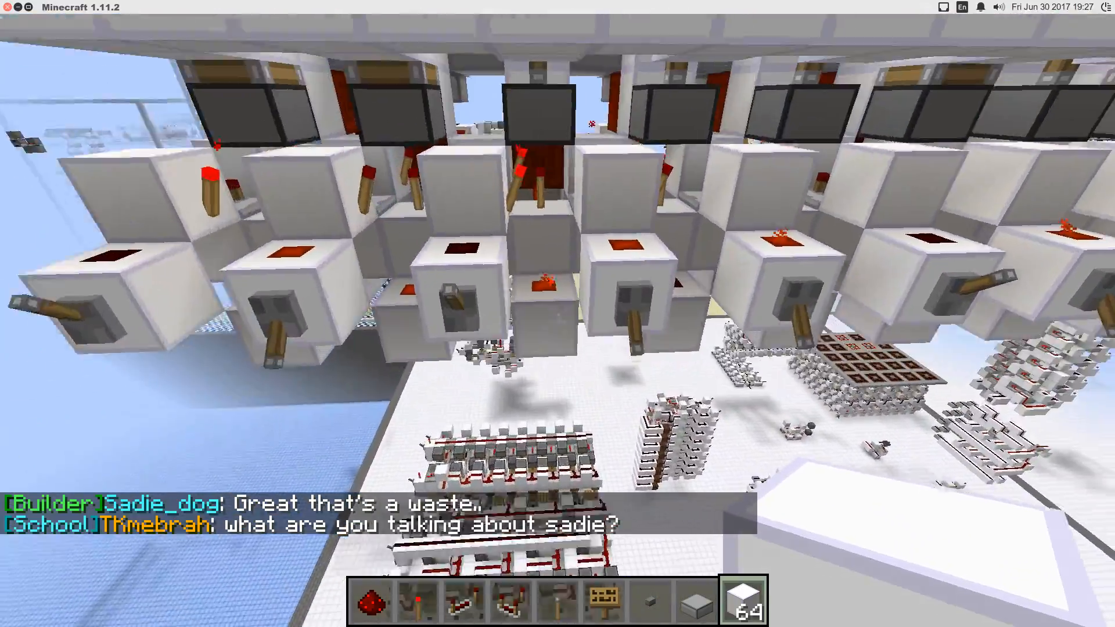
pyautogui.moveTo(557, 314)
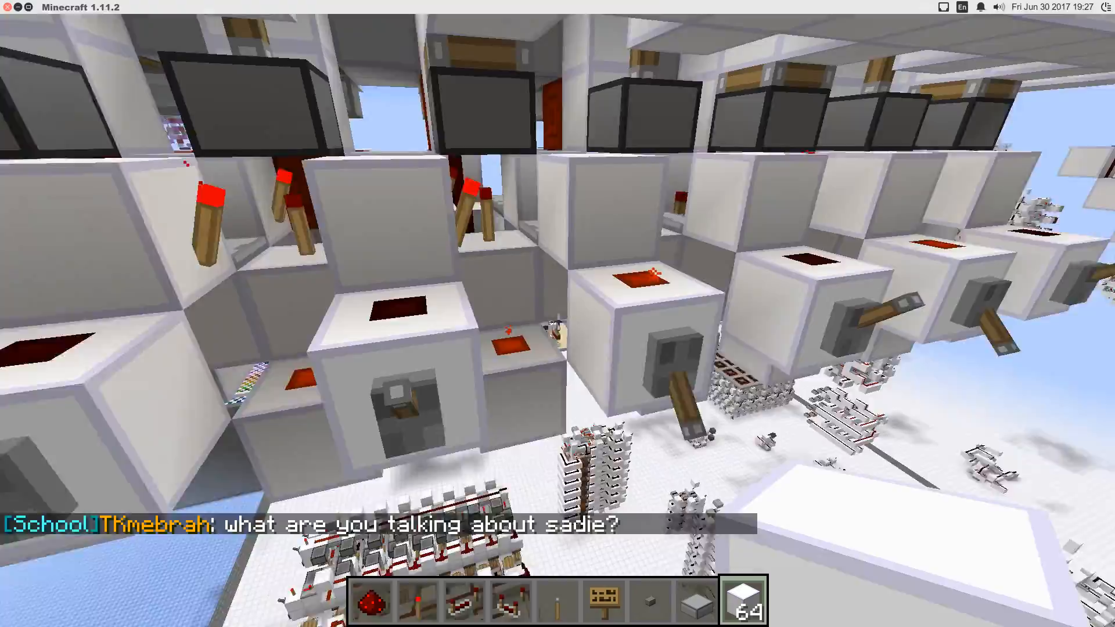
pyautogui.moveTo(558, 322)
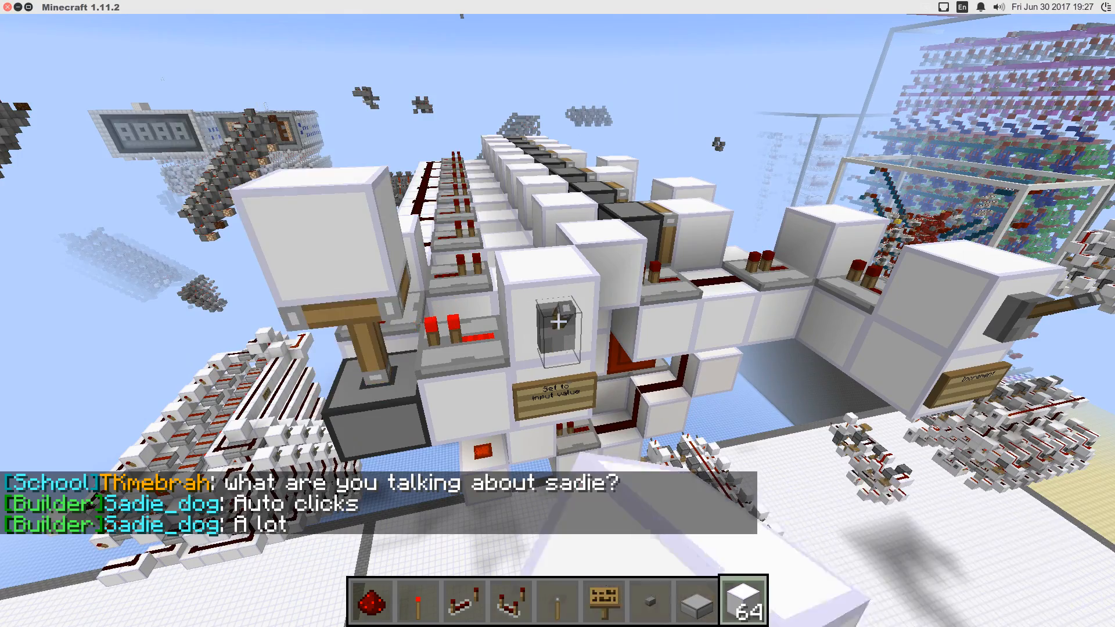
pyautogui.moveTo(558, 314)
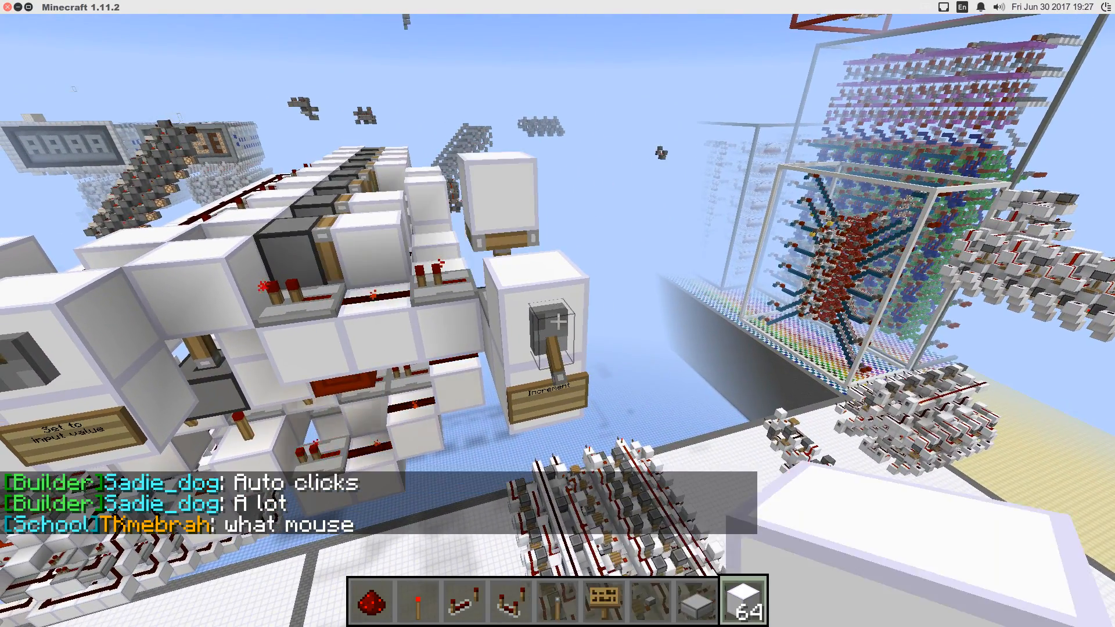
pyautogui.moveTo(557, 313)
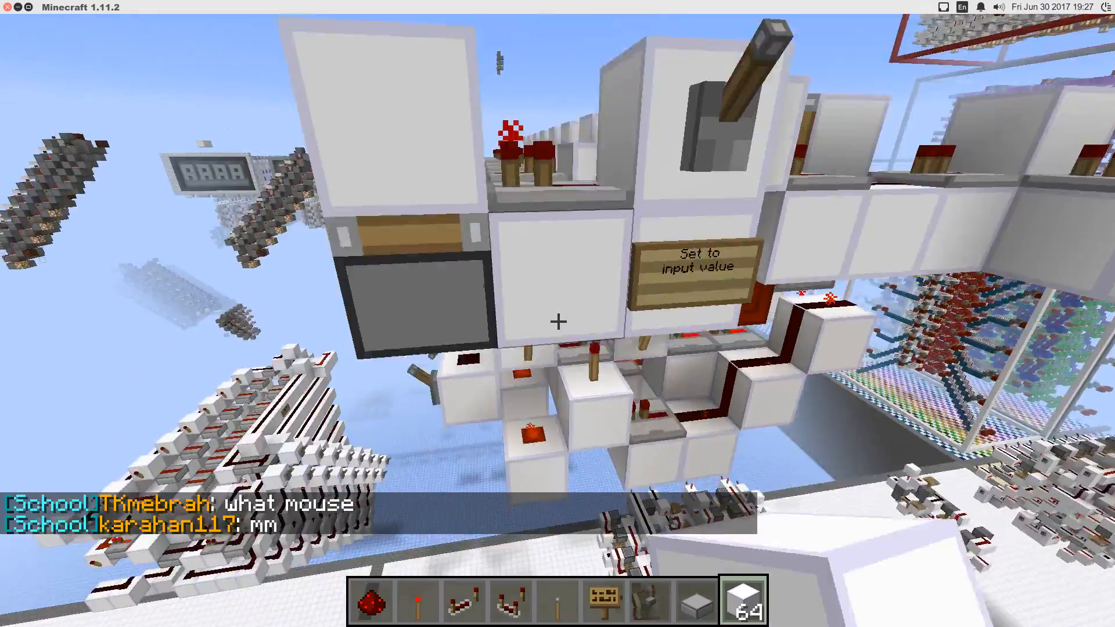
pyautogui.moveTo(557, 313)
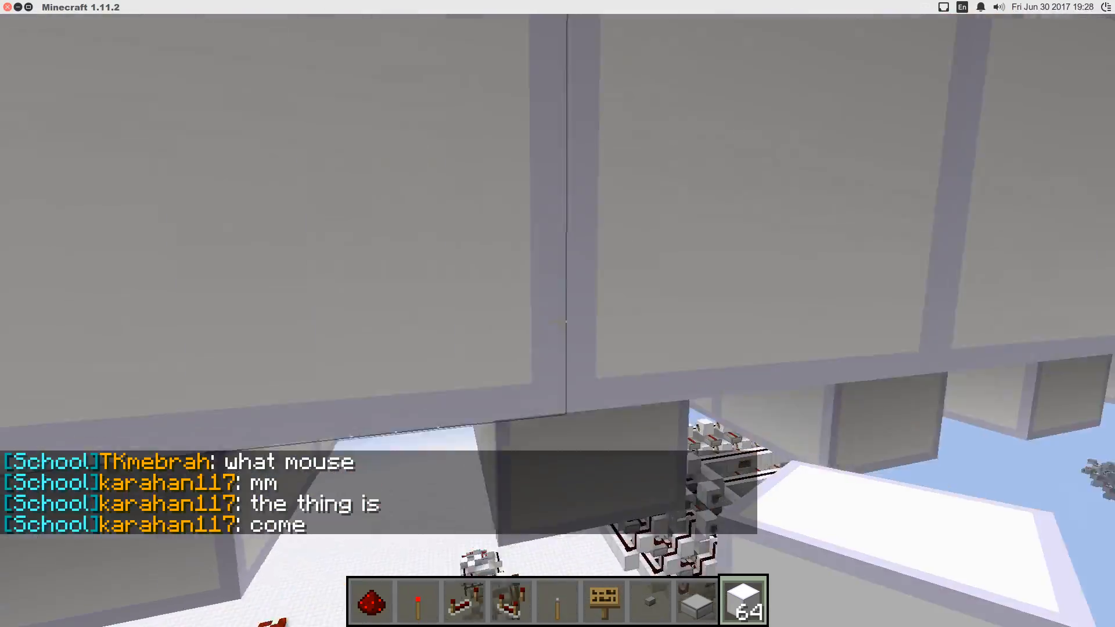
pyautogui.moveTo(558, 320)
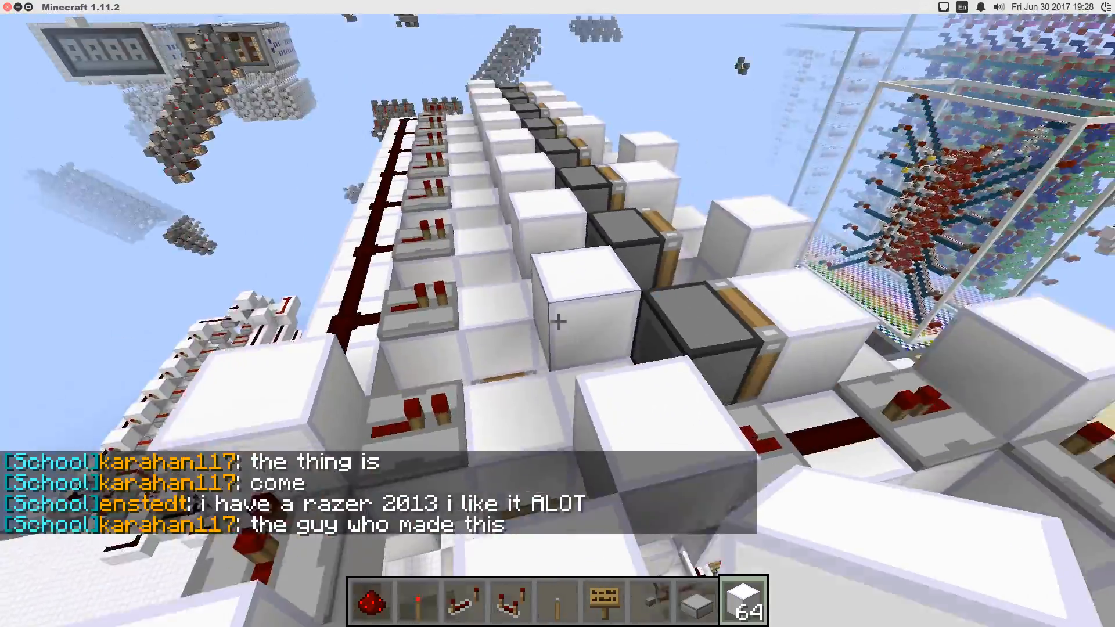
pyautogui.moveTo(557, 313)
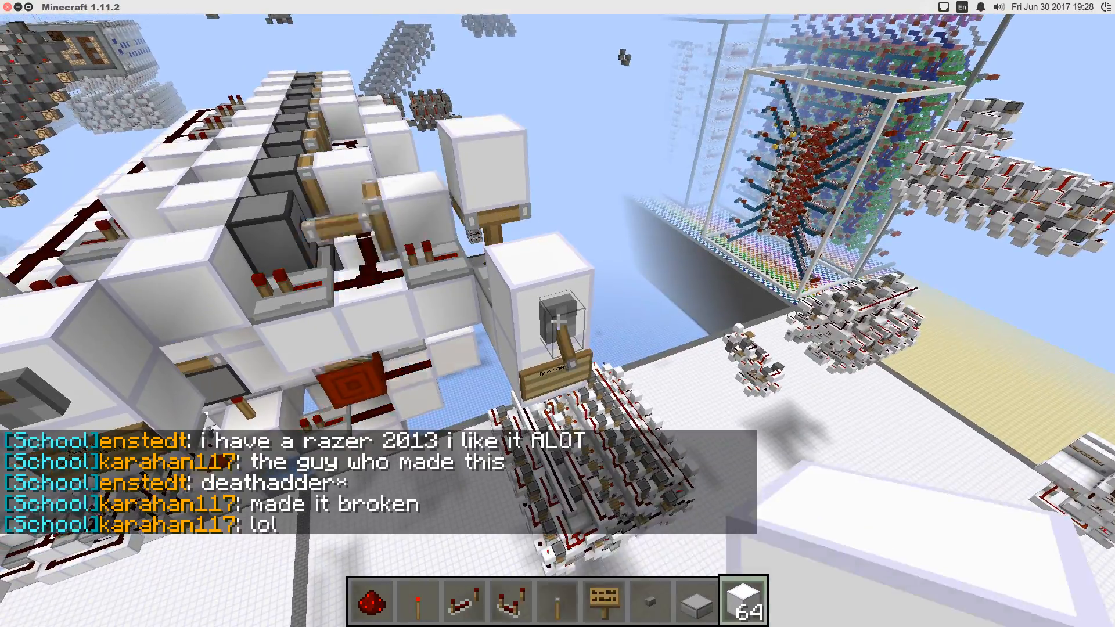
pyautogui.moveTo(557, 321)
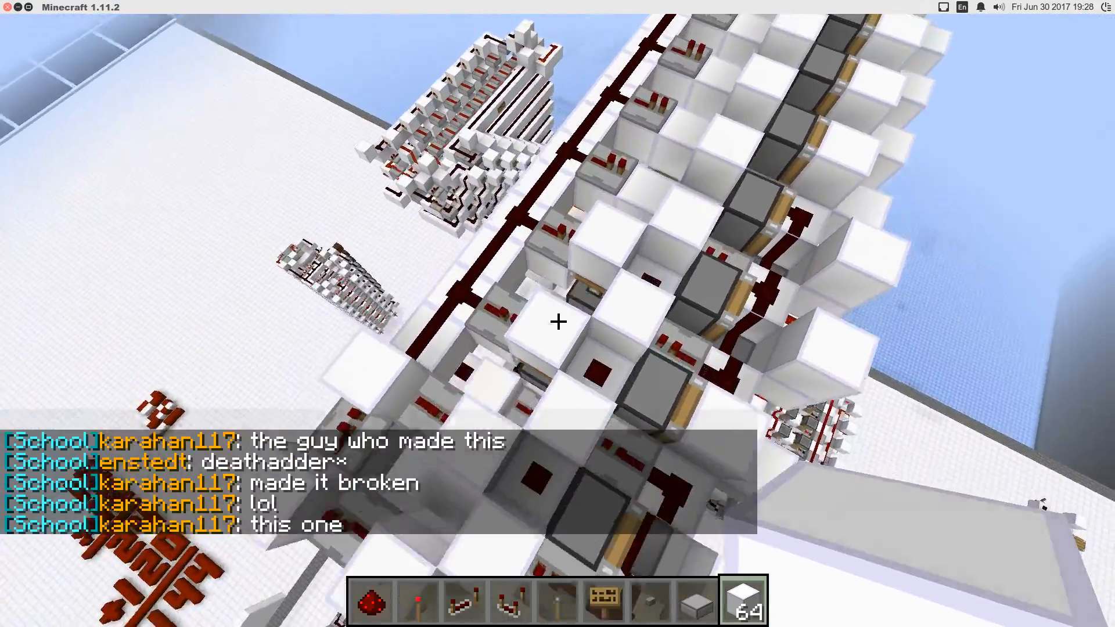
pyautogui.moveTo(557, 320)
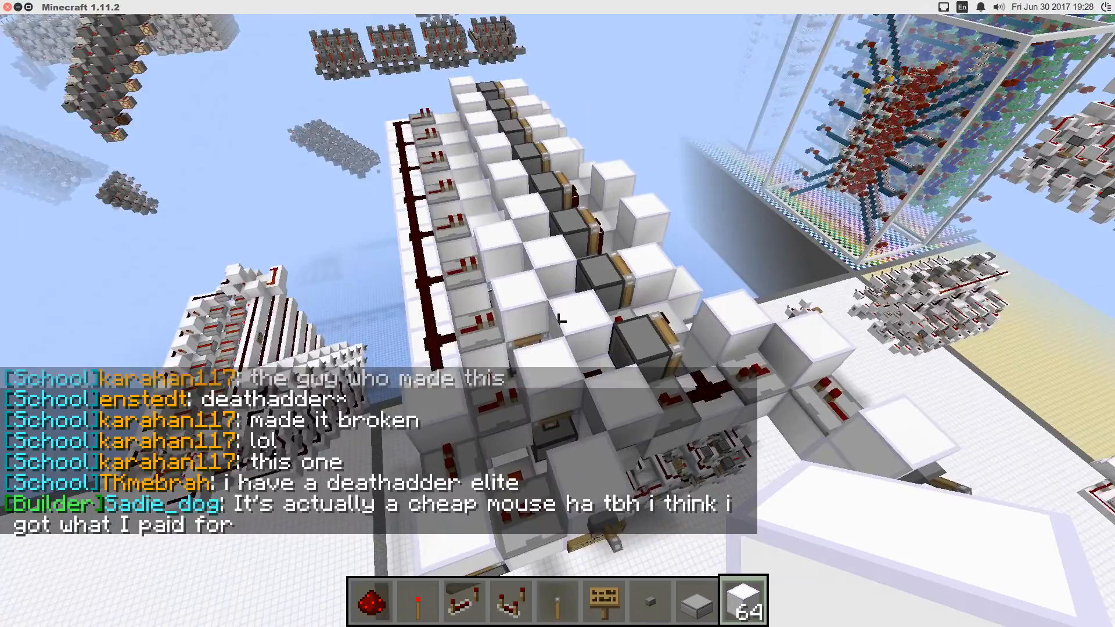
pyautogui.moveTo(557, 313)
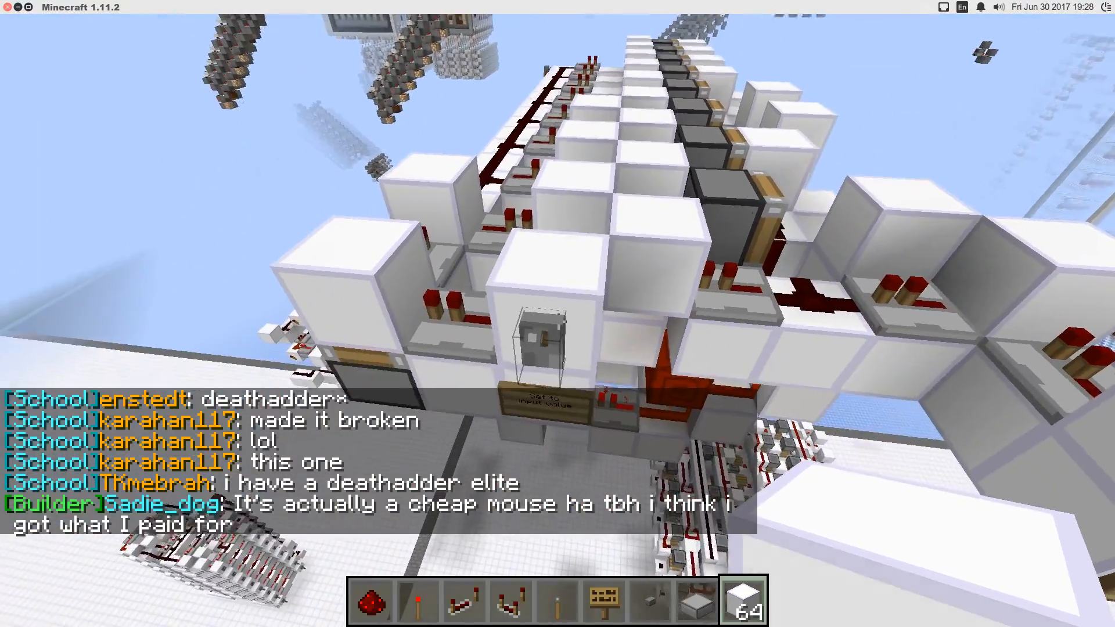
pyautogui.moveTo(558, 314)
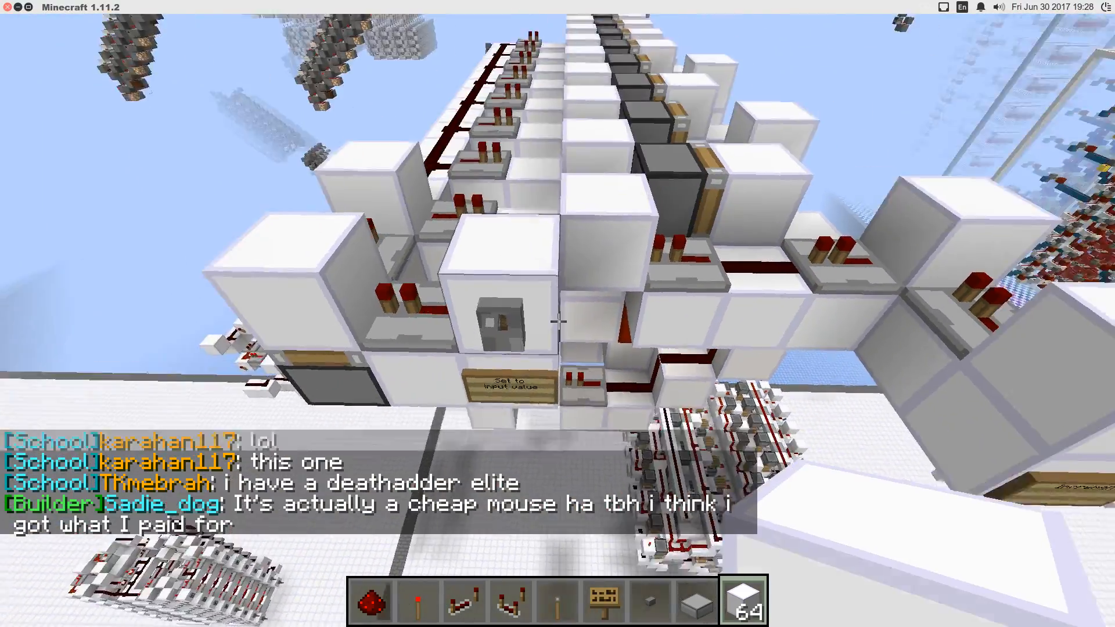
pyautogui.moveTo(558, 313)
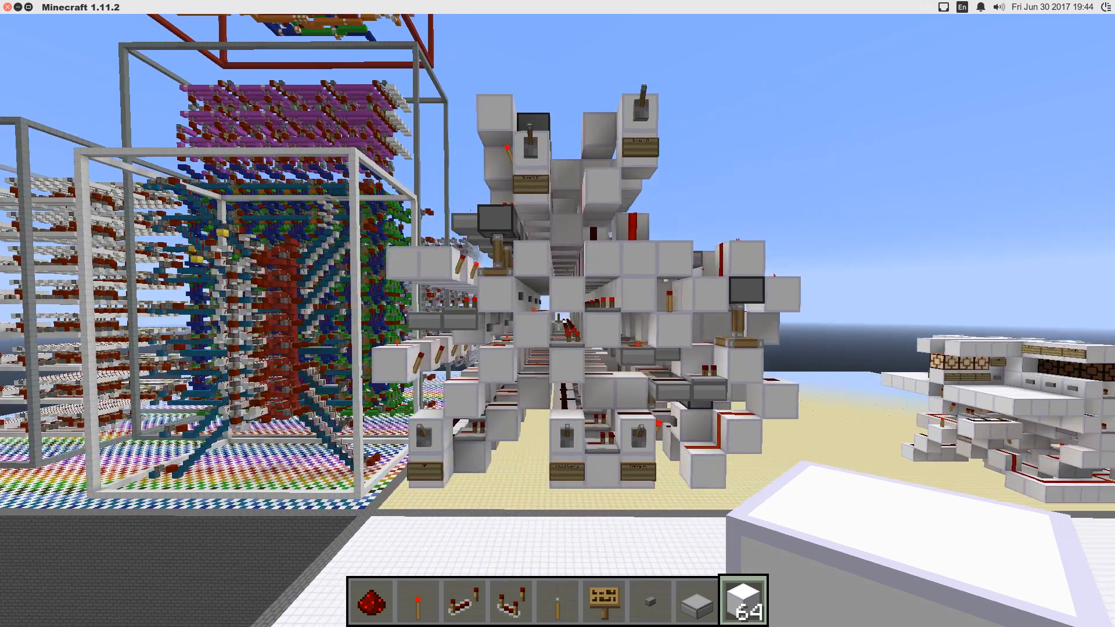
pyautogui.moveTo(557, 314)
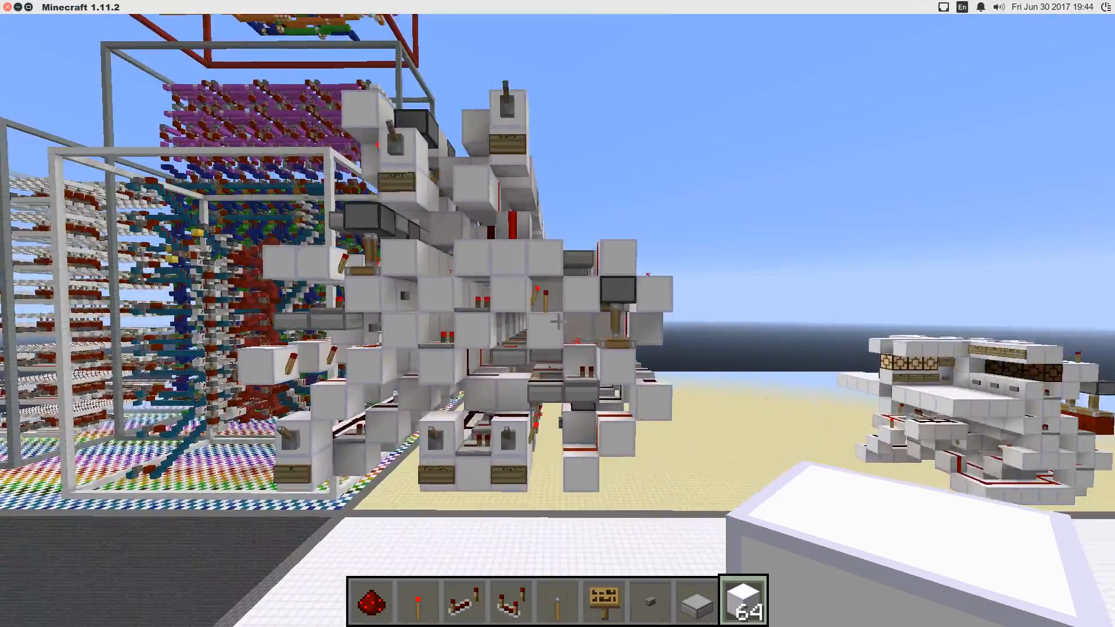
pyautogui.moveTo(557, 314)
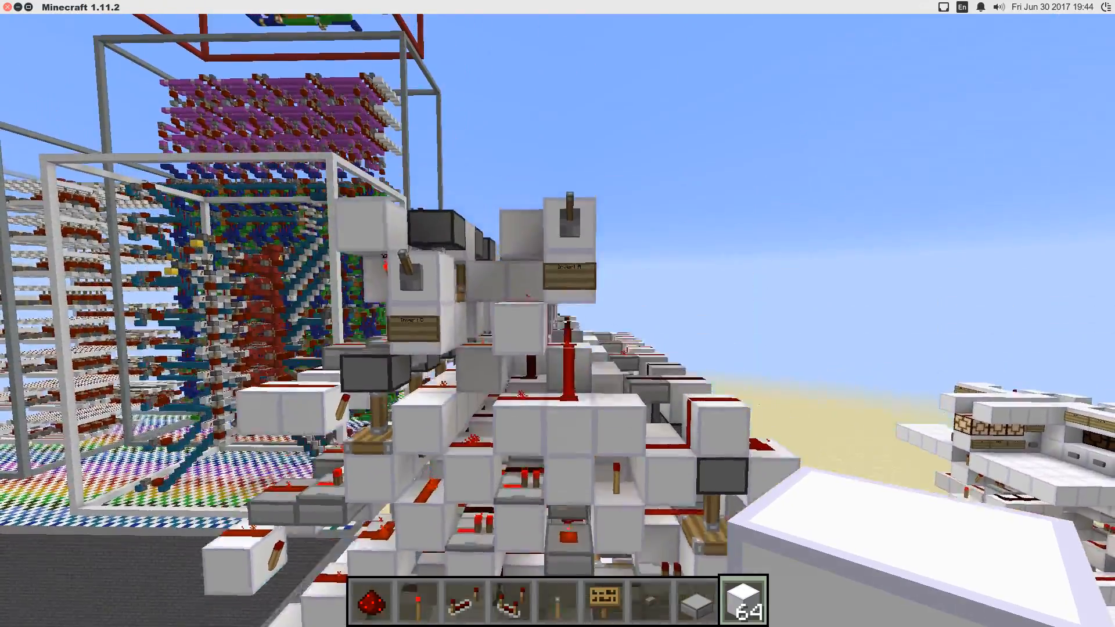
pyautogui.moveTo(557, 313)
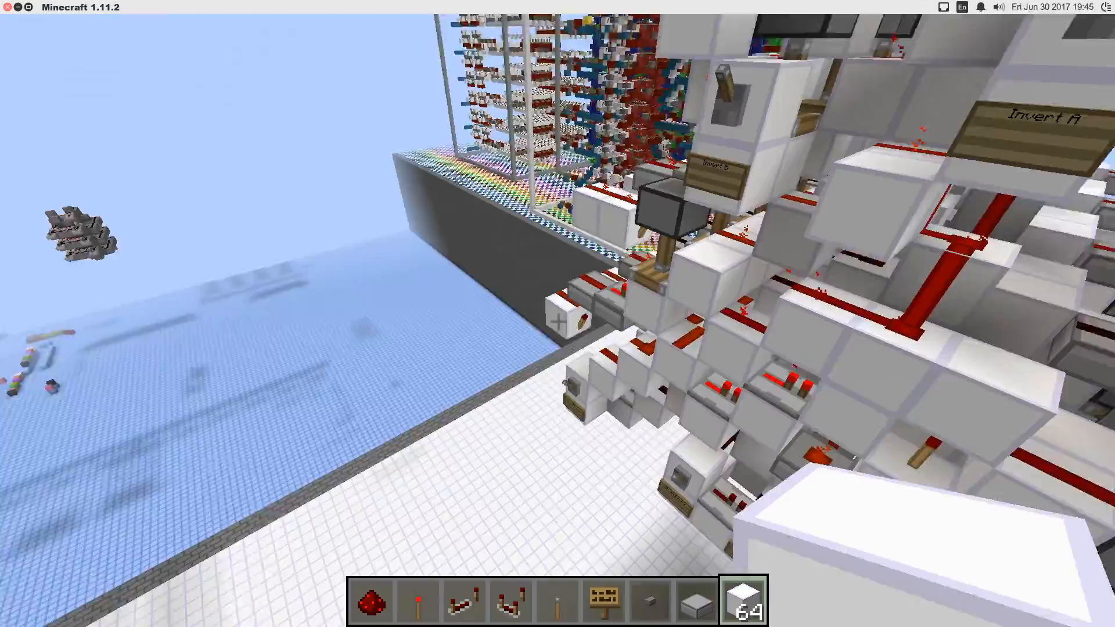
pyautogui.moveTo(558, 313)
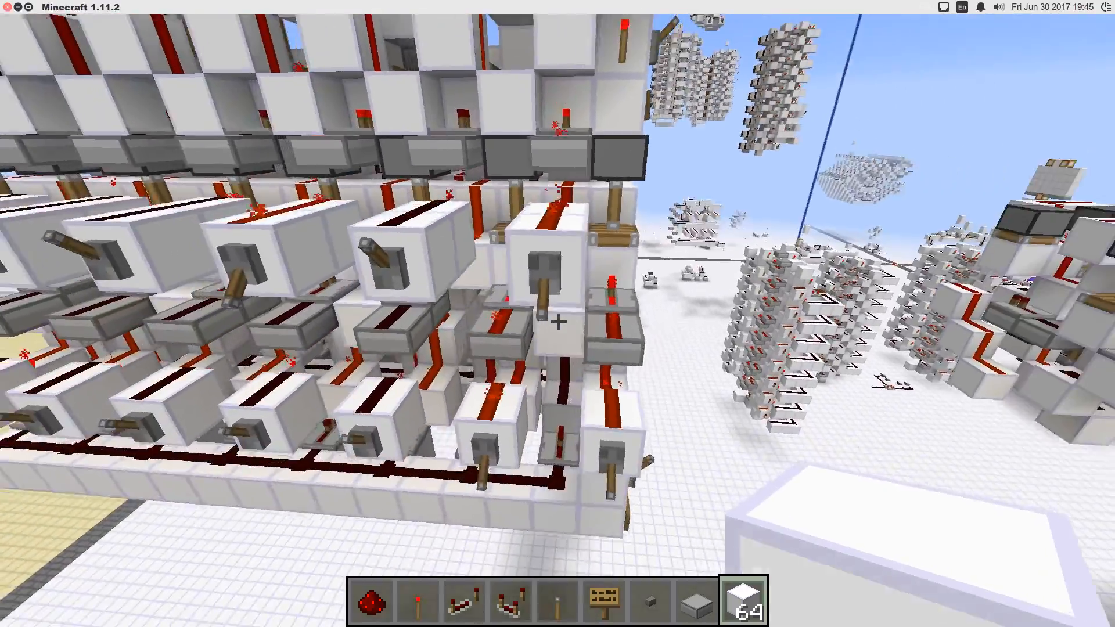
pyautogui.moveTo(557, 313)
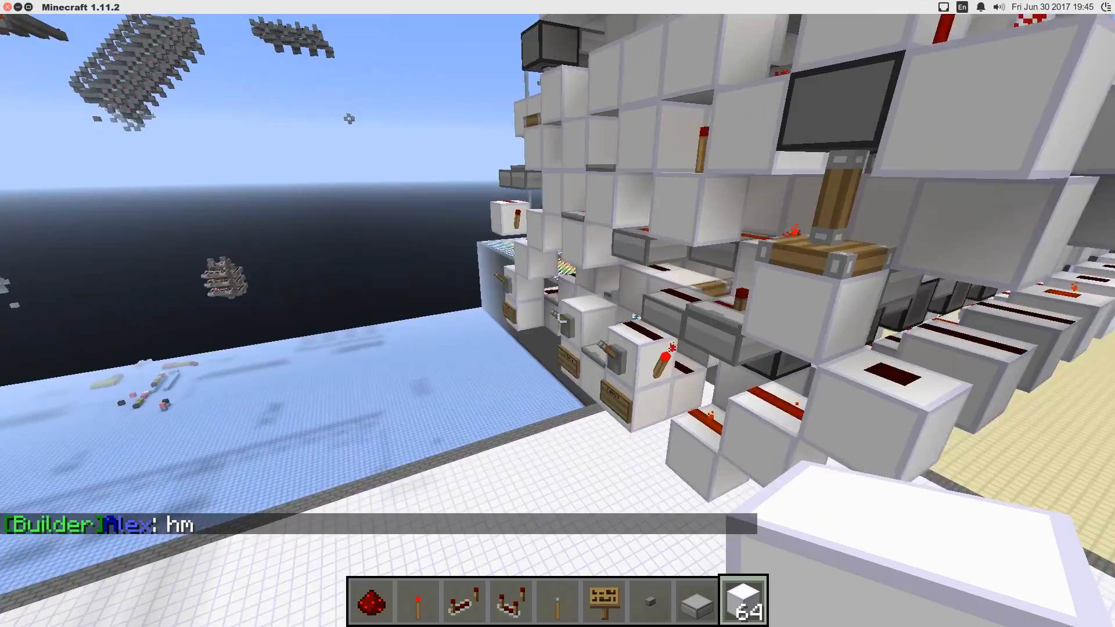
pyautogui.moveTo(557, 313)
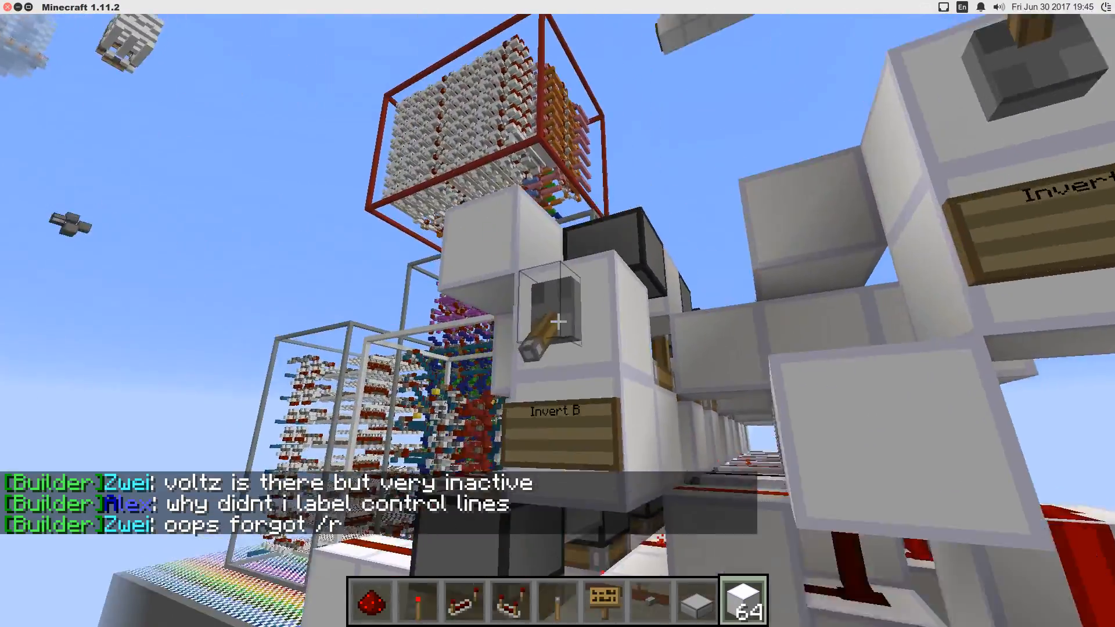
pyautogui.moveTo(557, 313)
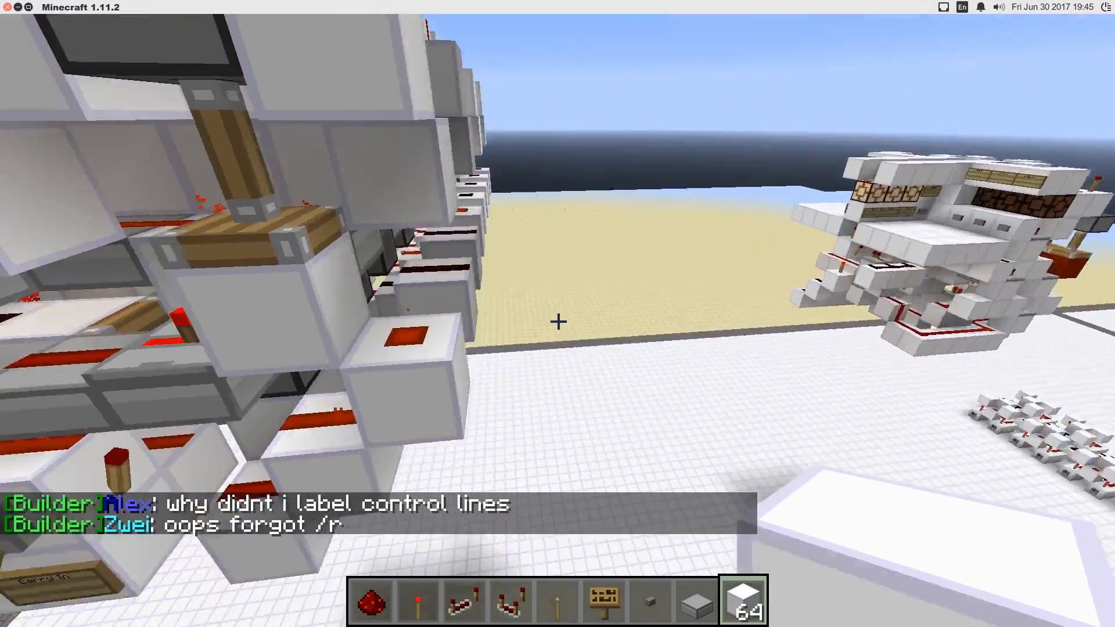
pyautogui.moveTo(558, 321)
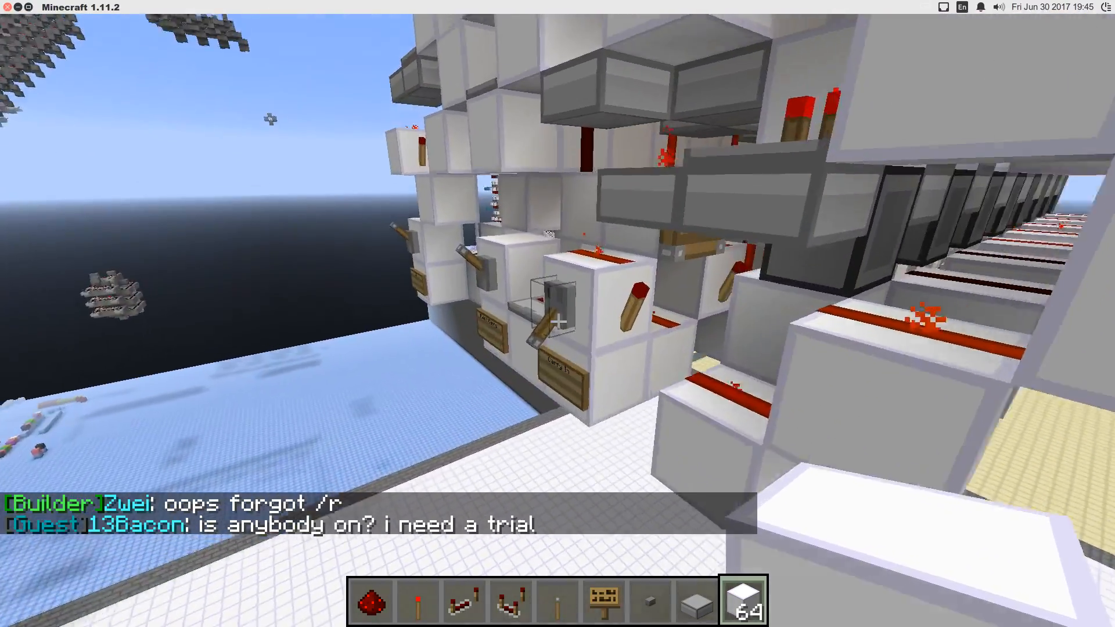
pyautogui.moveTo(558, 314)
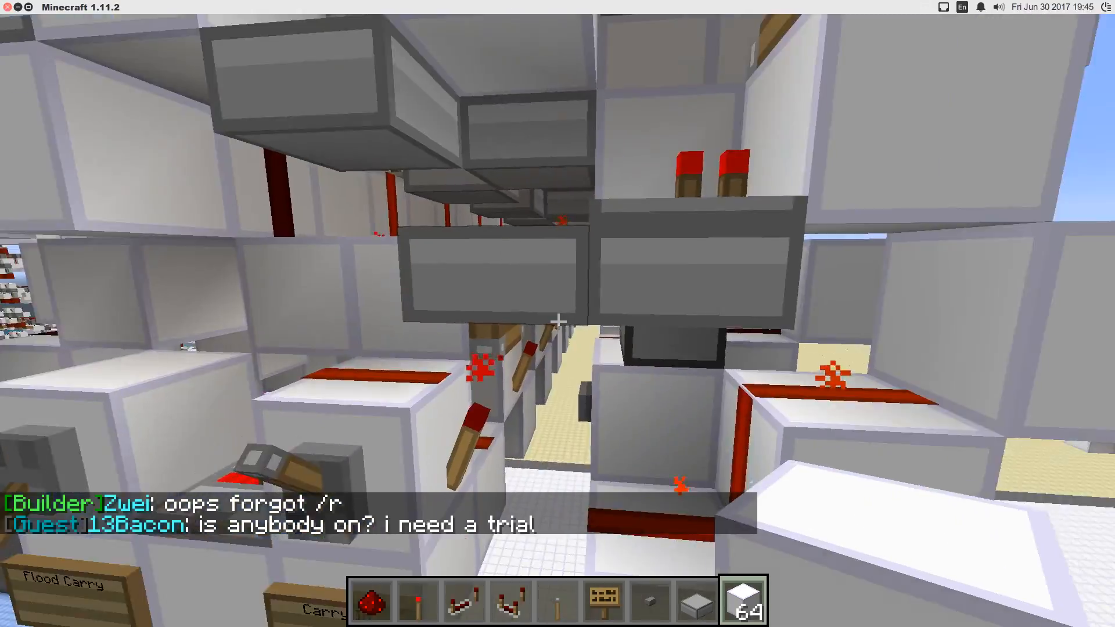
pyautogui.moveTo(557, 314)
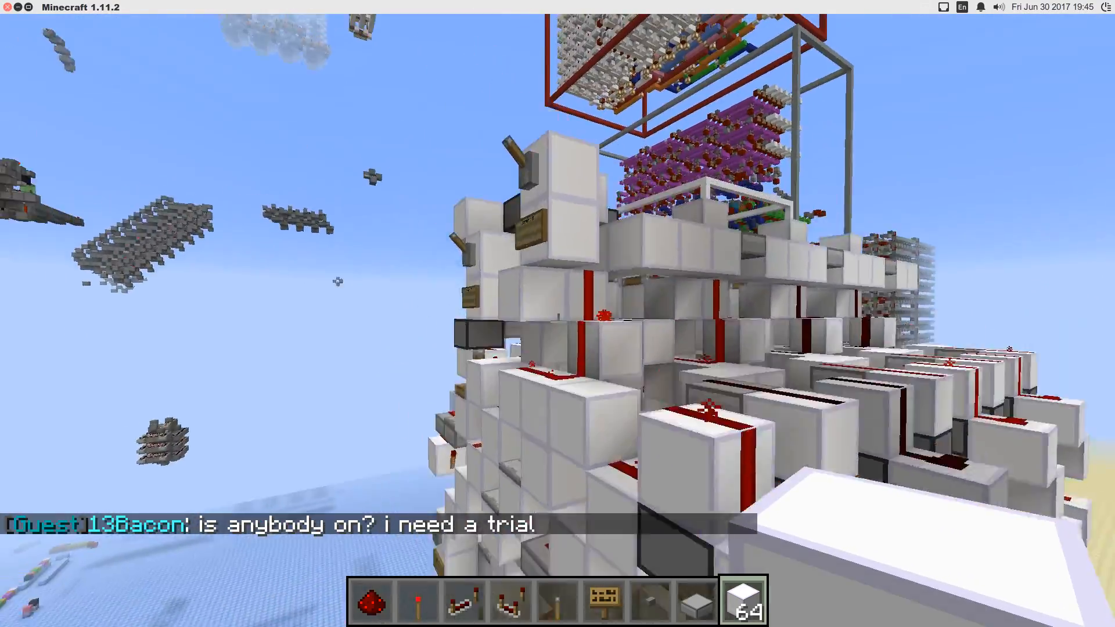
pyautogui.moveTo(557, 321)
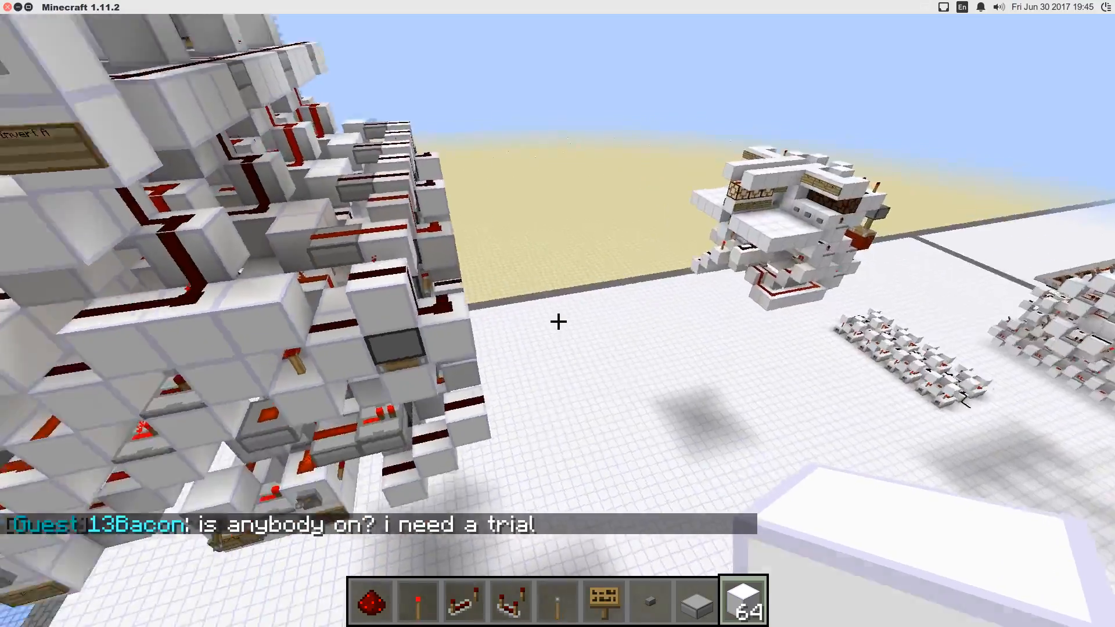
pyautogui.moveTo(558, 321)
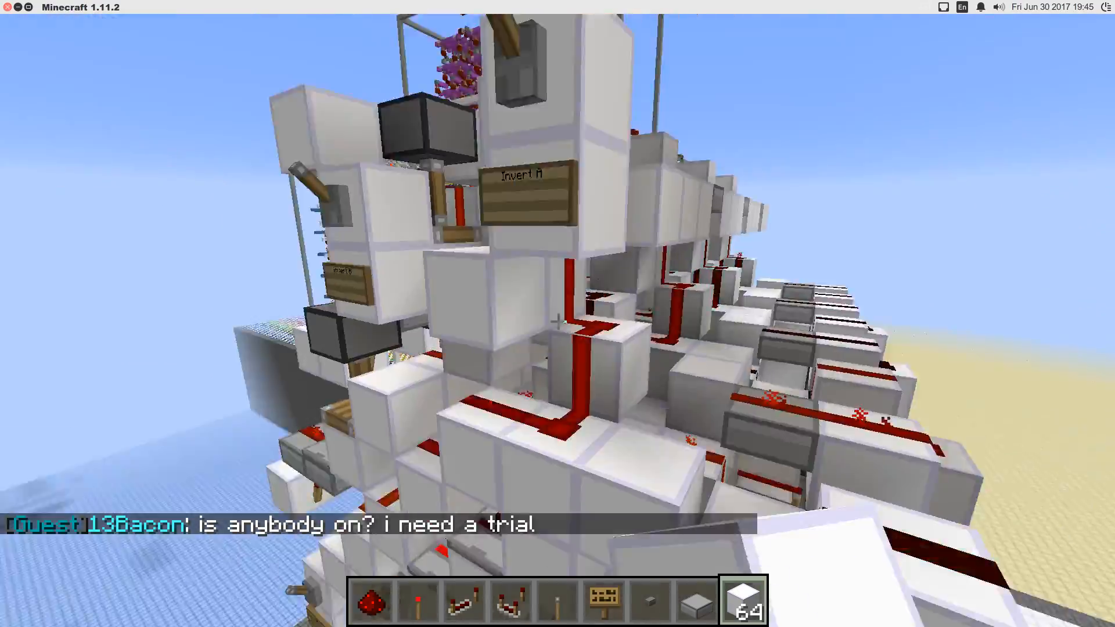
pyautogui.moveTo(558, 314)
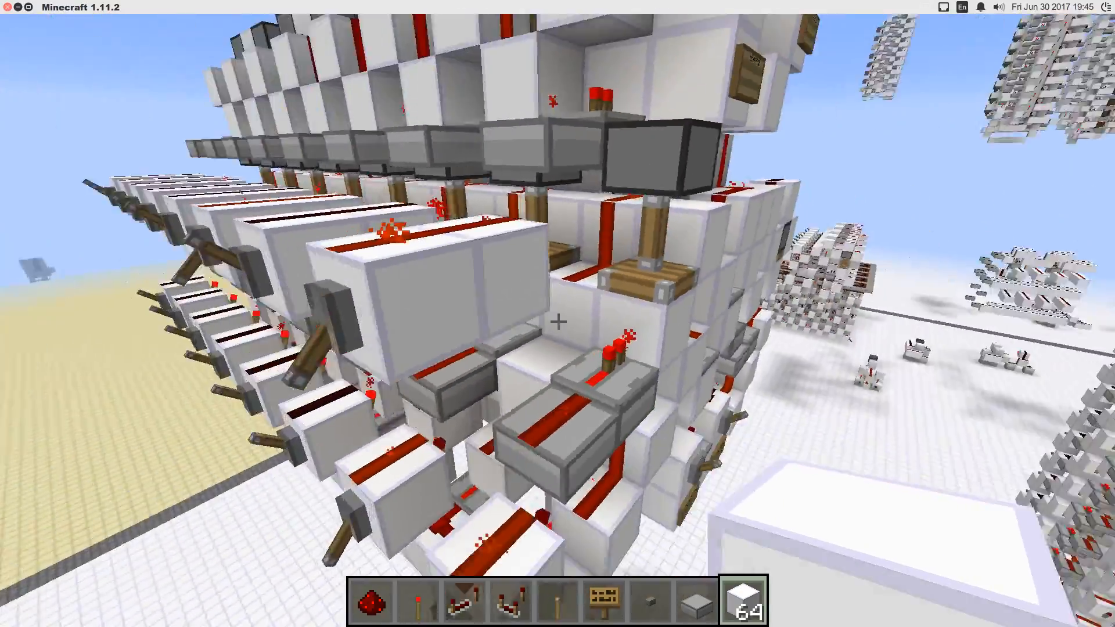
pyautogui.moveTo(557, 320)
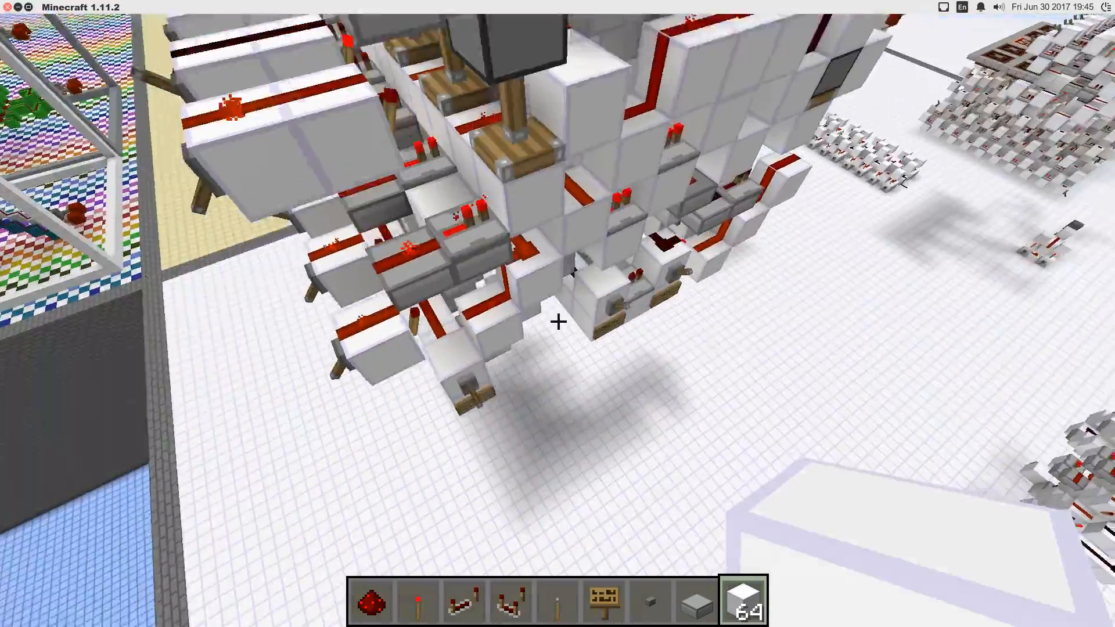
pyautogui.moveTo(557, 320)
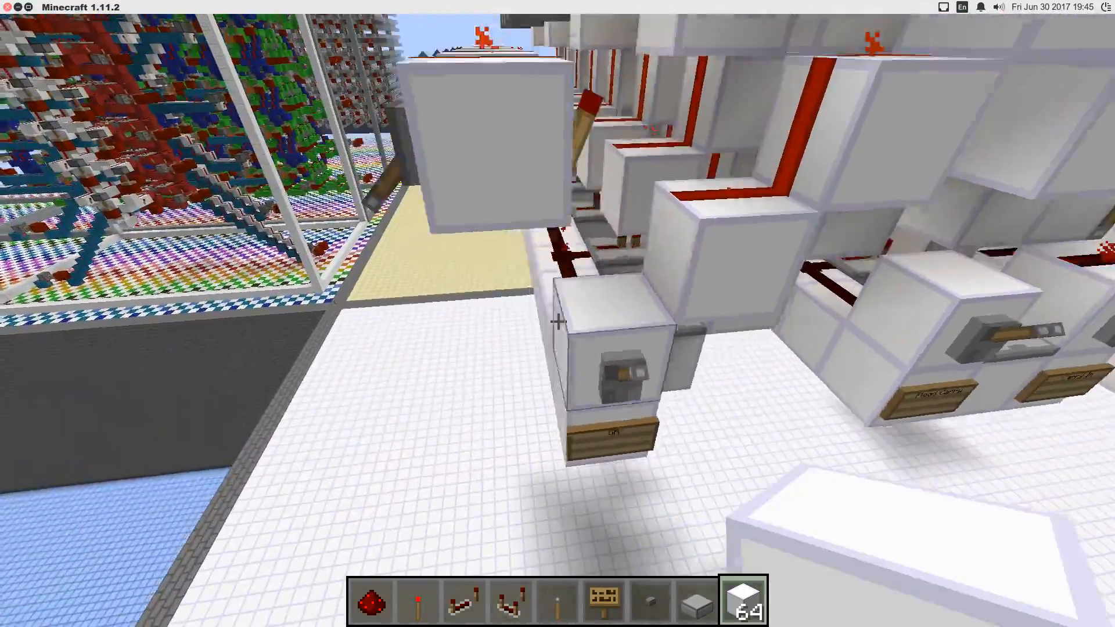
pyautogui.moveTo(557, 320)
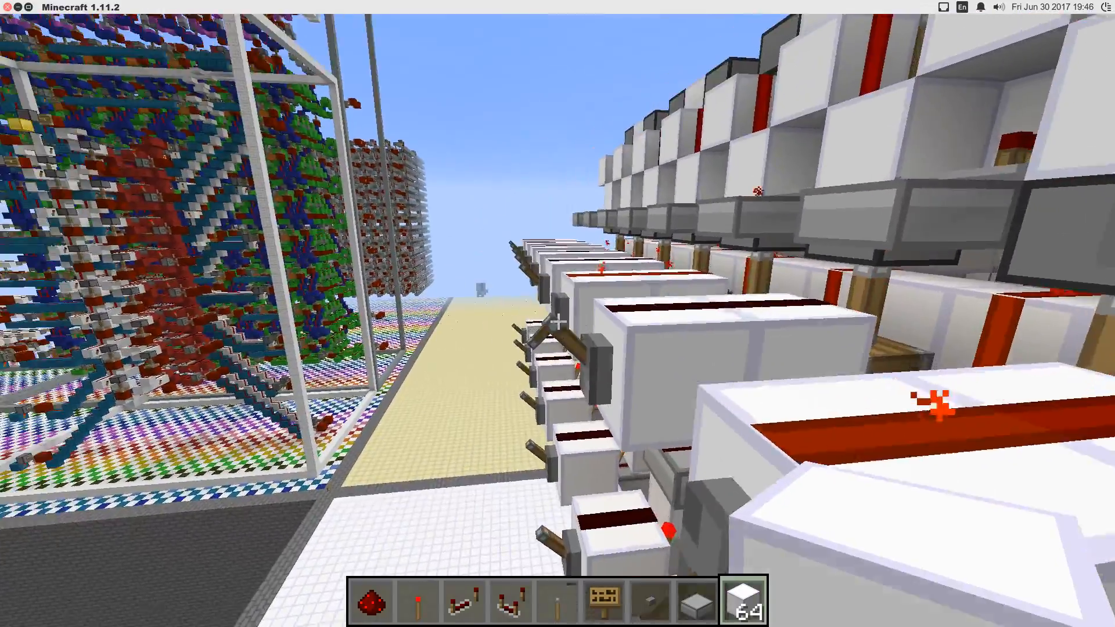
pyautogui.moveTo(558, 313)
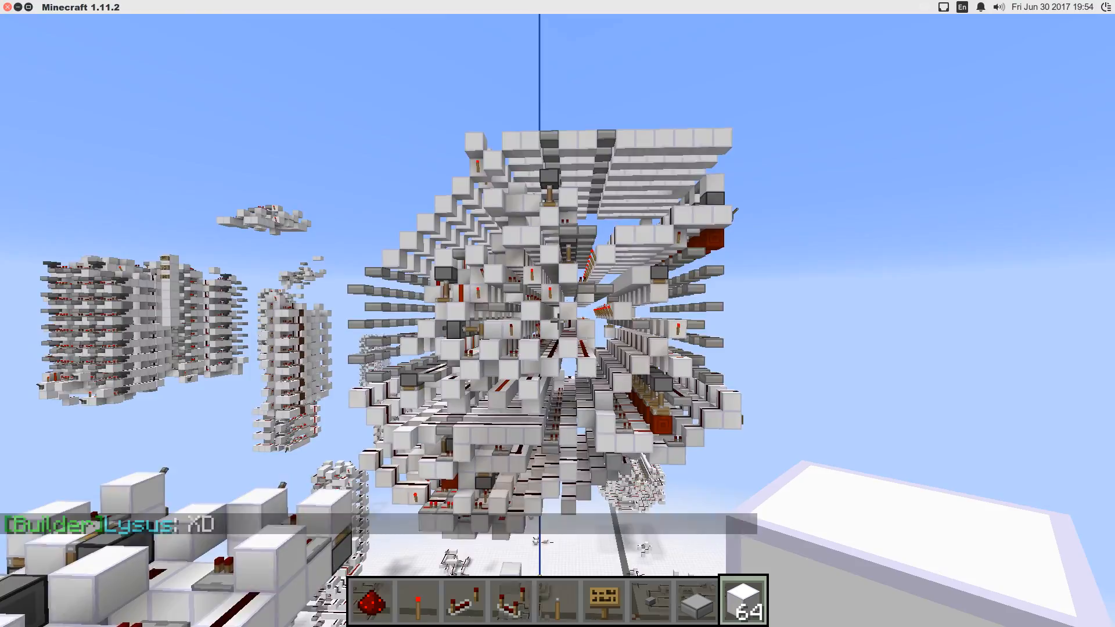
pyautogui.moveTo(558, 313)
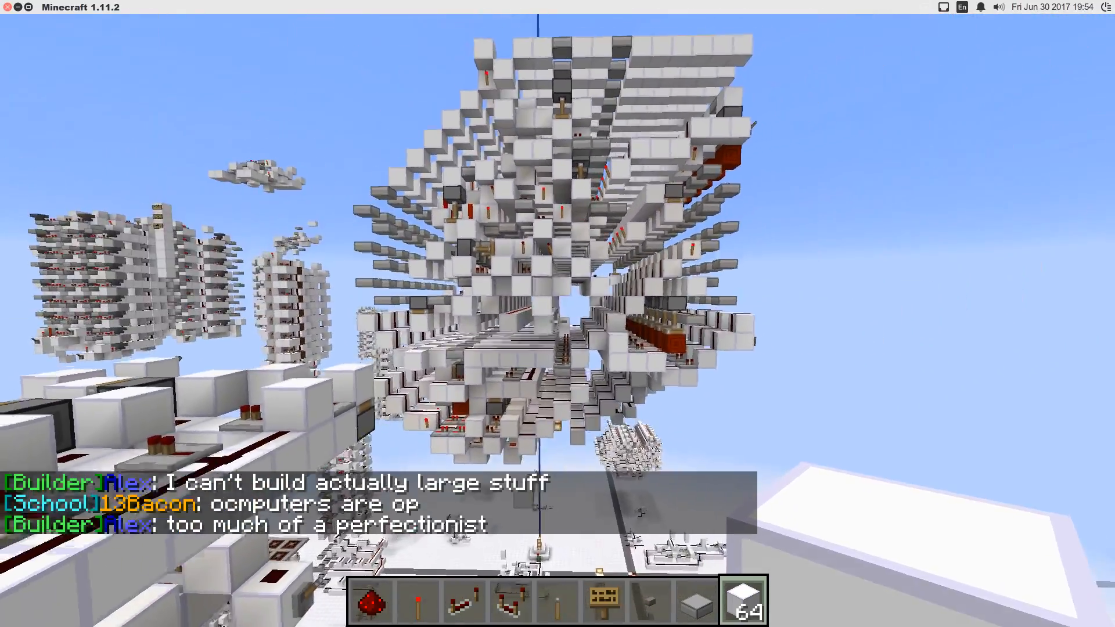
pyautogui.moveTo(557, 313)
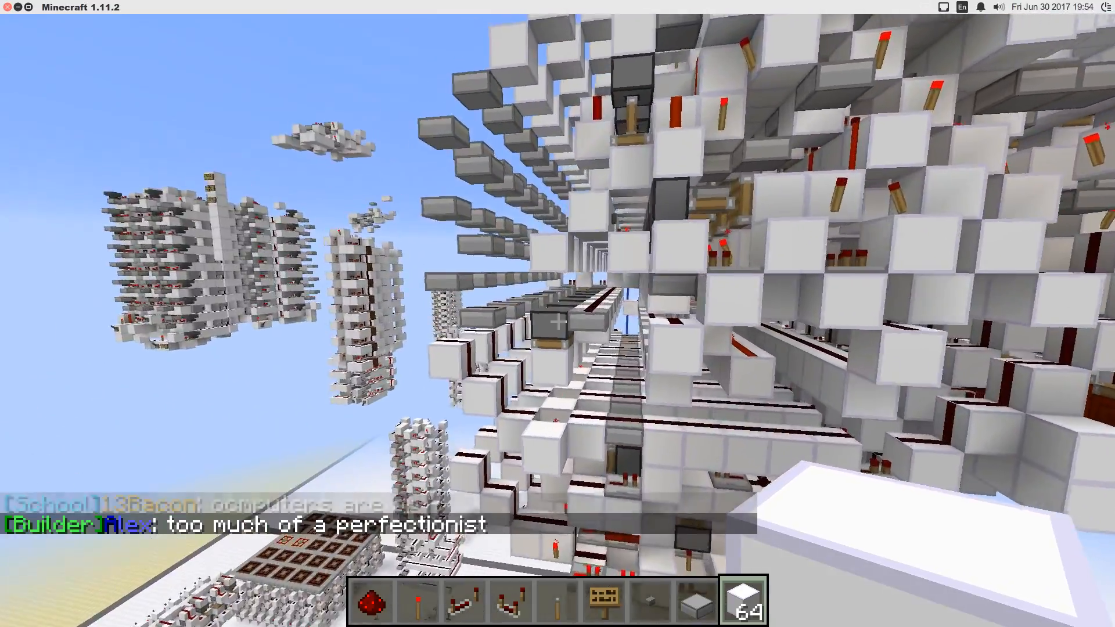
pyautogui.moveTo(558, 314)
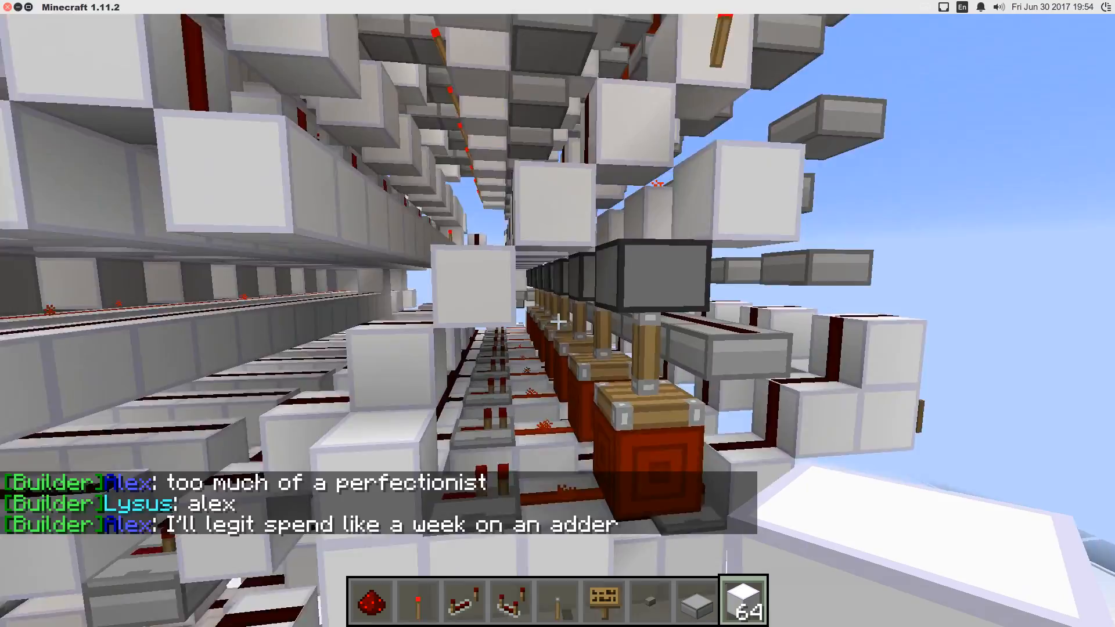
pyautogui.moveTo(557, 320)
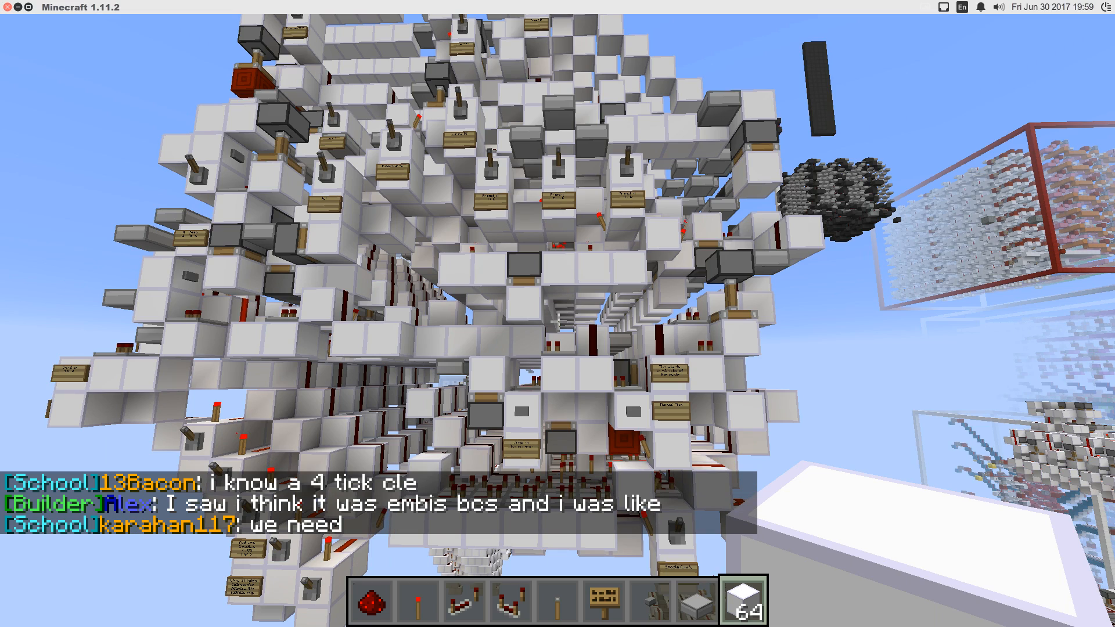
pyautogui.moveTo(558, 314)
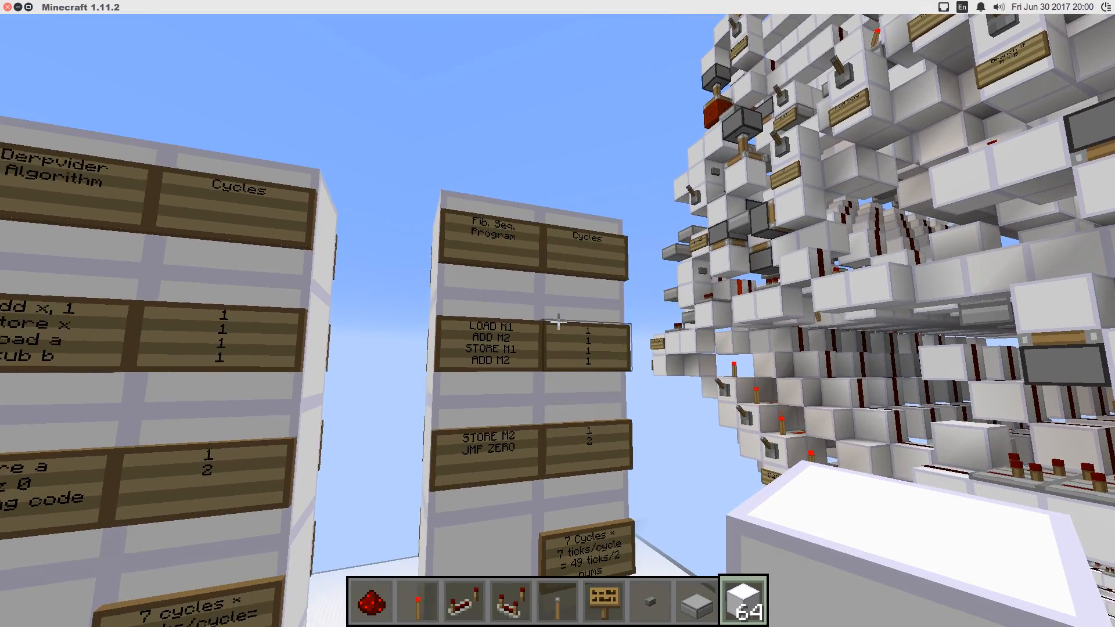
pyautogui.moveTo(557, 313)
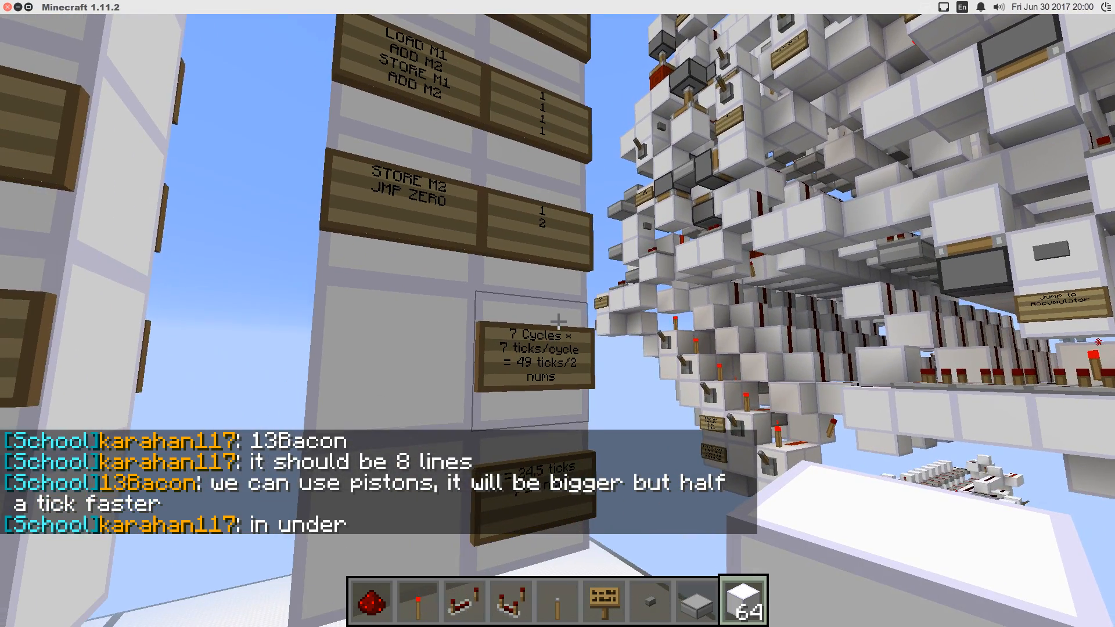
pyautogui.moveTo(558, 313)
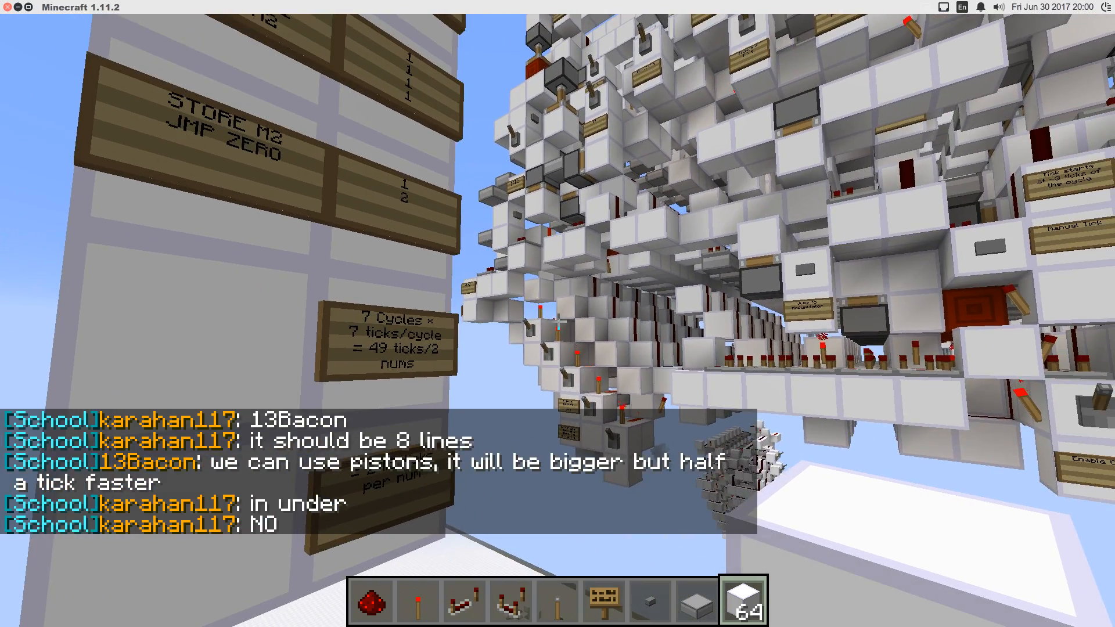
pyautogui.moveTo(557, 313)
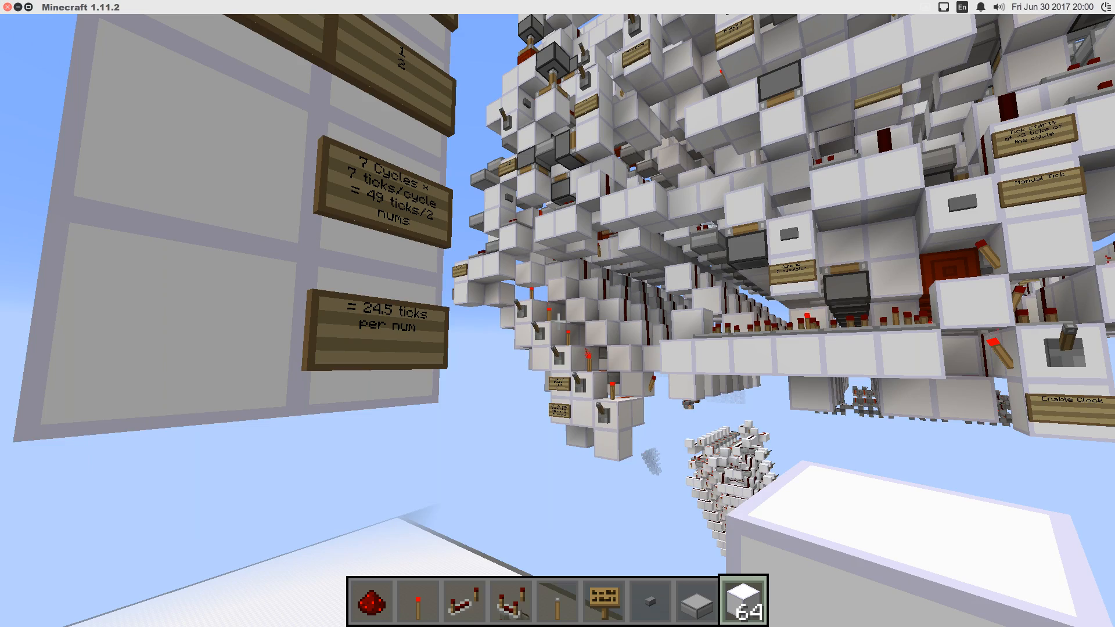
pyautogui.moveTo(558, 314)
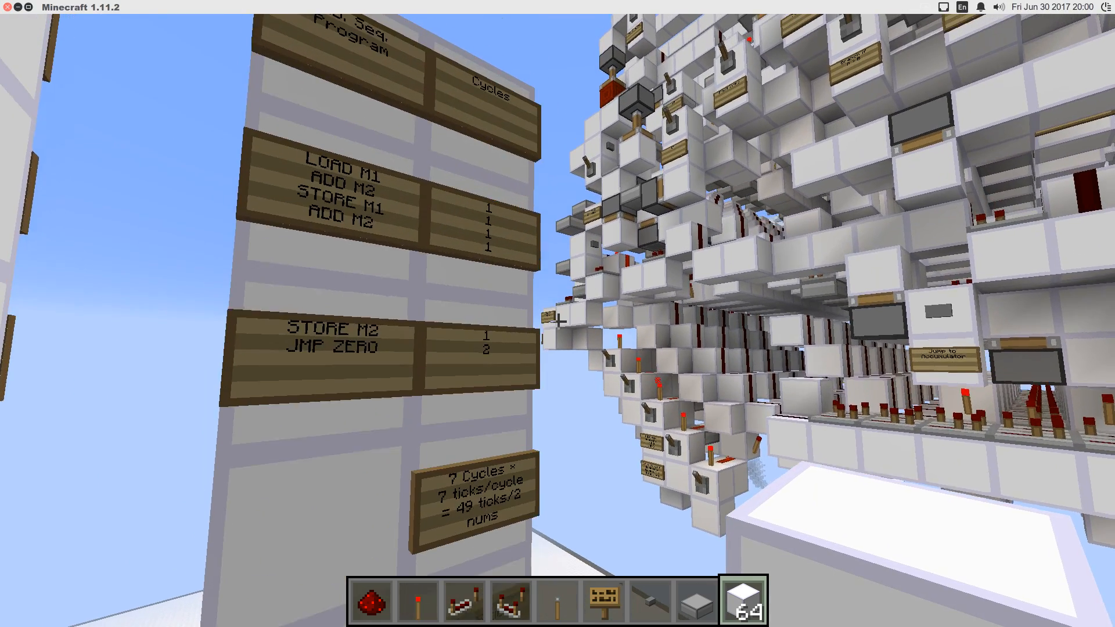
pyautogui.moveTo(558, 313)
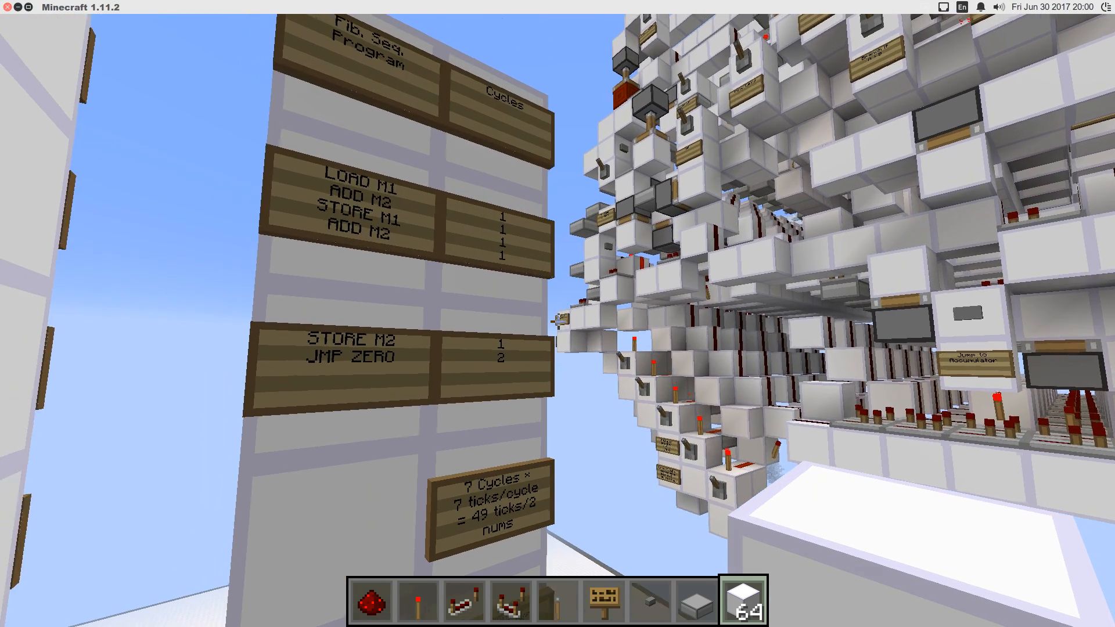
pyautogui.moveTo(557, 314)
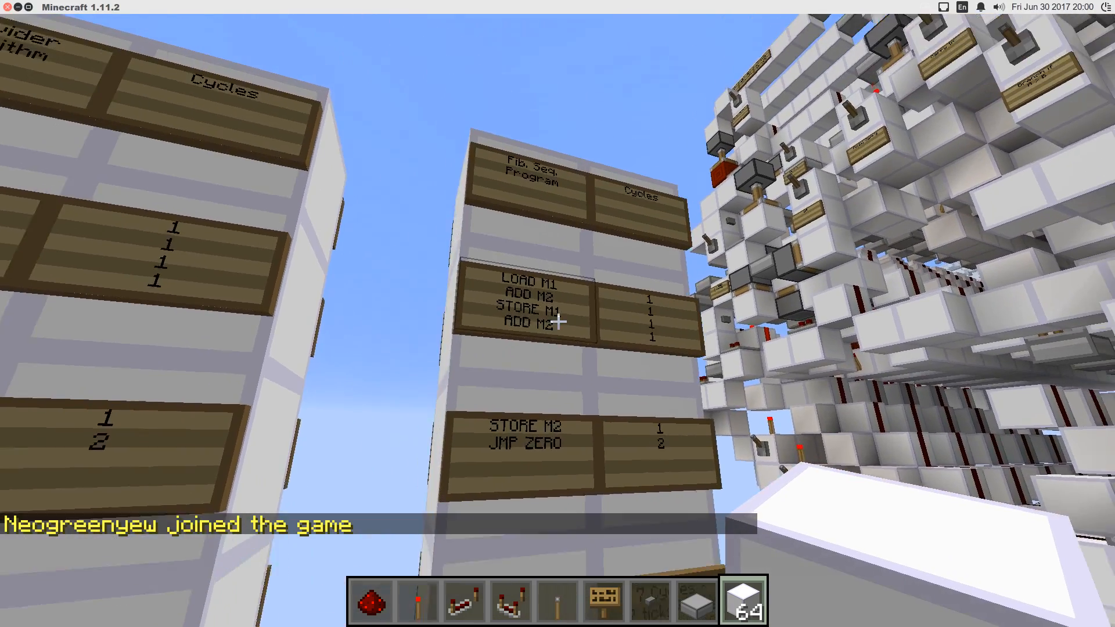
pyautogui.moveTo(557, 314)
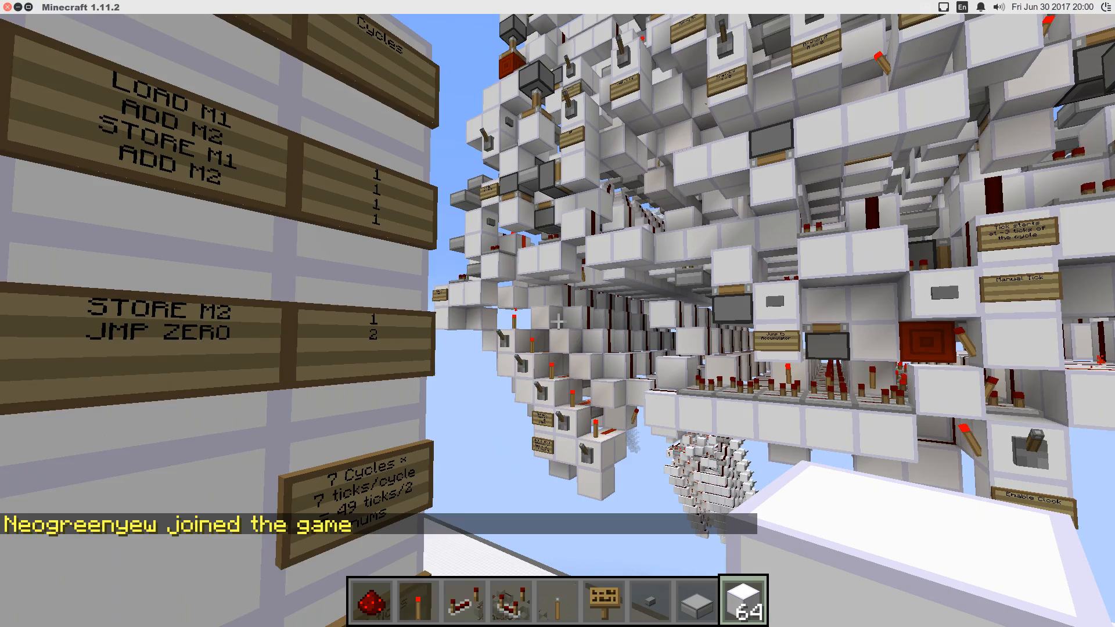
pyautogui.moveTo(557, 313)
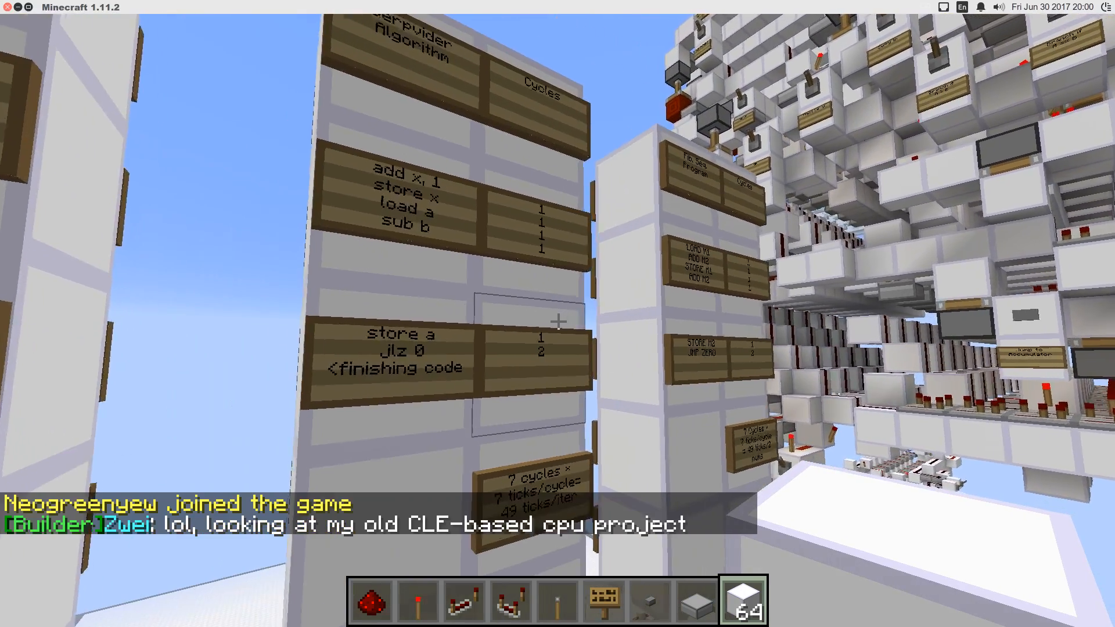
pyautogui.moveTo(557, 314)
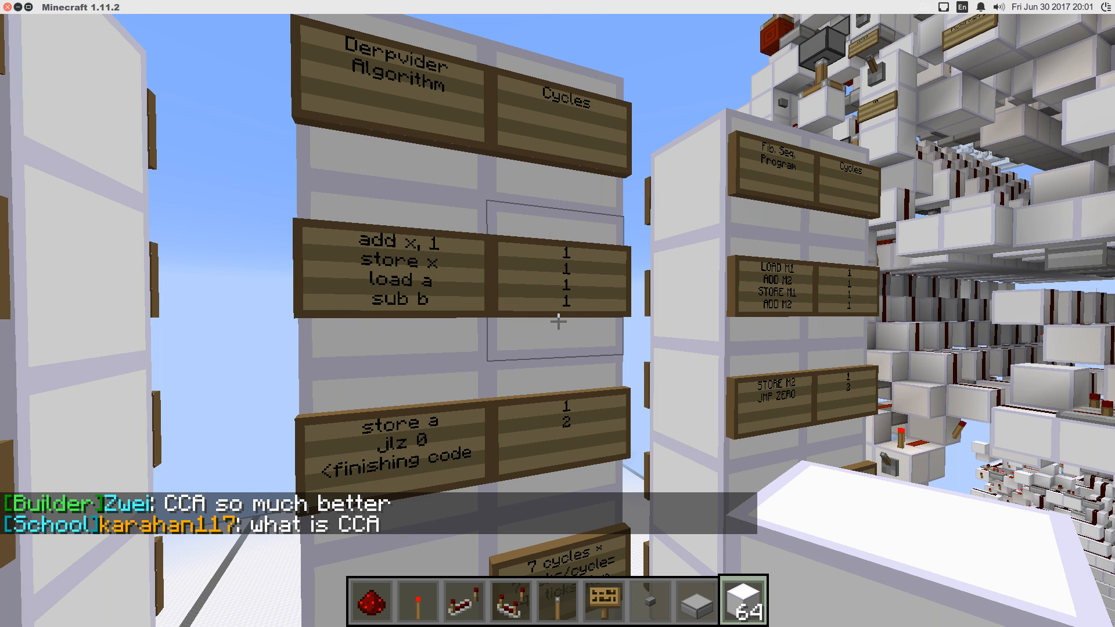
pyautogui.moveTo(558, 314)
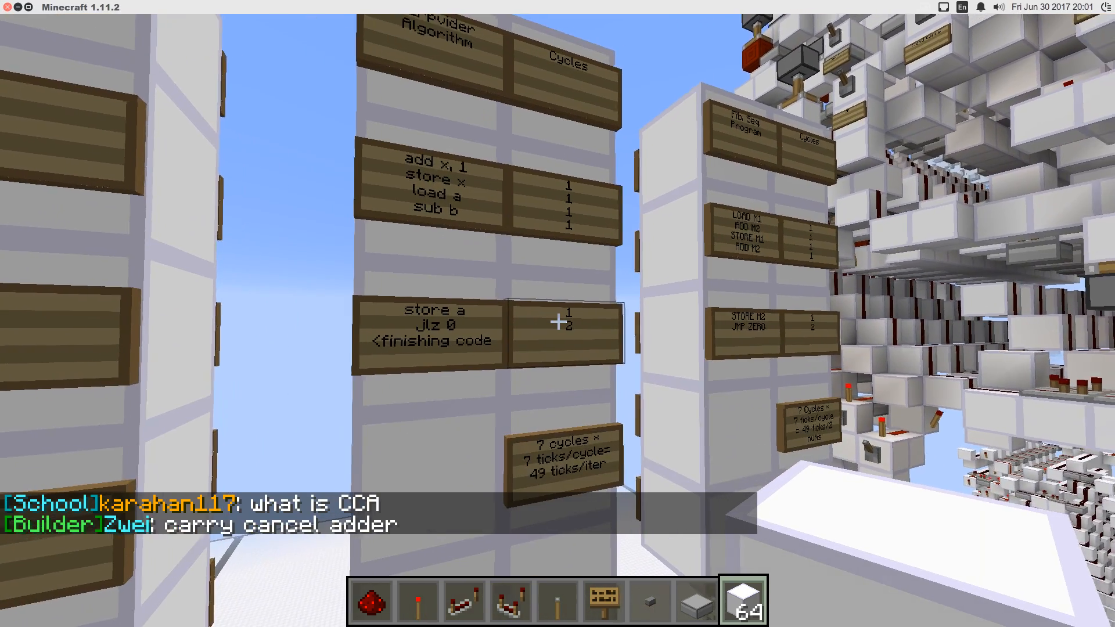
pyautogui.moveTo(557, 314)
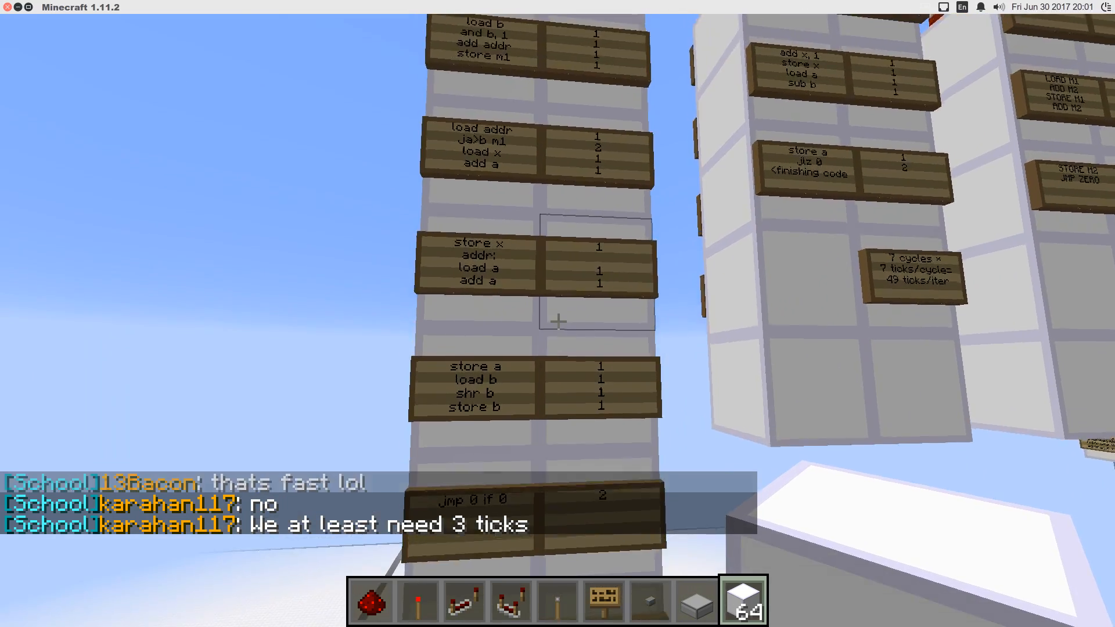
pyautogui.moveTo(558, 319)
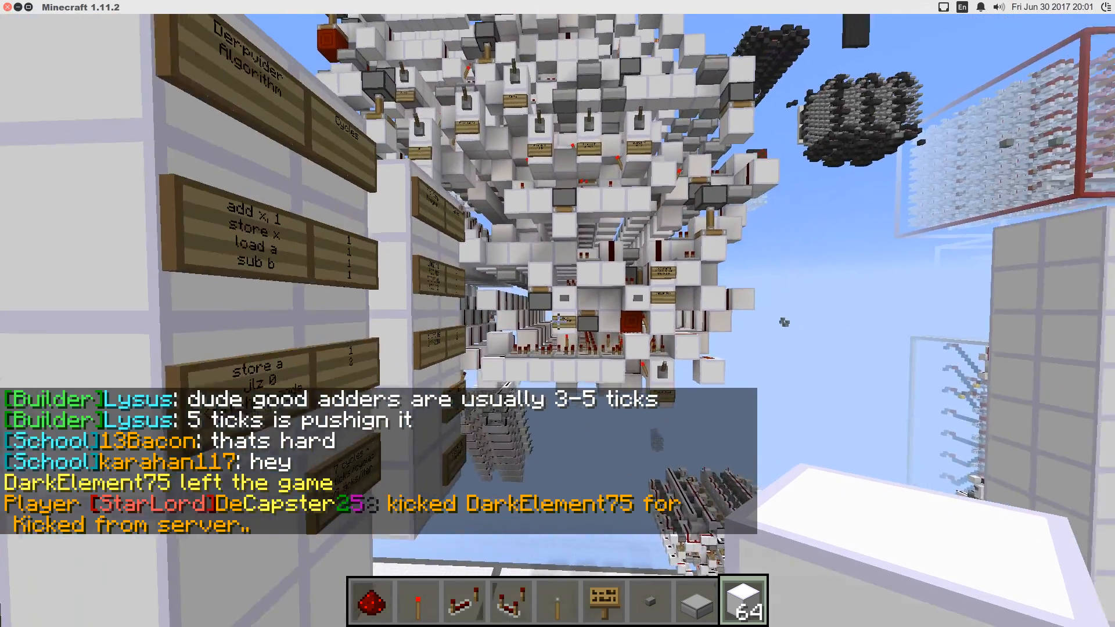
pyautogui.moveTo(557, 313)
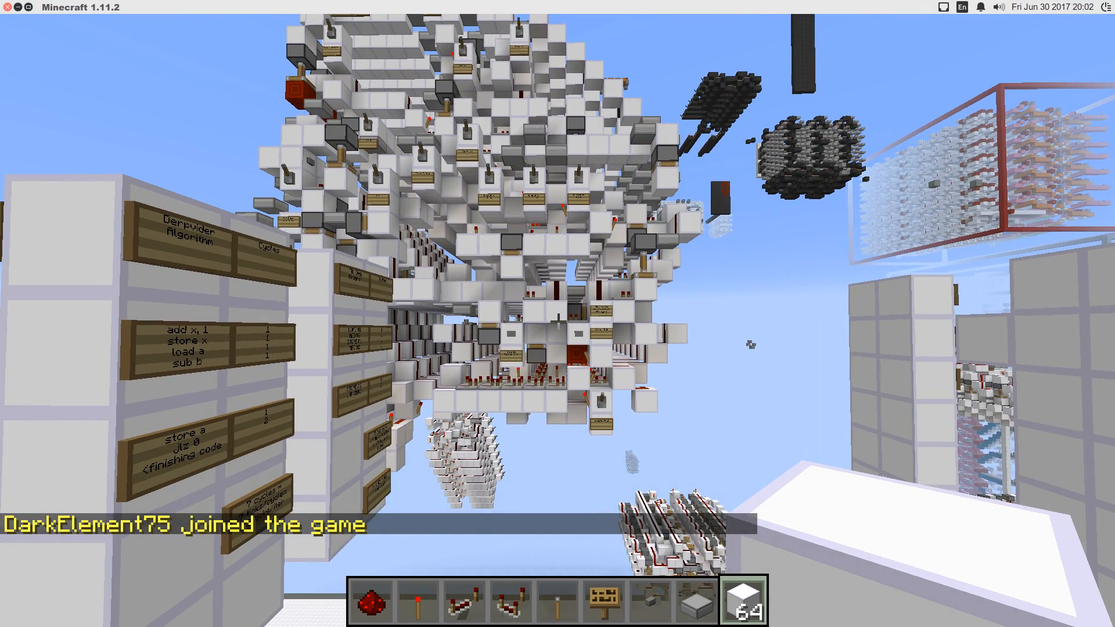
pyautogui.moveTo(557, 314)
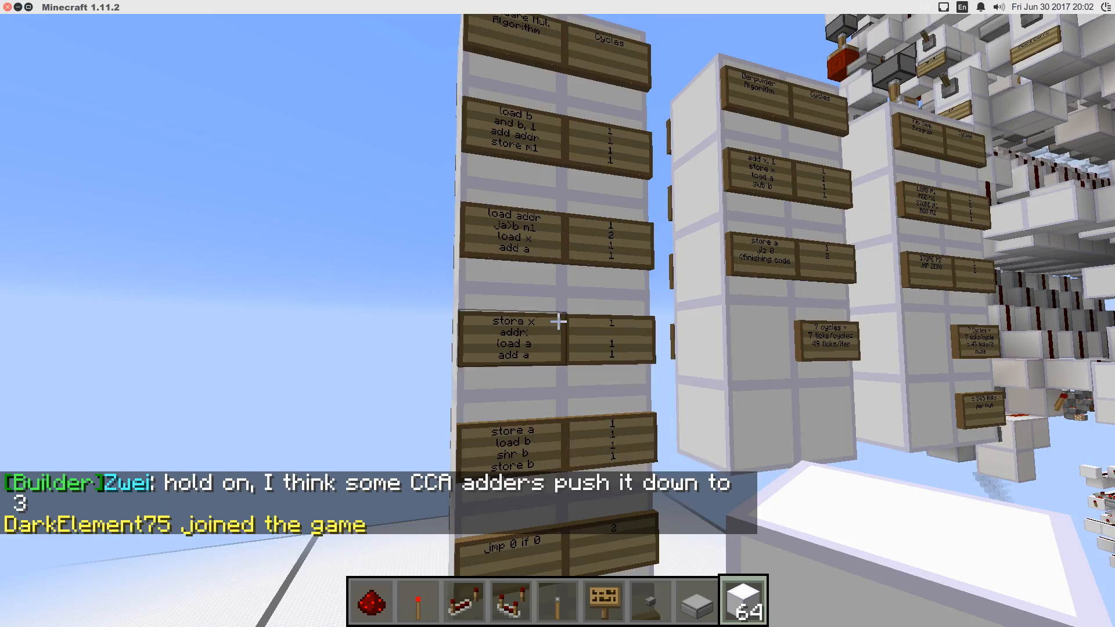
pyautogui.moveTo(558, 320)
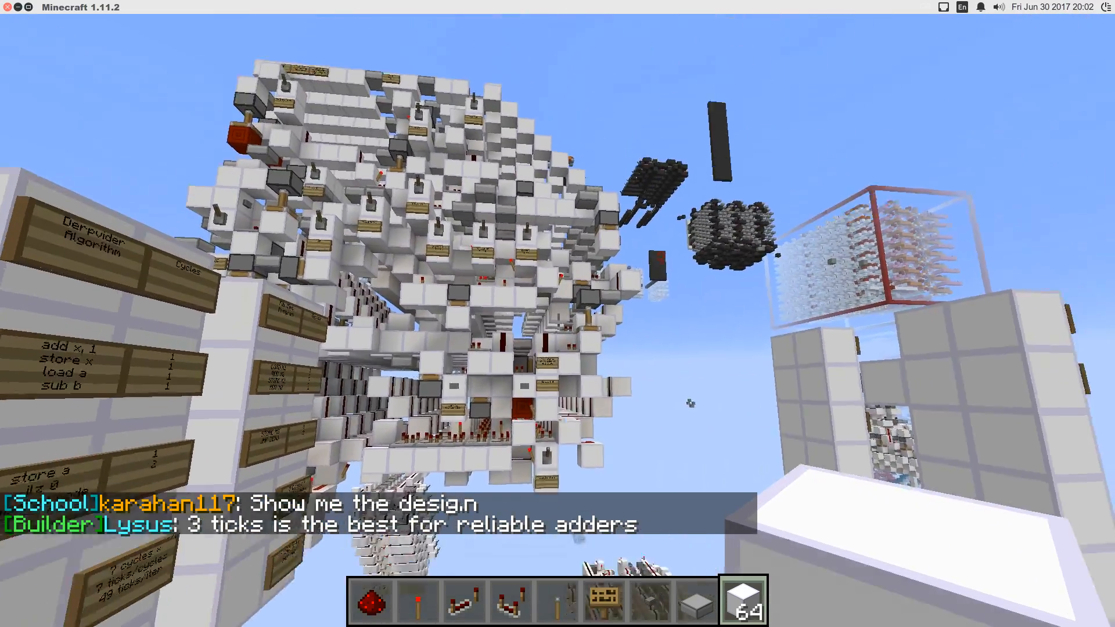
pyautogui.moveTo(558, 299)
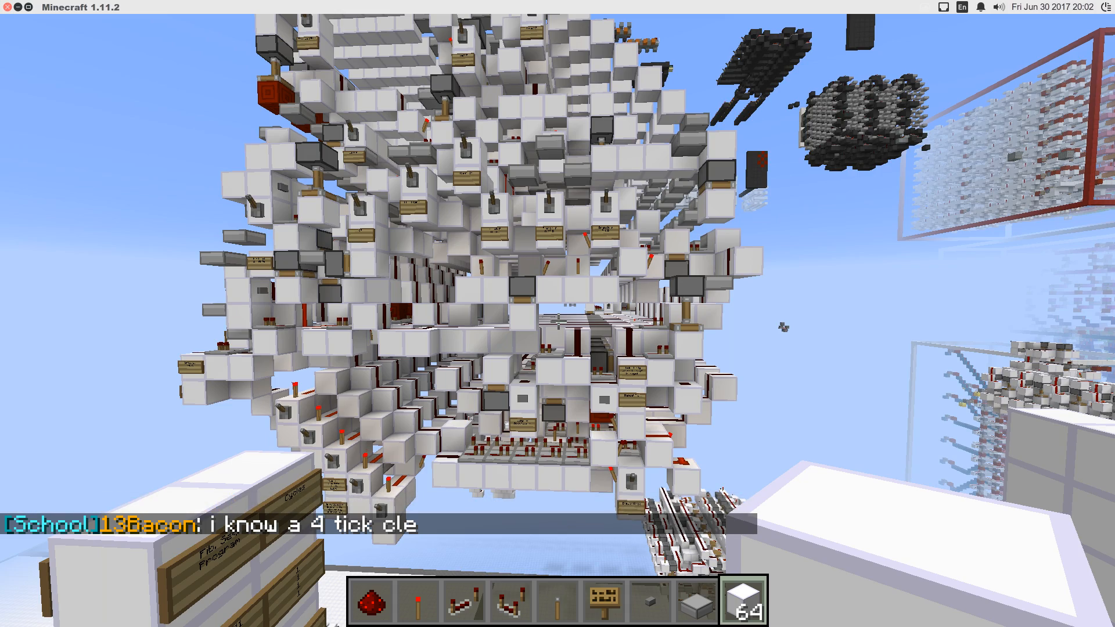
pyautogui.moveTo(557, 314)
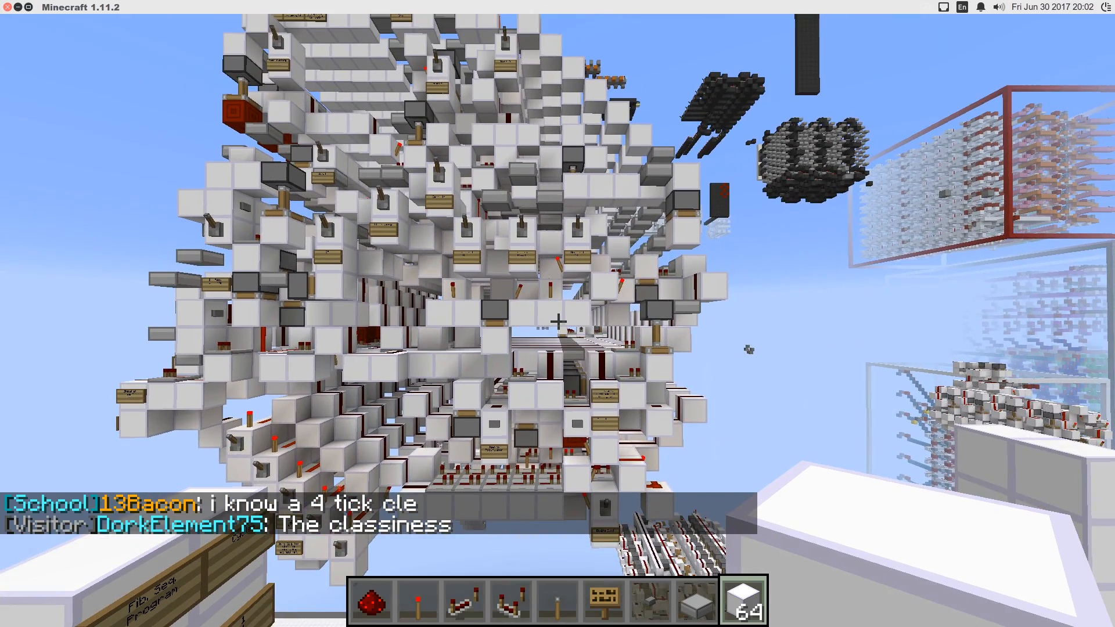
pyautogui.moveTo(558, 321)
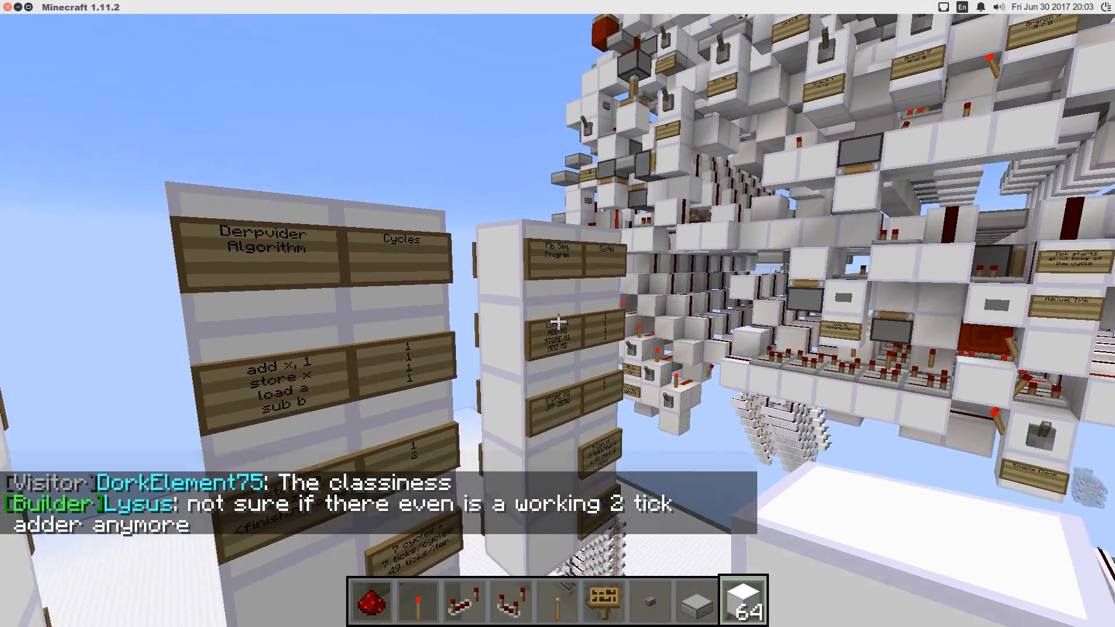
pyautogui.moveTo(557, 314)
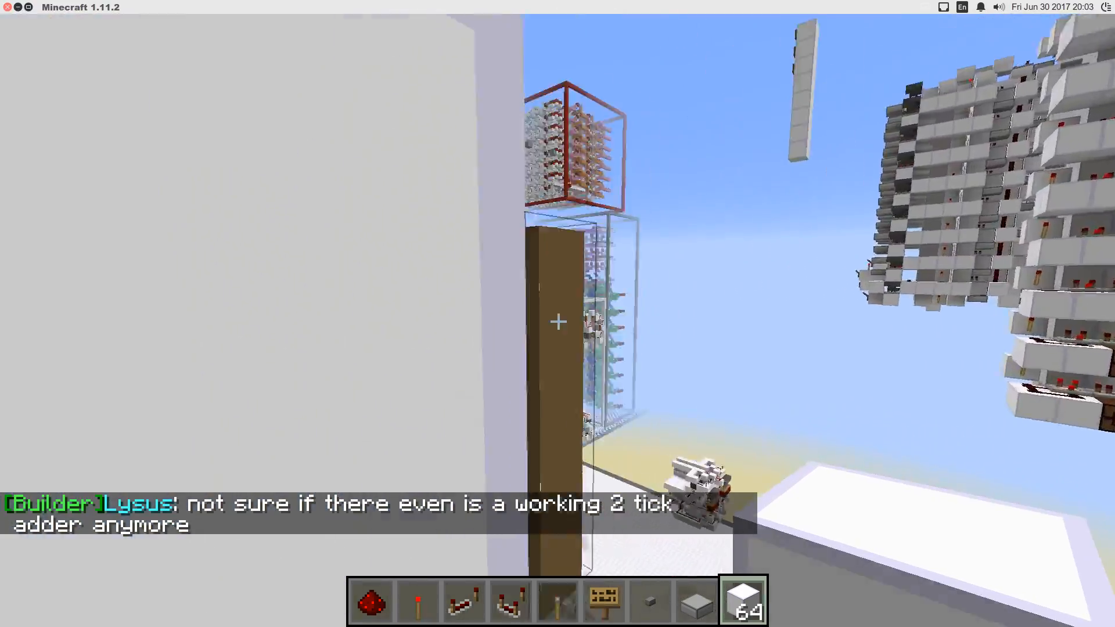
pyautogui.moveTo(557, 321)
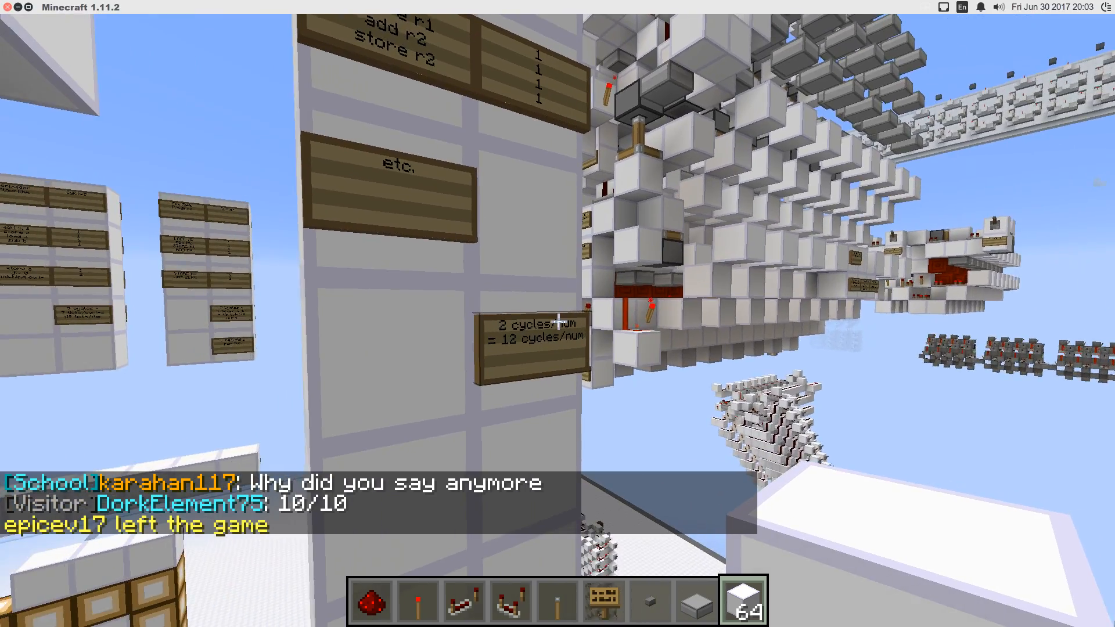
pyautogui.moveTo(558, 313)
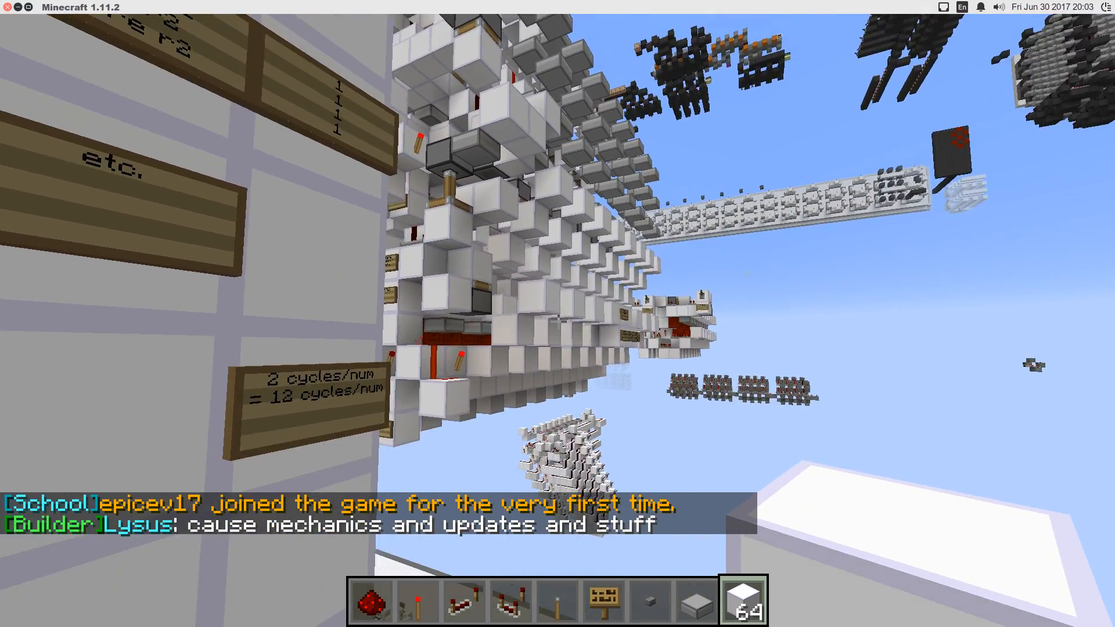
pyautogui.moveTo(557, 313)
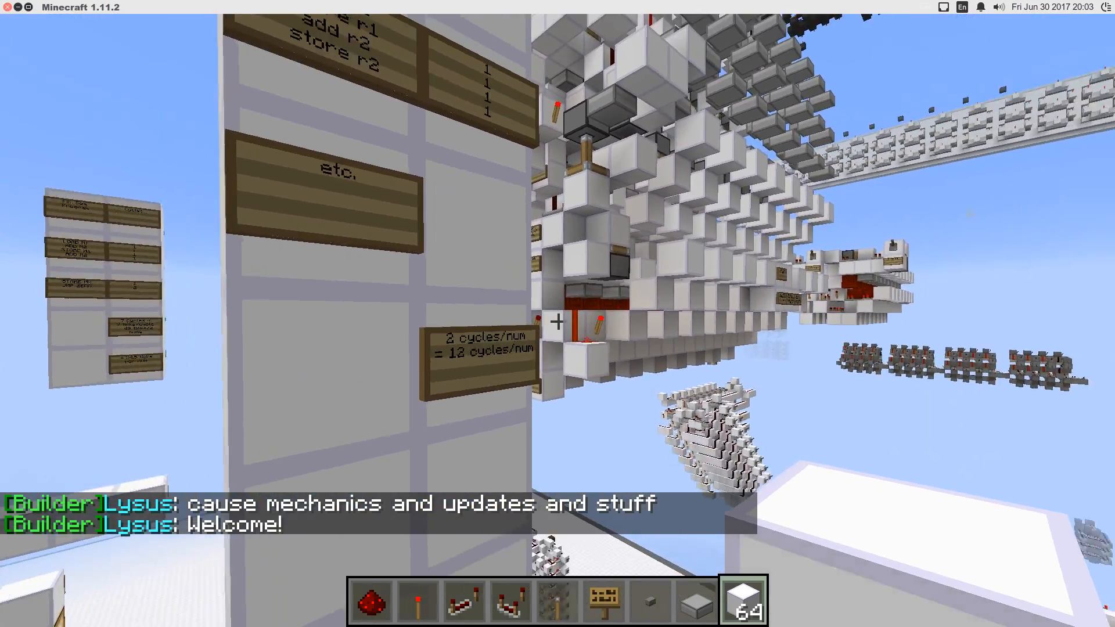
pyautogui.moveTo(558, 314)
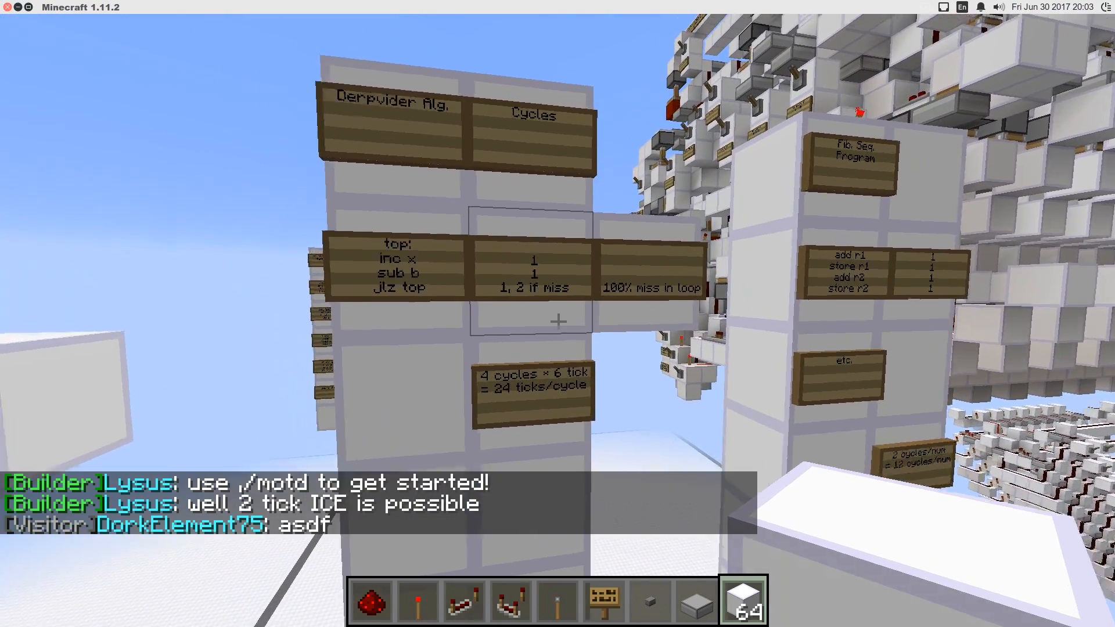
pyautogui.moveTo(558, 313)
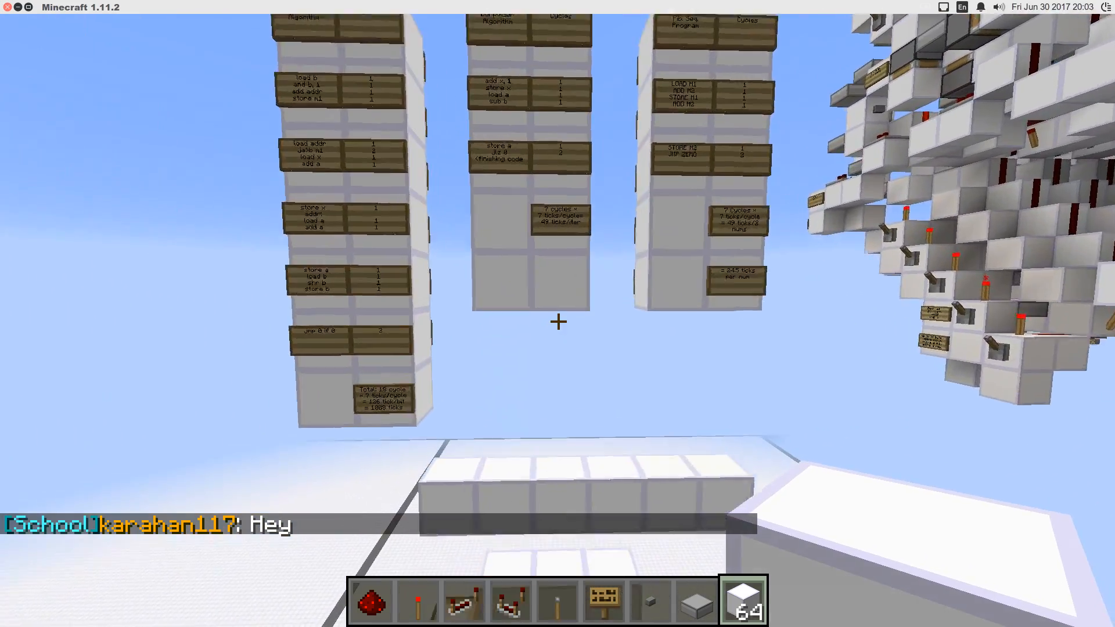
pyautogui.moveTo(557, 320)
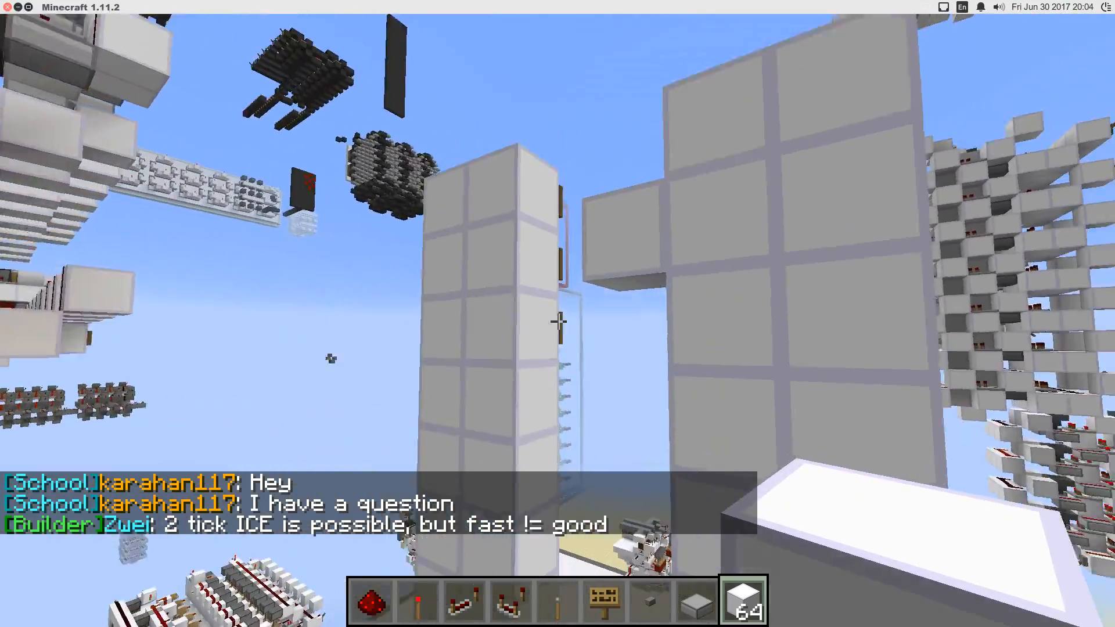
pyautogui.moveTo(557, 314)
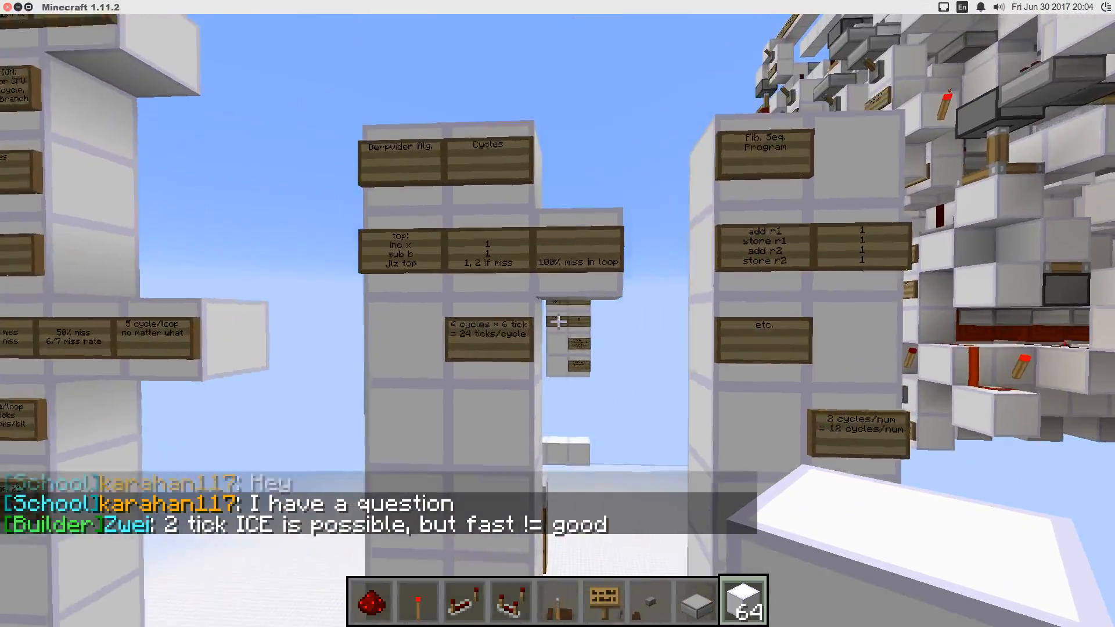
pyautogui.moveTo(557, 313)
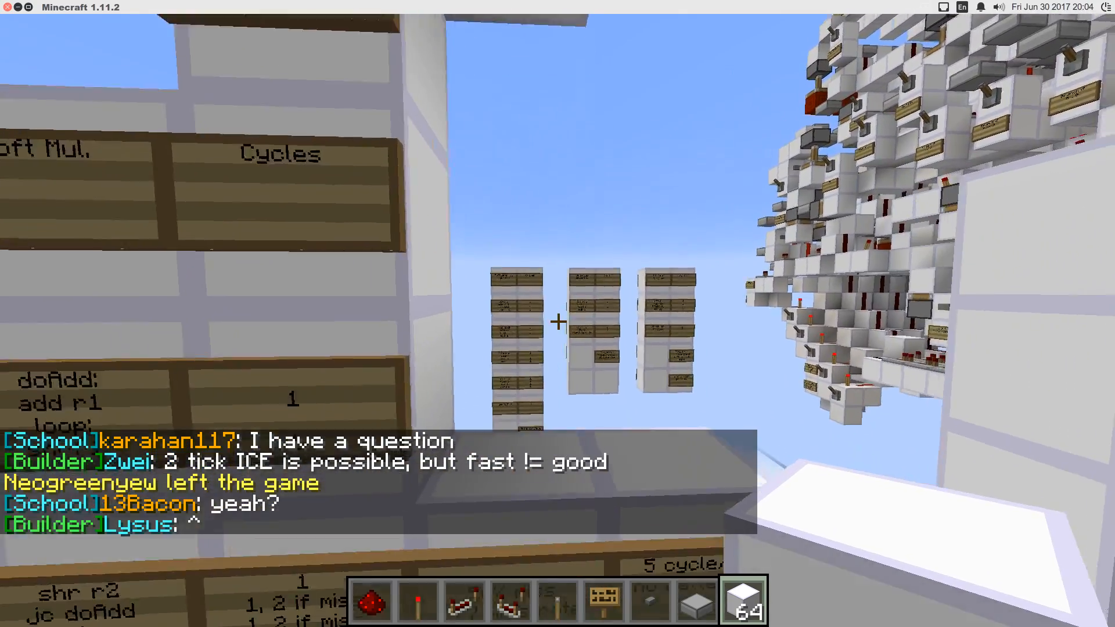
pyautogui.moveTo(557, 313)
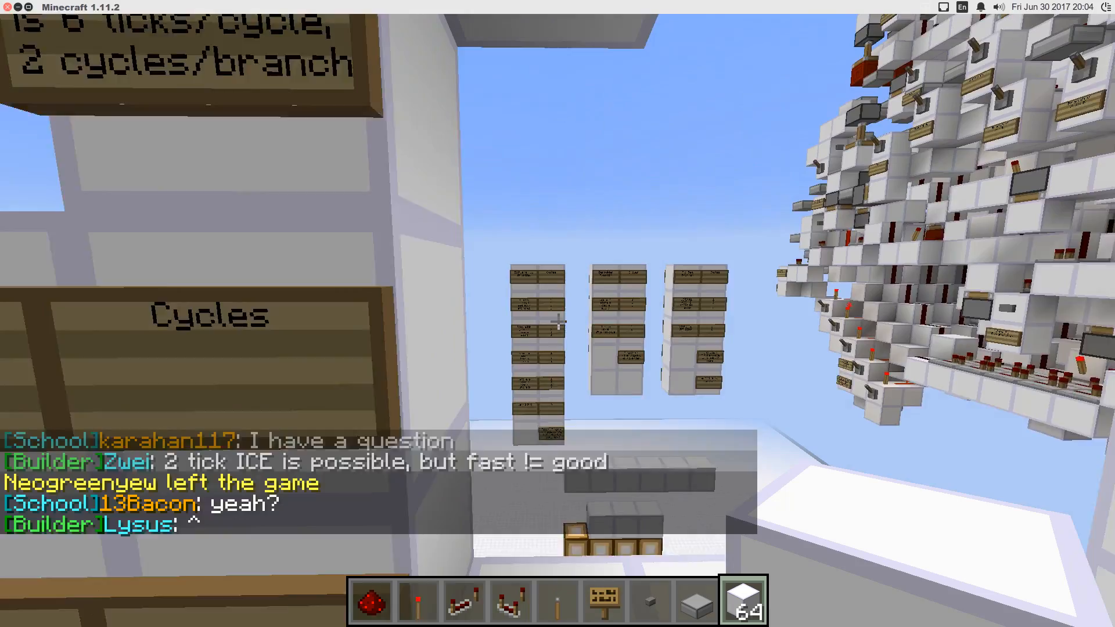
pyautogui.moveTo(558, 313)
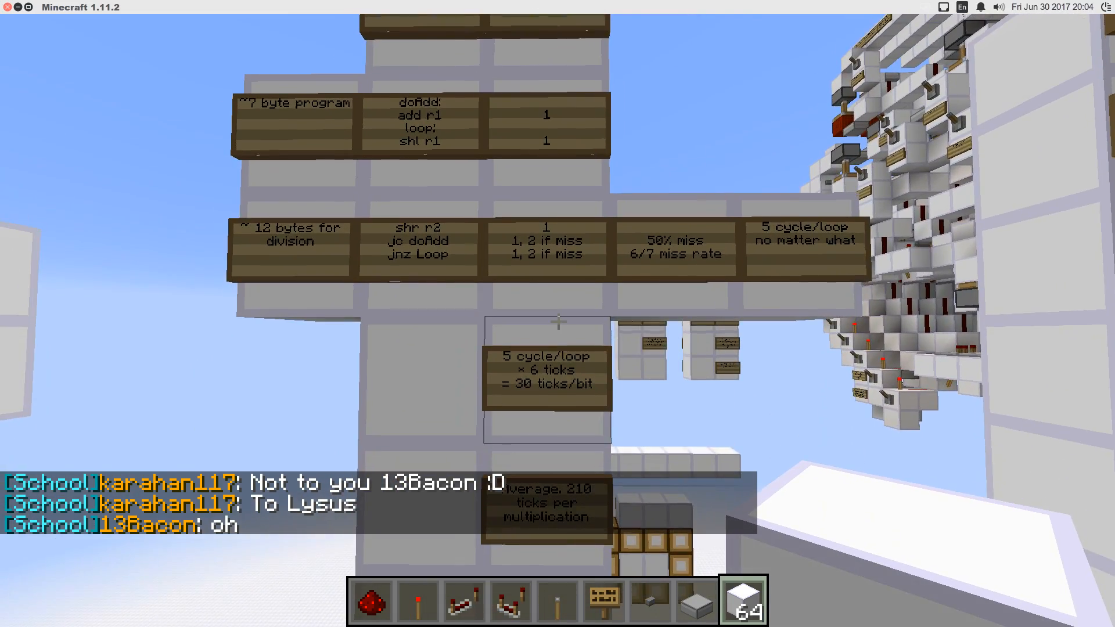
pyautogui.moveTo(558, 321)
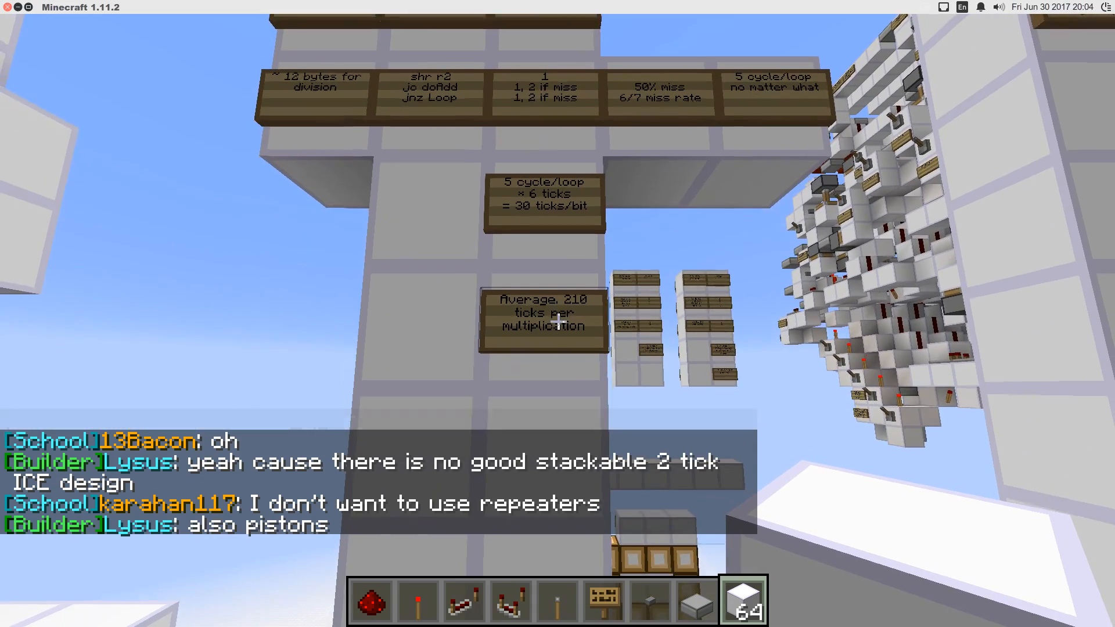
pyautogui.moveTo(555, 320)
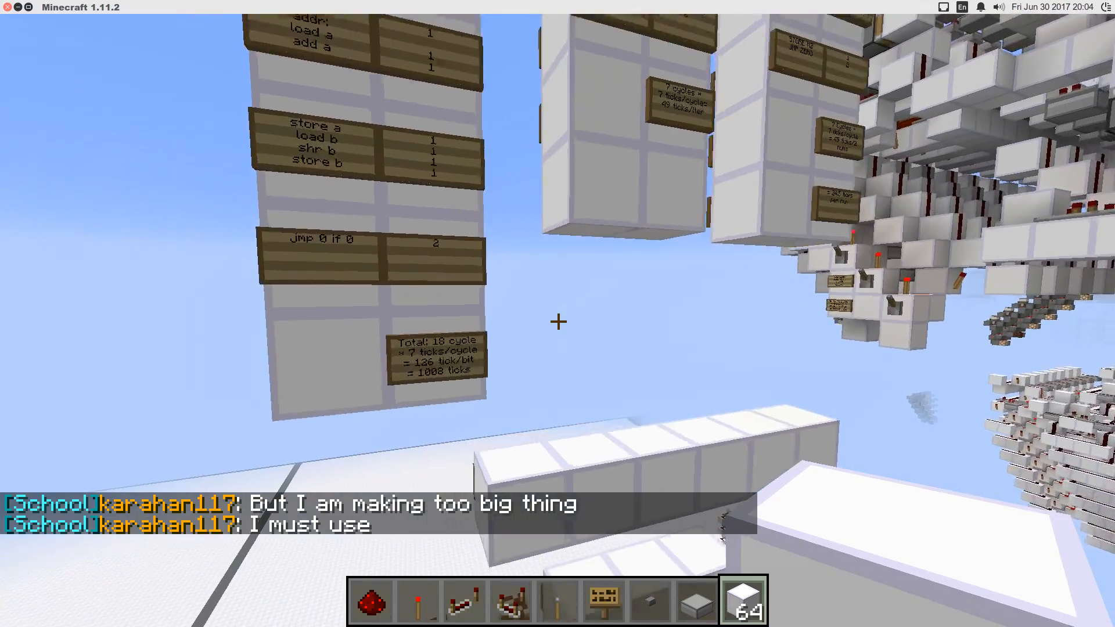
pyautogui.moveTo(557, 320)
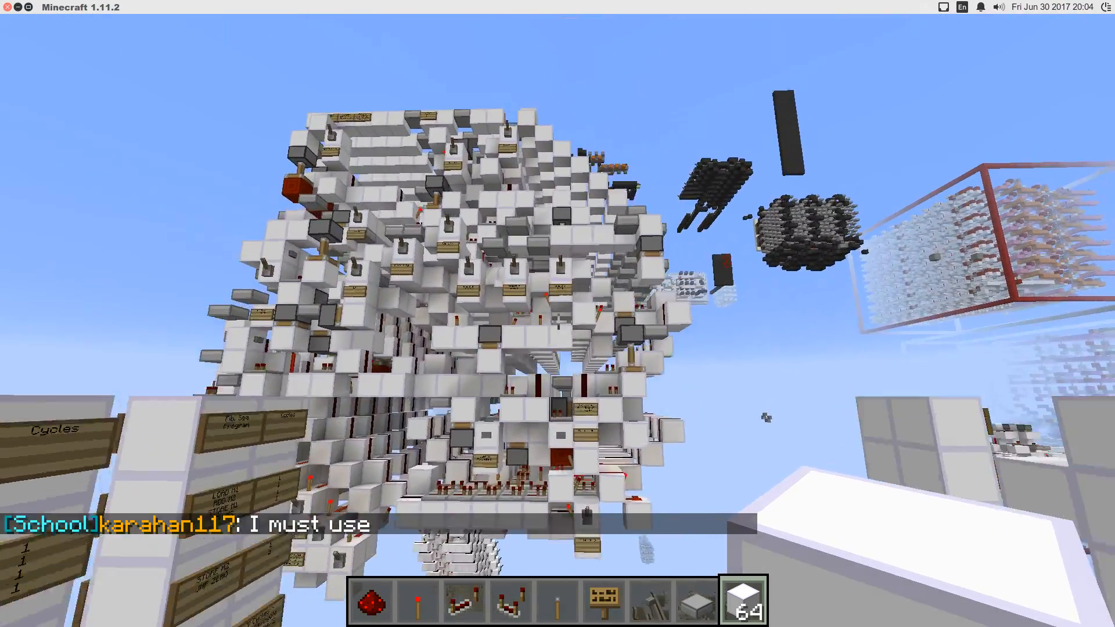
pyautogui.moveTo(557, 314)
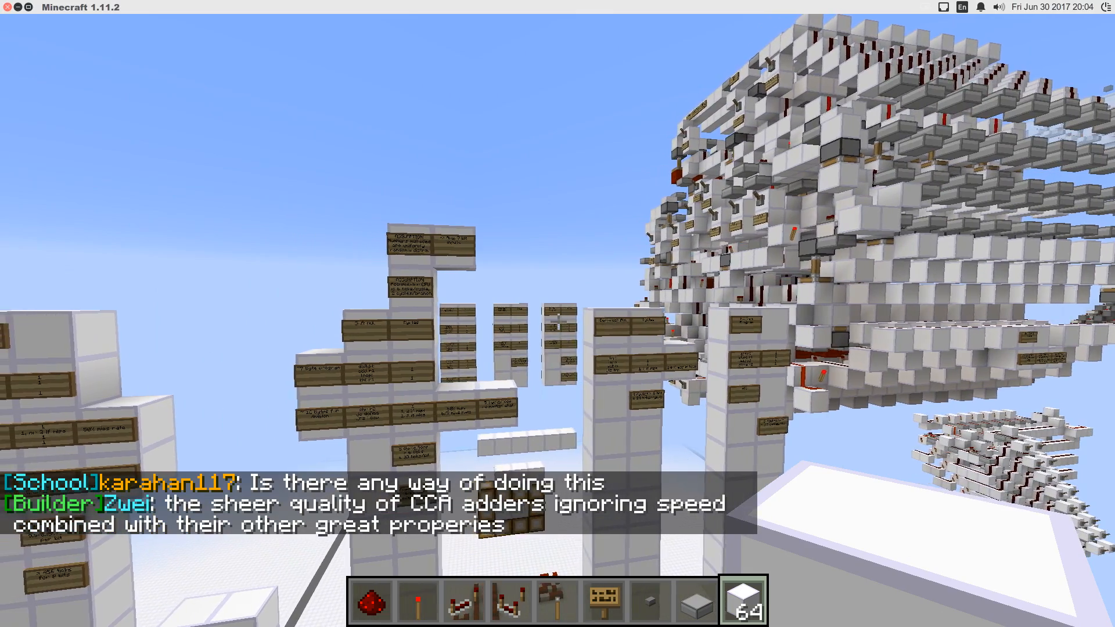
pyautogui.moveTo(558, 313)
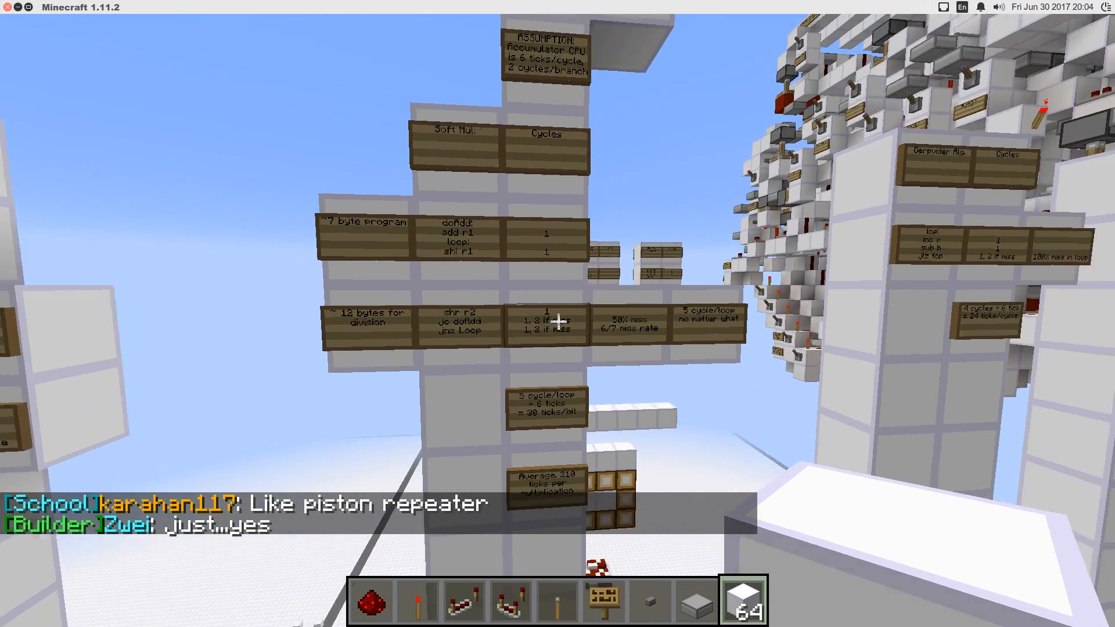
pyautogui.moveTo(557, 314)
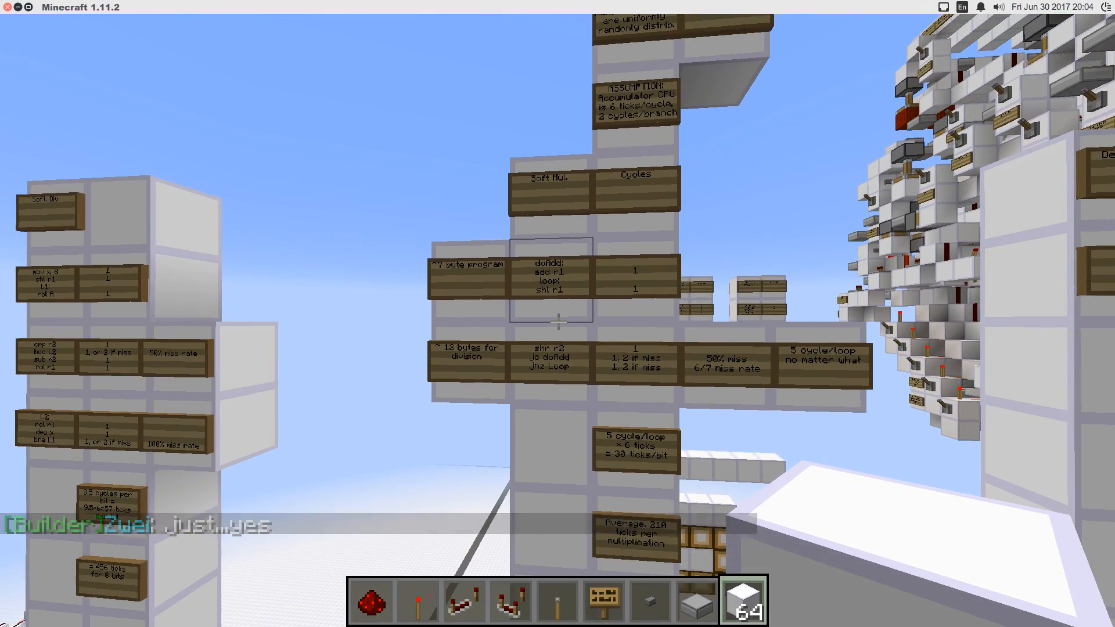
pyautogui.moveTo(557, 314)
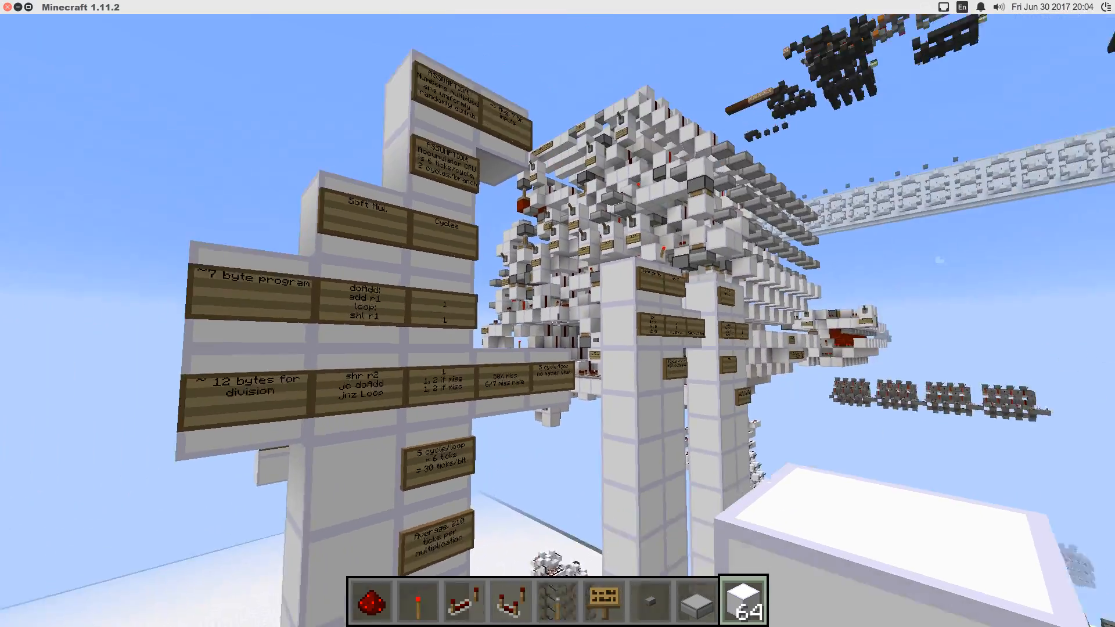